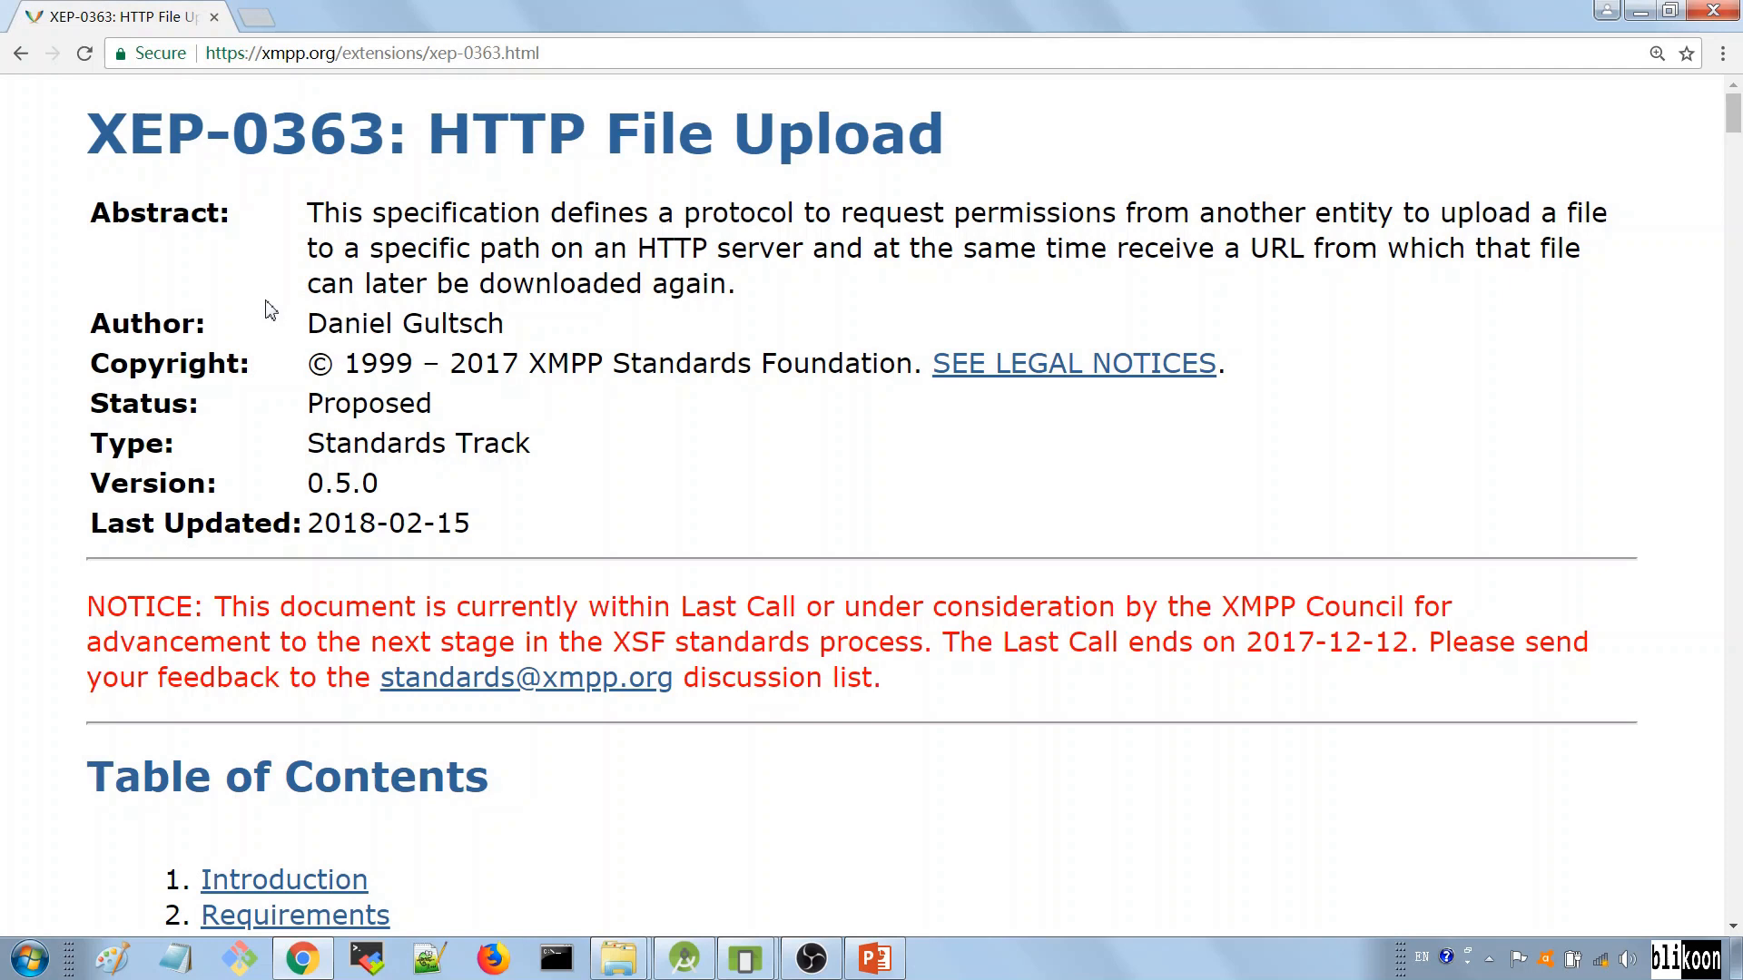
mouse_move(563, 179)
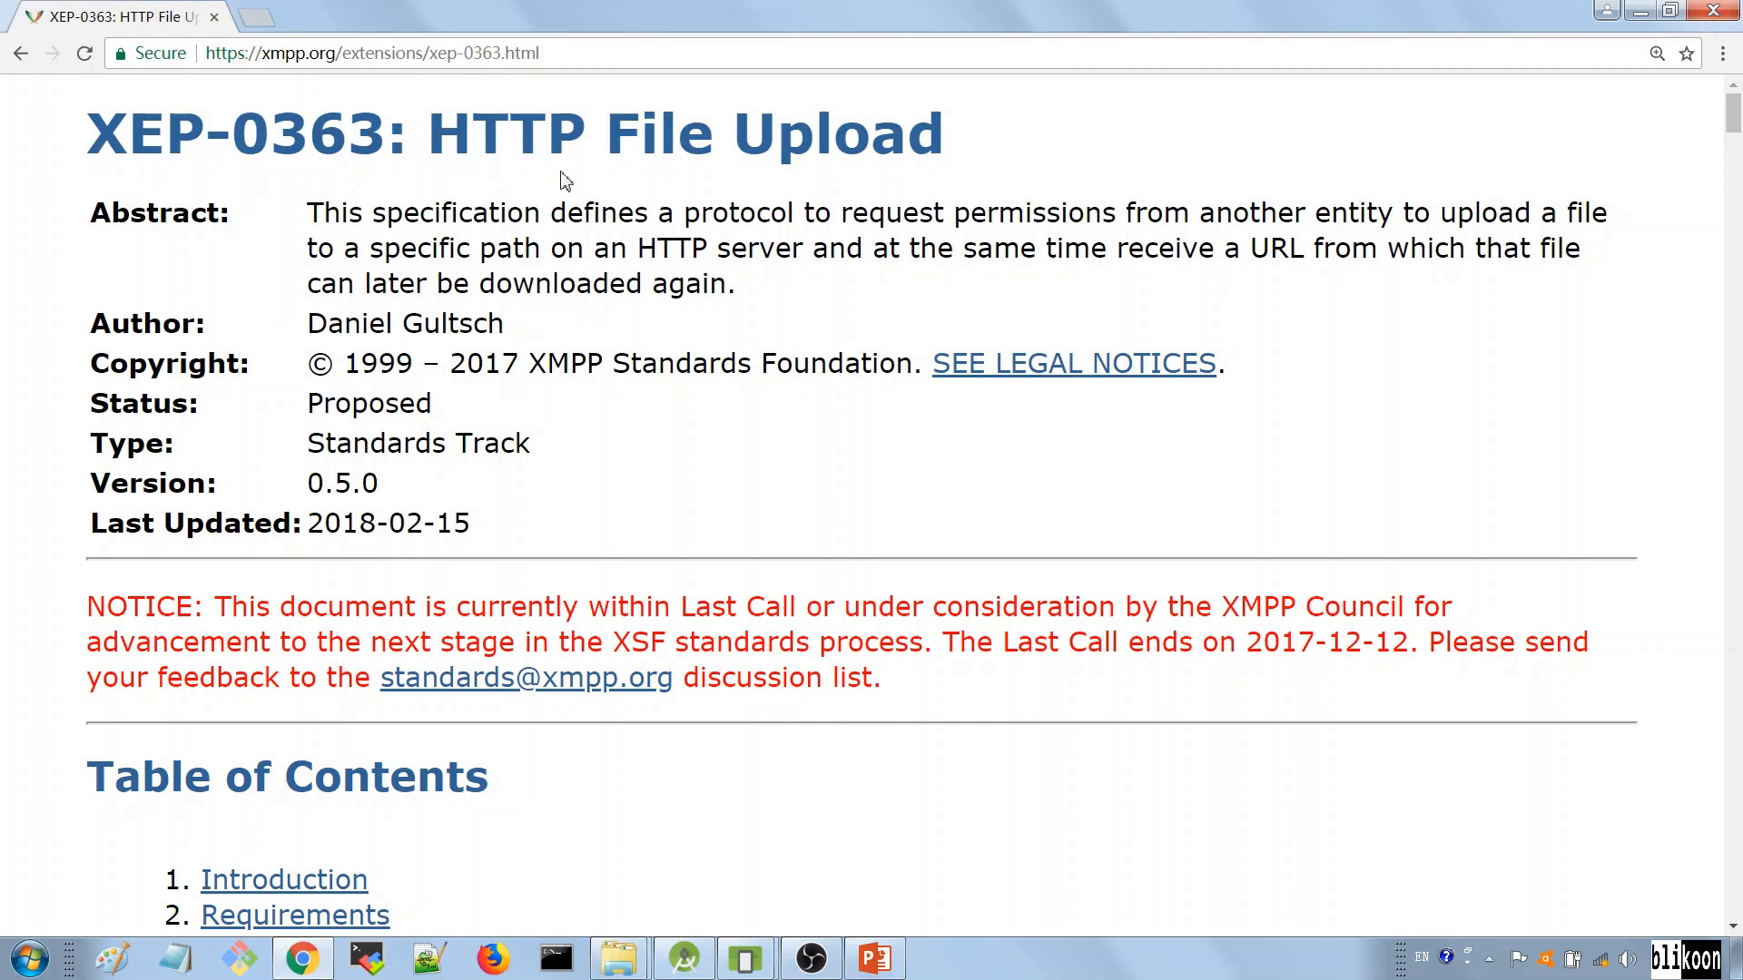
Step: Select the spec page's web address and scroll past the abstract to the Table of Contents
click(371, 53)
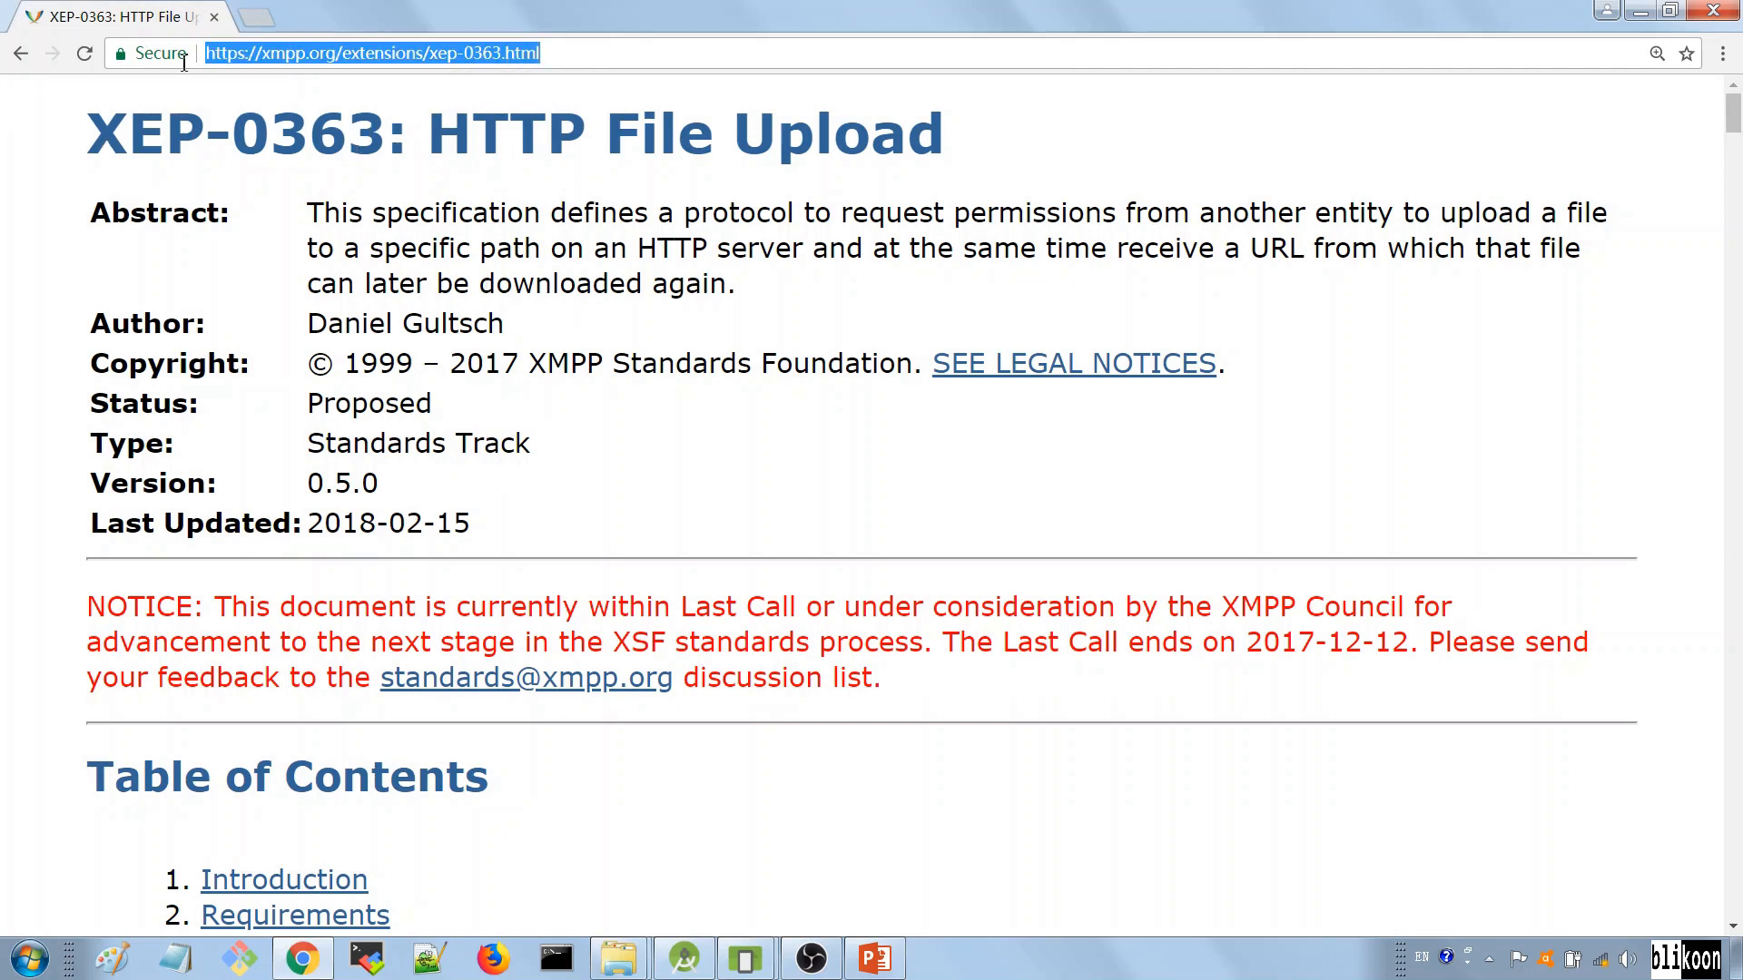
mouse_move(323, 338)
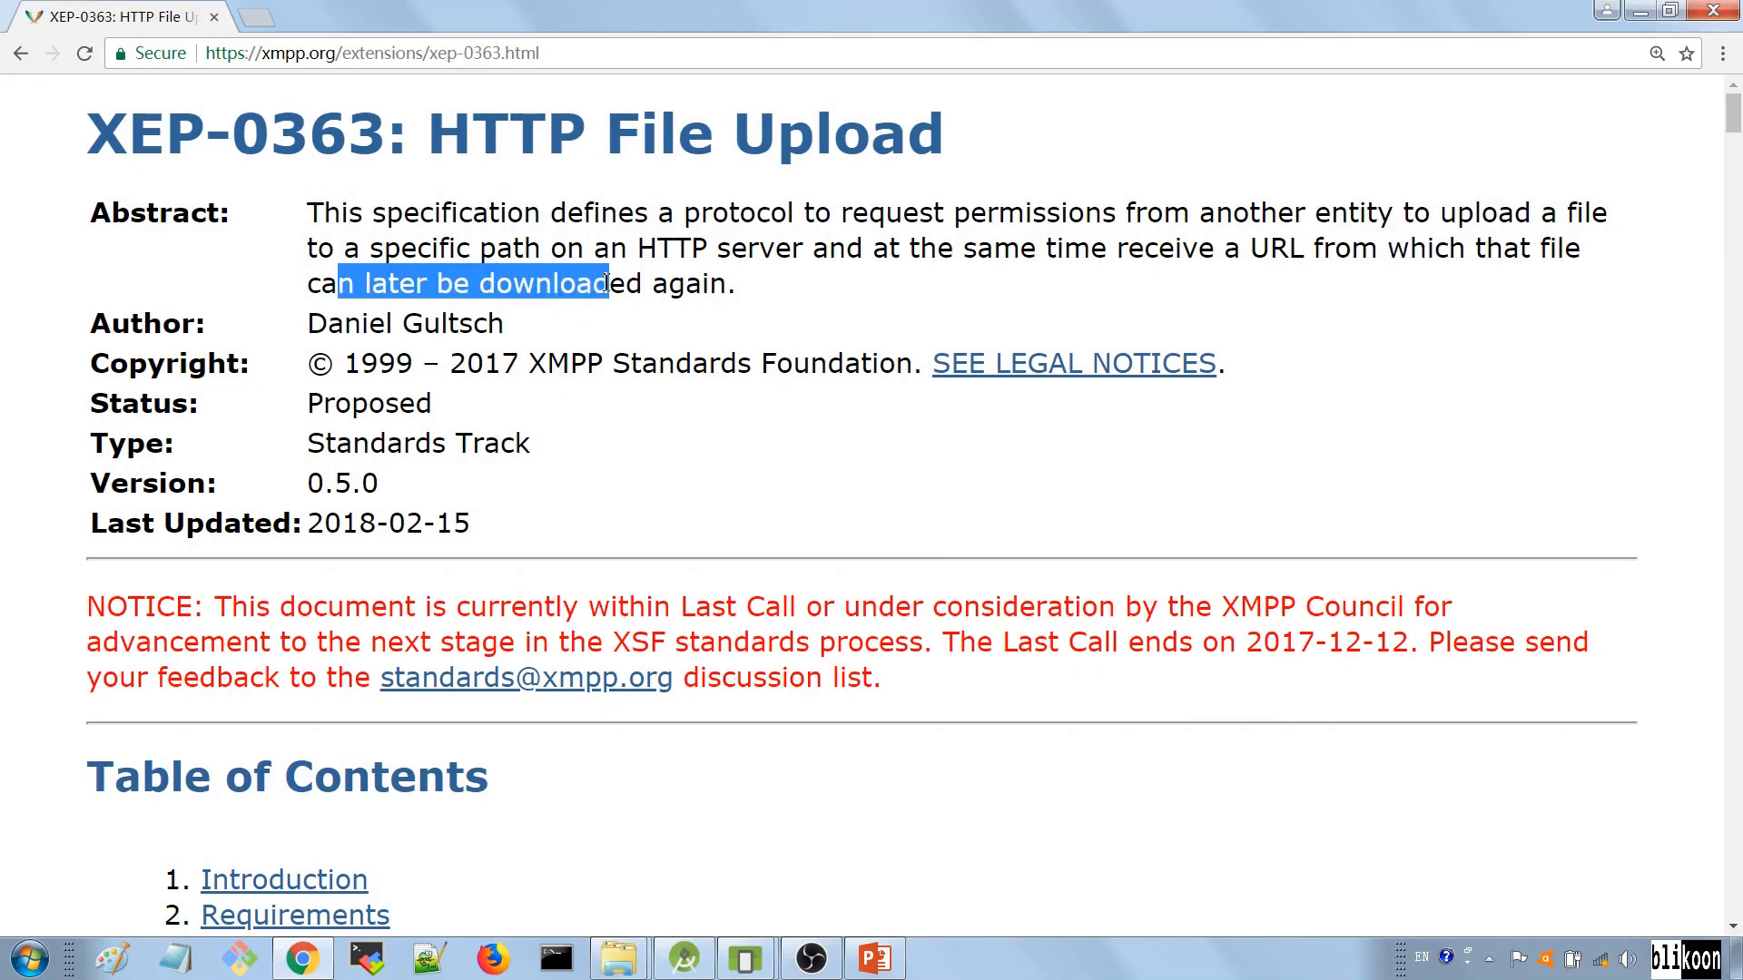
mouse_move(728, 265)
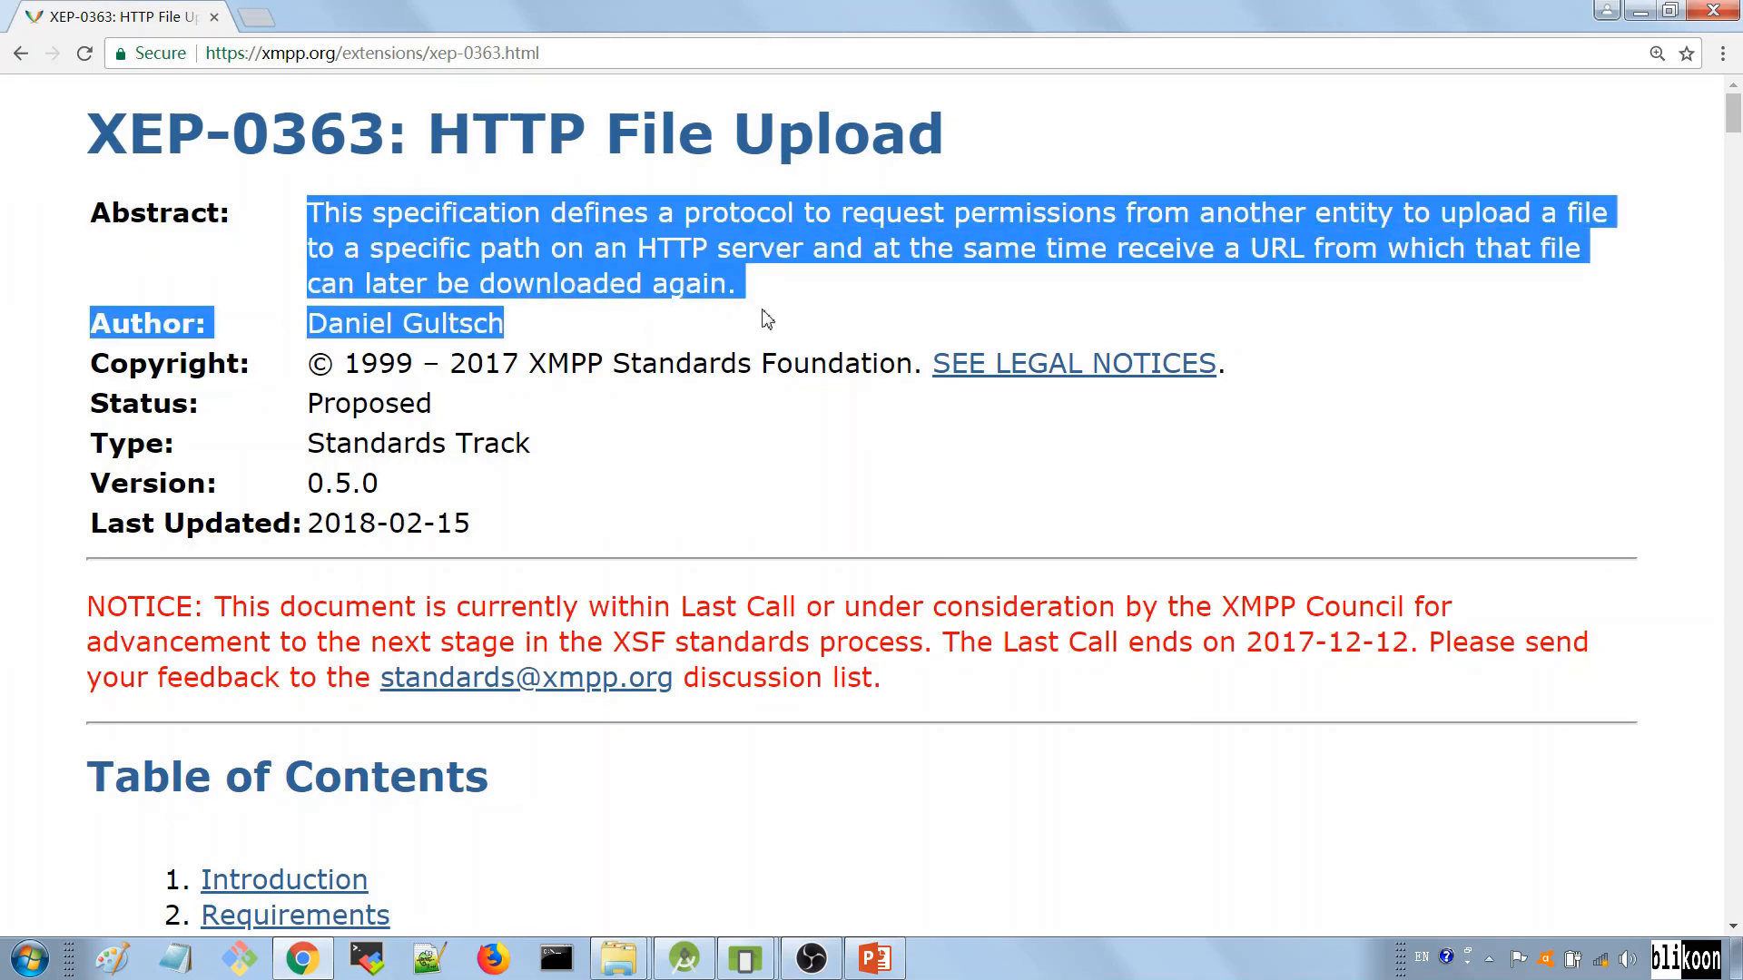
scroll(down, 3)
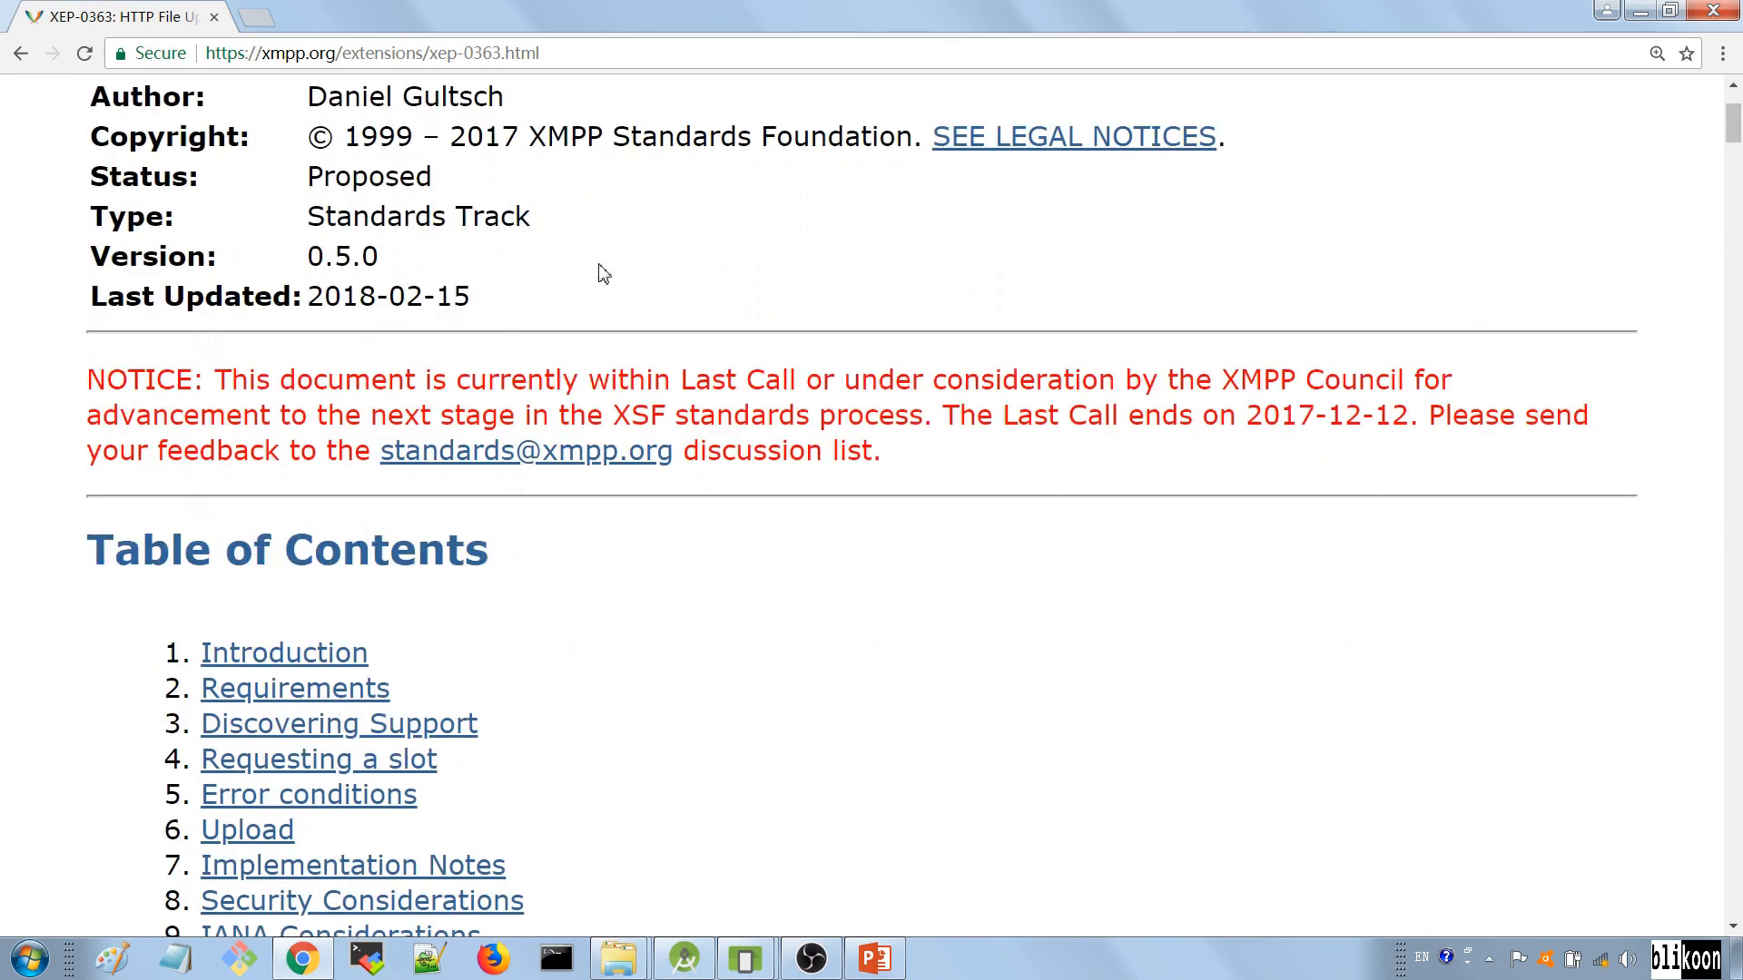
Step: Follow the Table of Contents link to section 1, Introduction
click(283, 652)
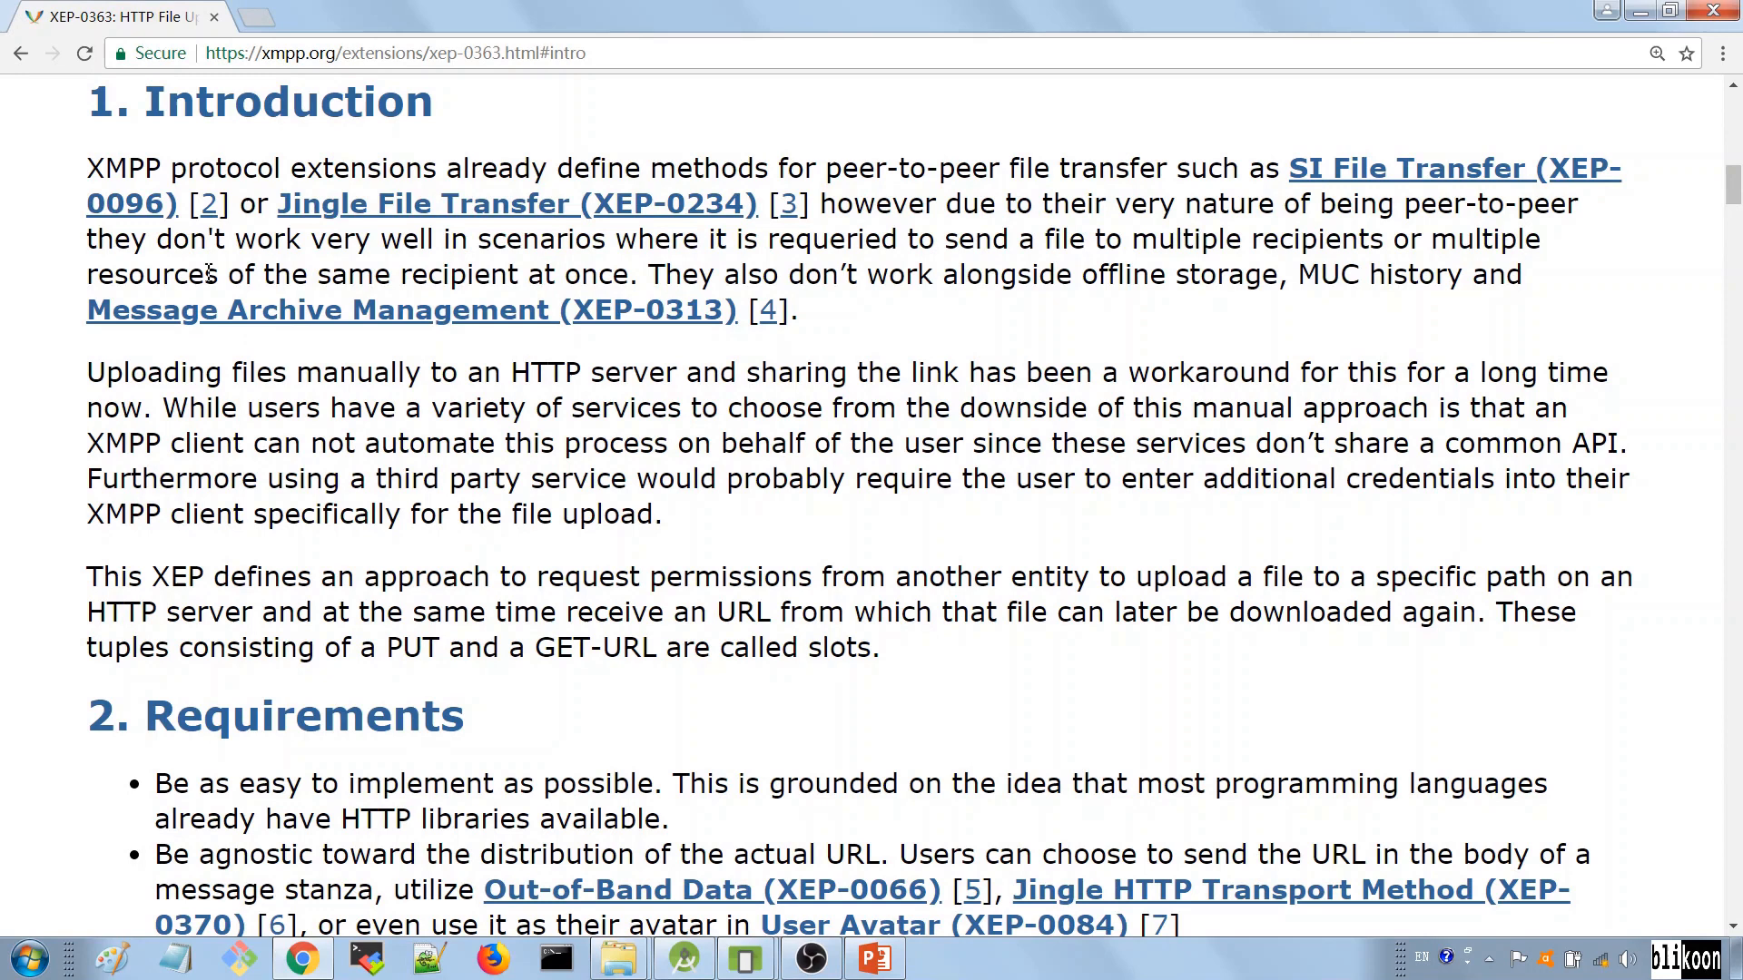
mouse_move(1046, 291)
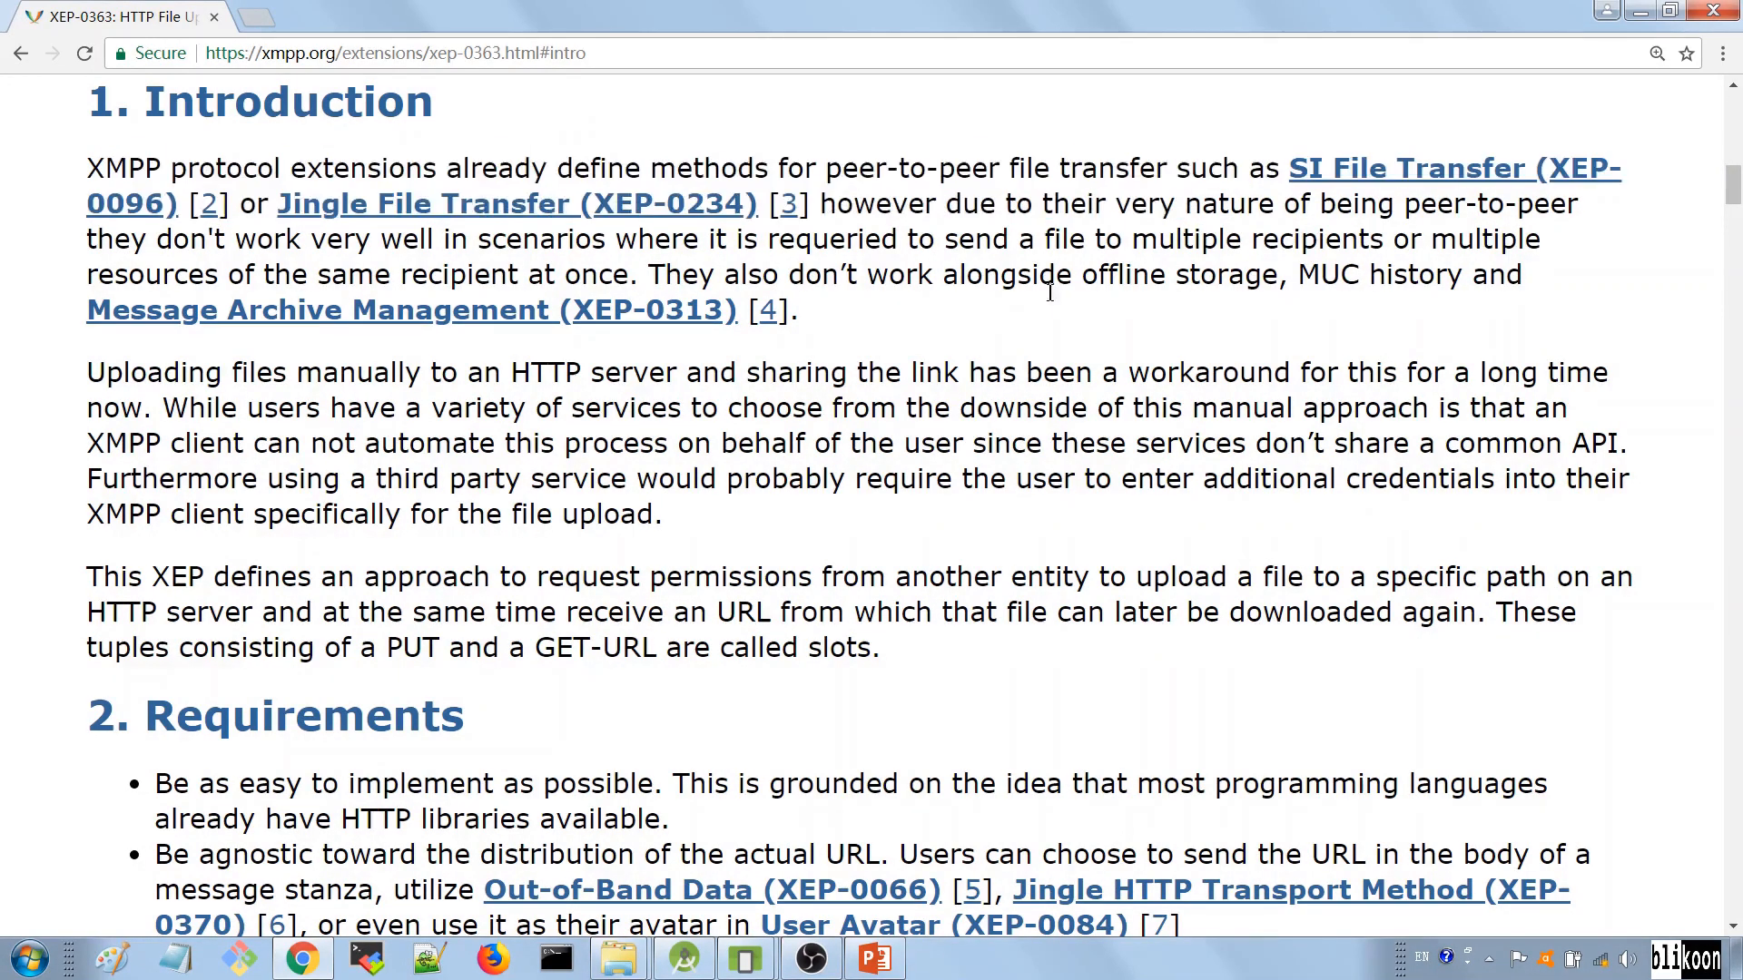
mouse_move(261, 587)
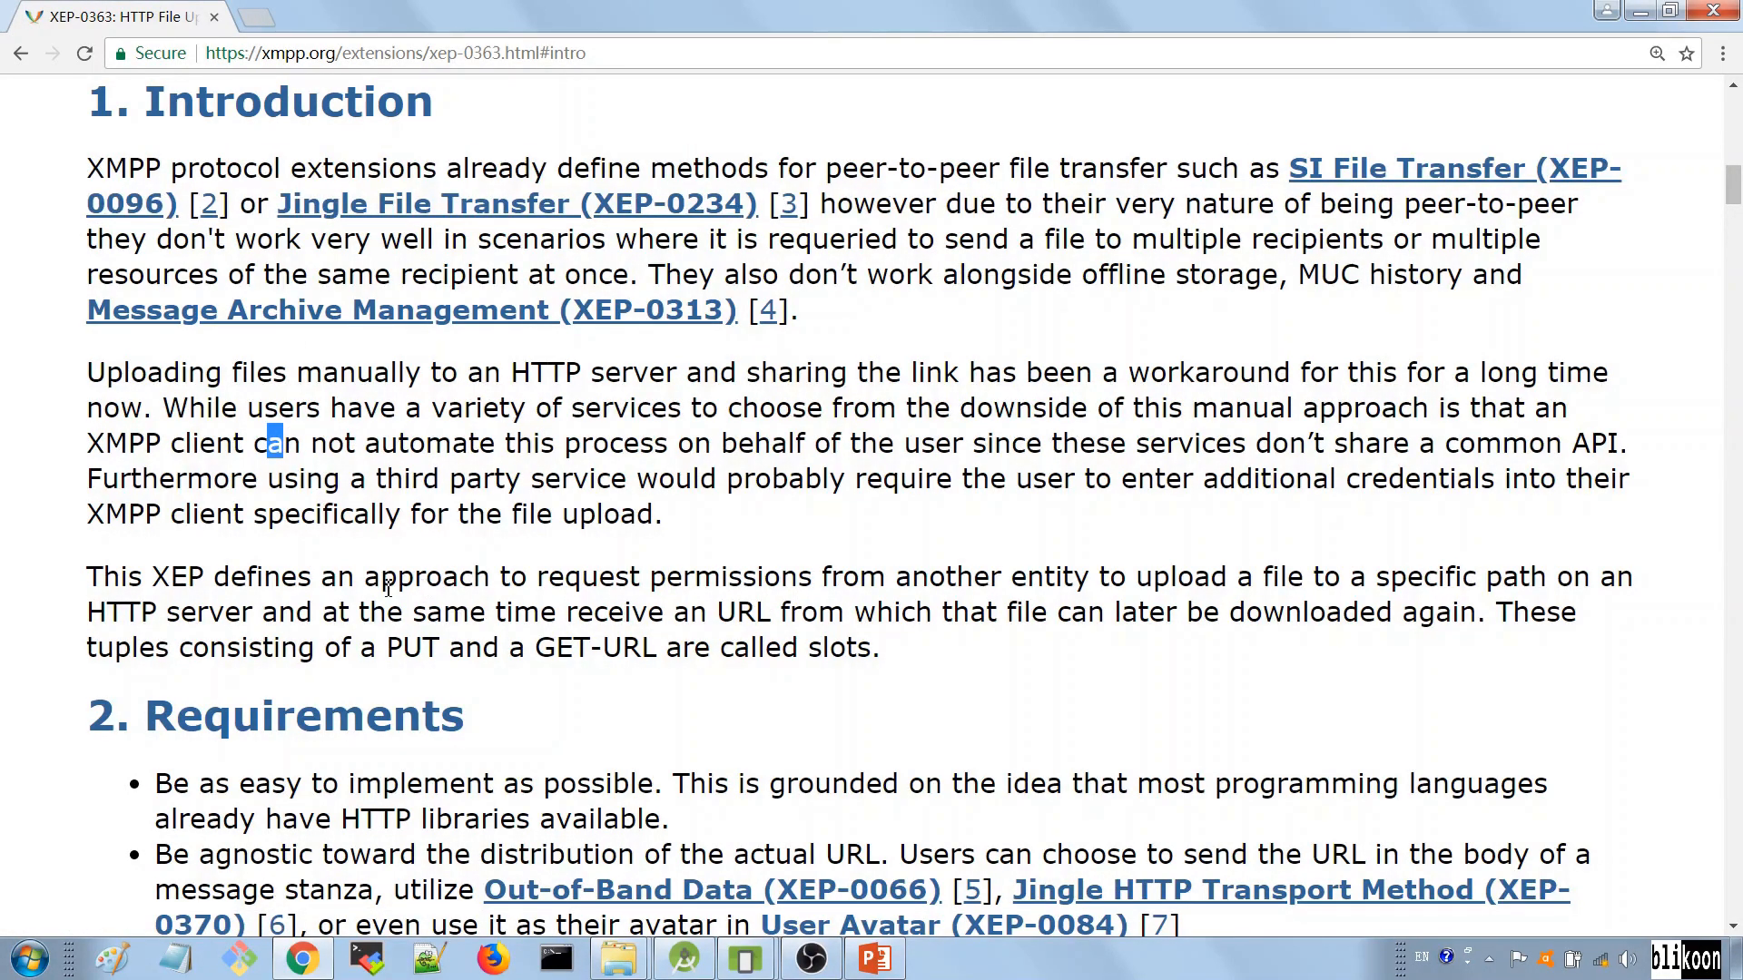
Step: Scroll past the Introduction to section 2, Requirements
scroll(down, 3)
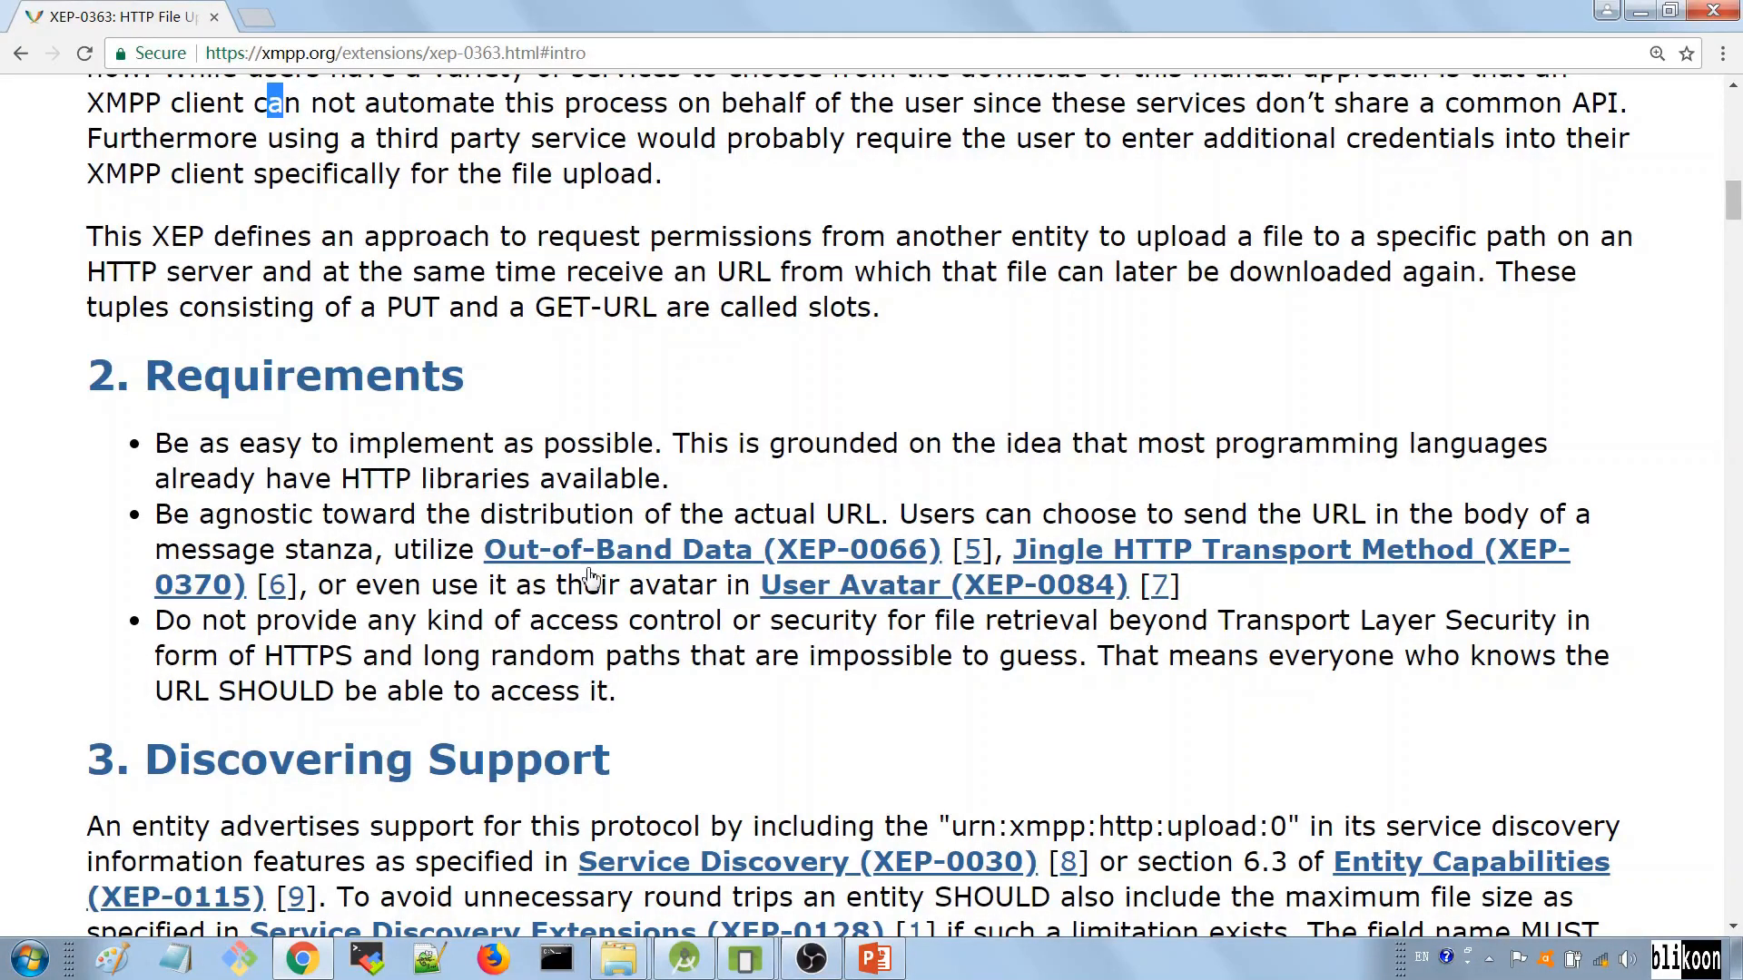
mouse_move(588, 561)
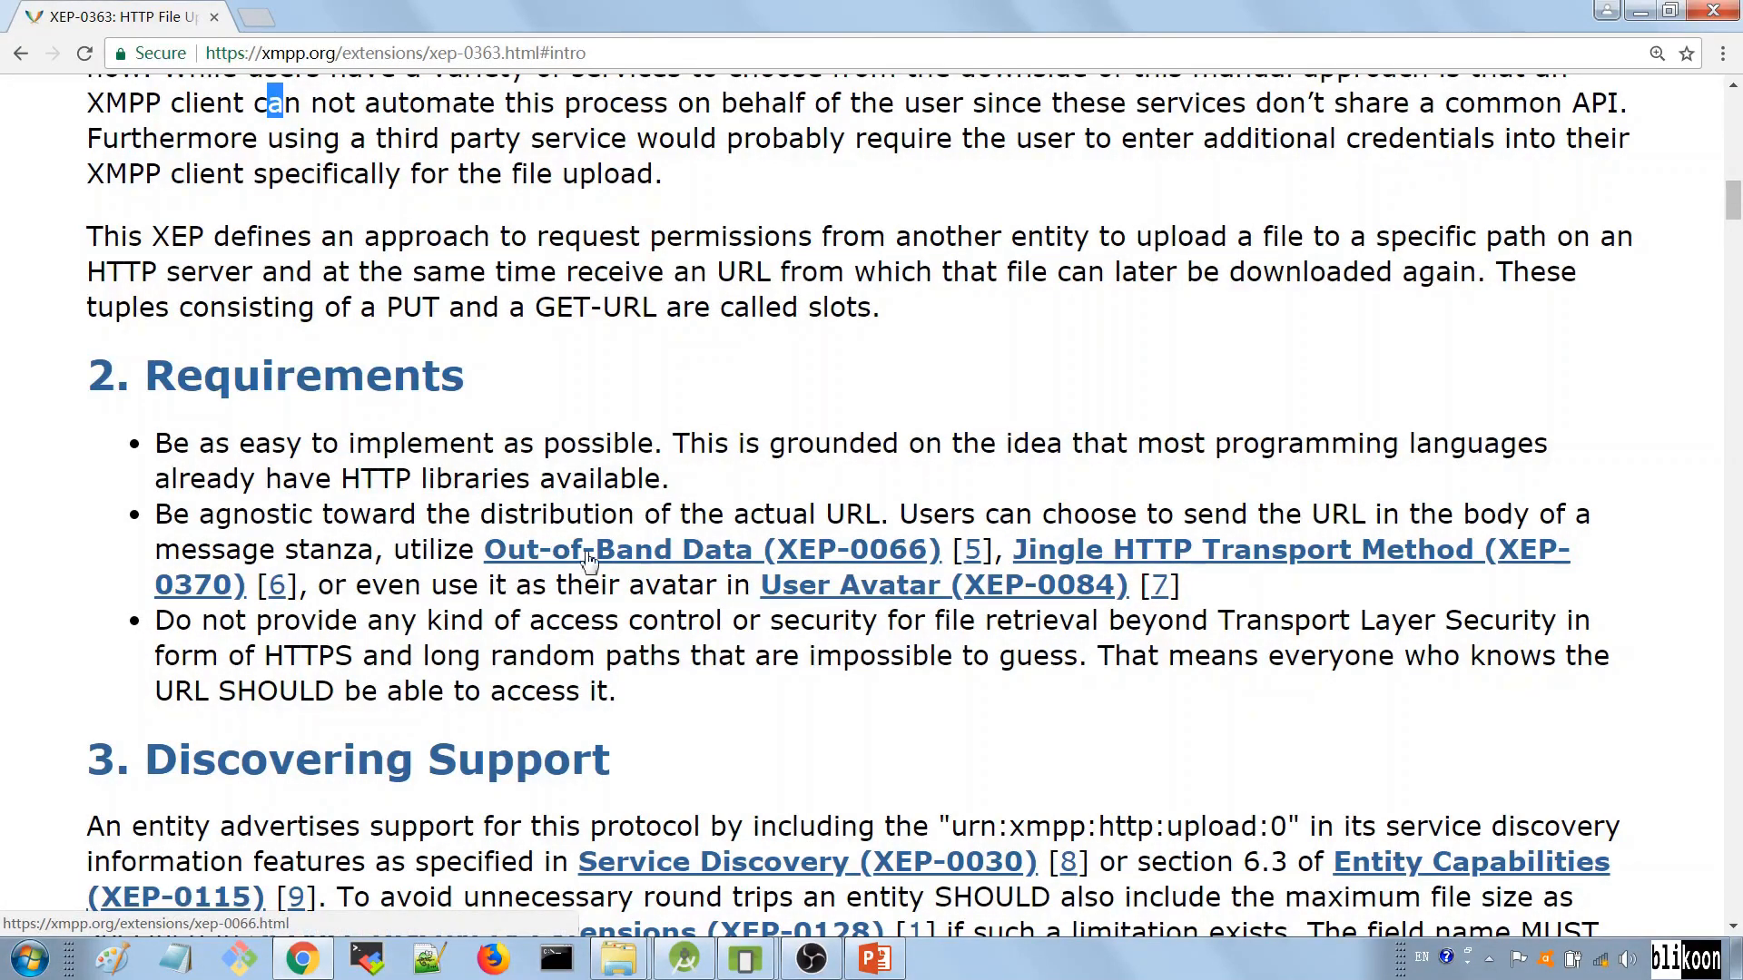
mouse_move(556, 577)
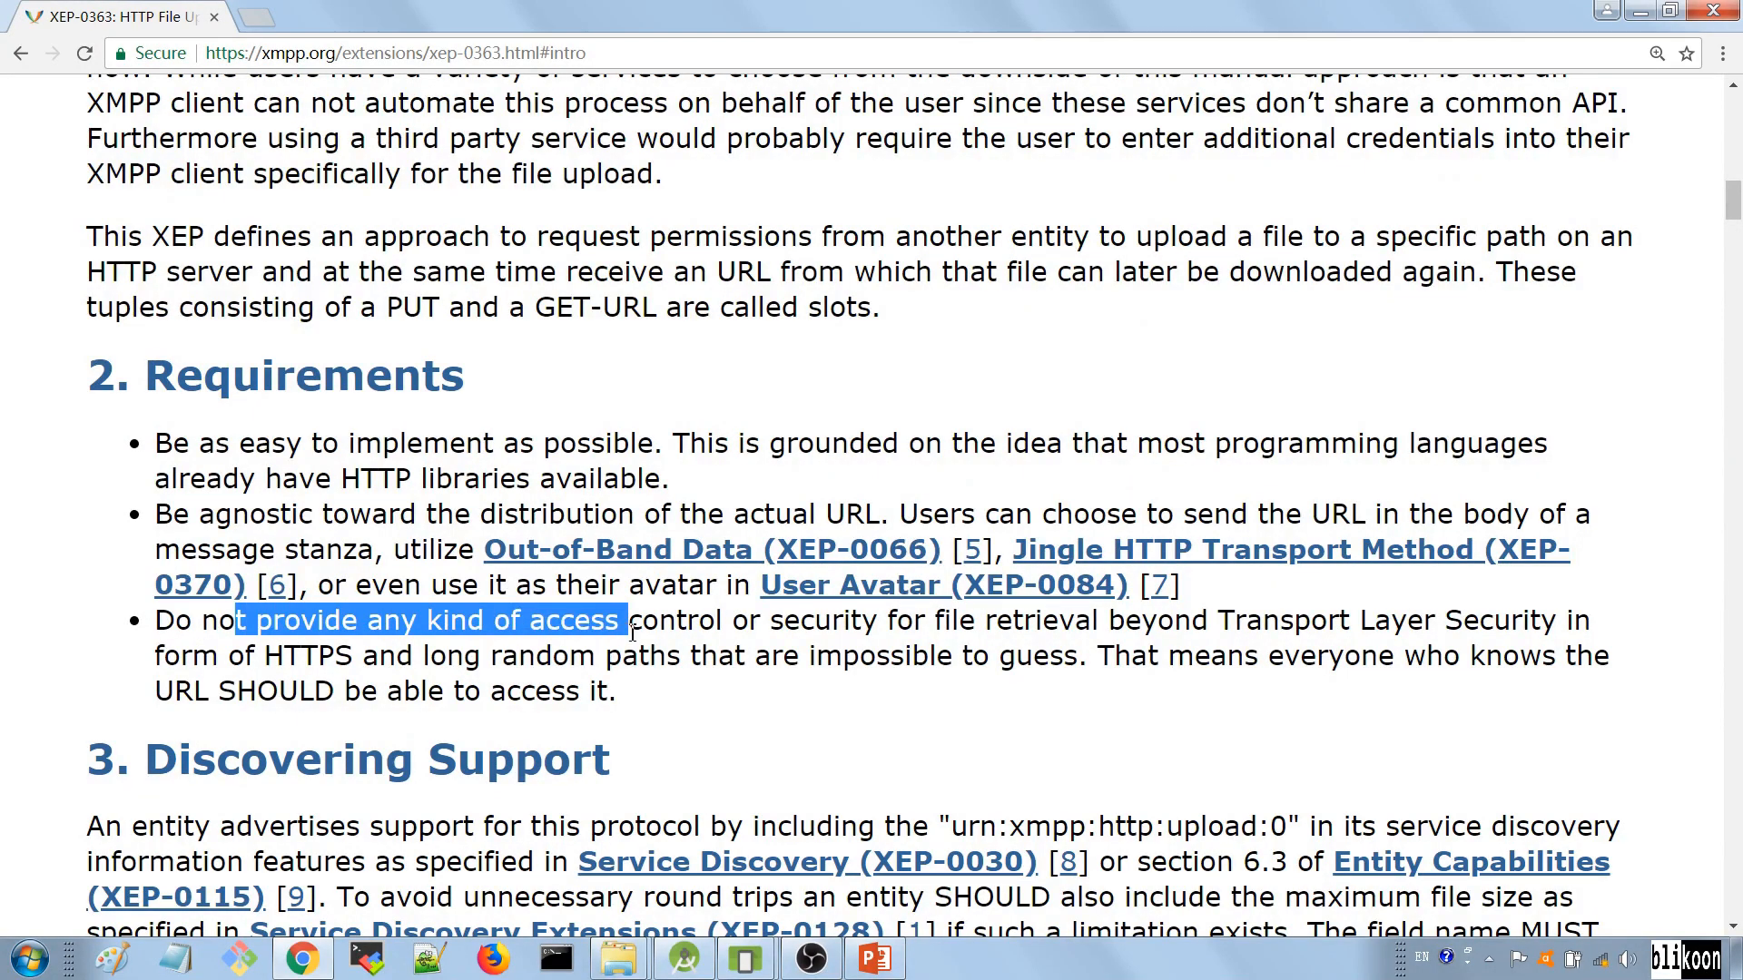
click(712, 634)
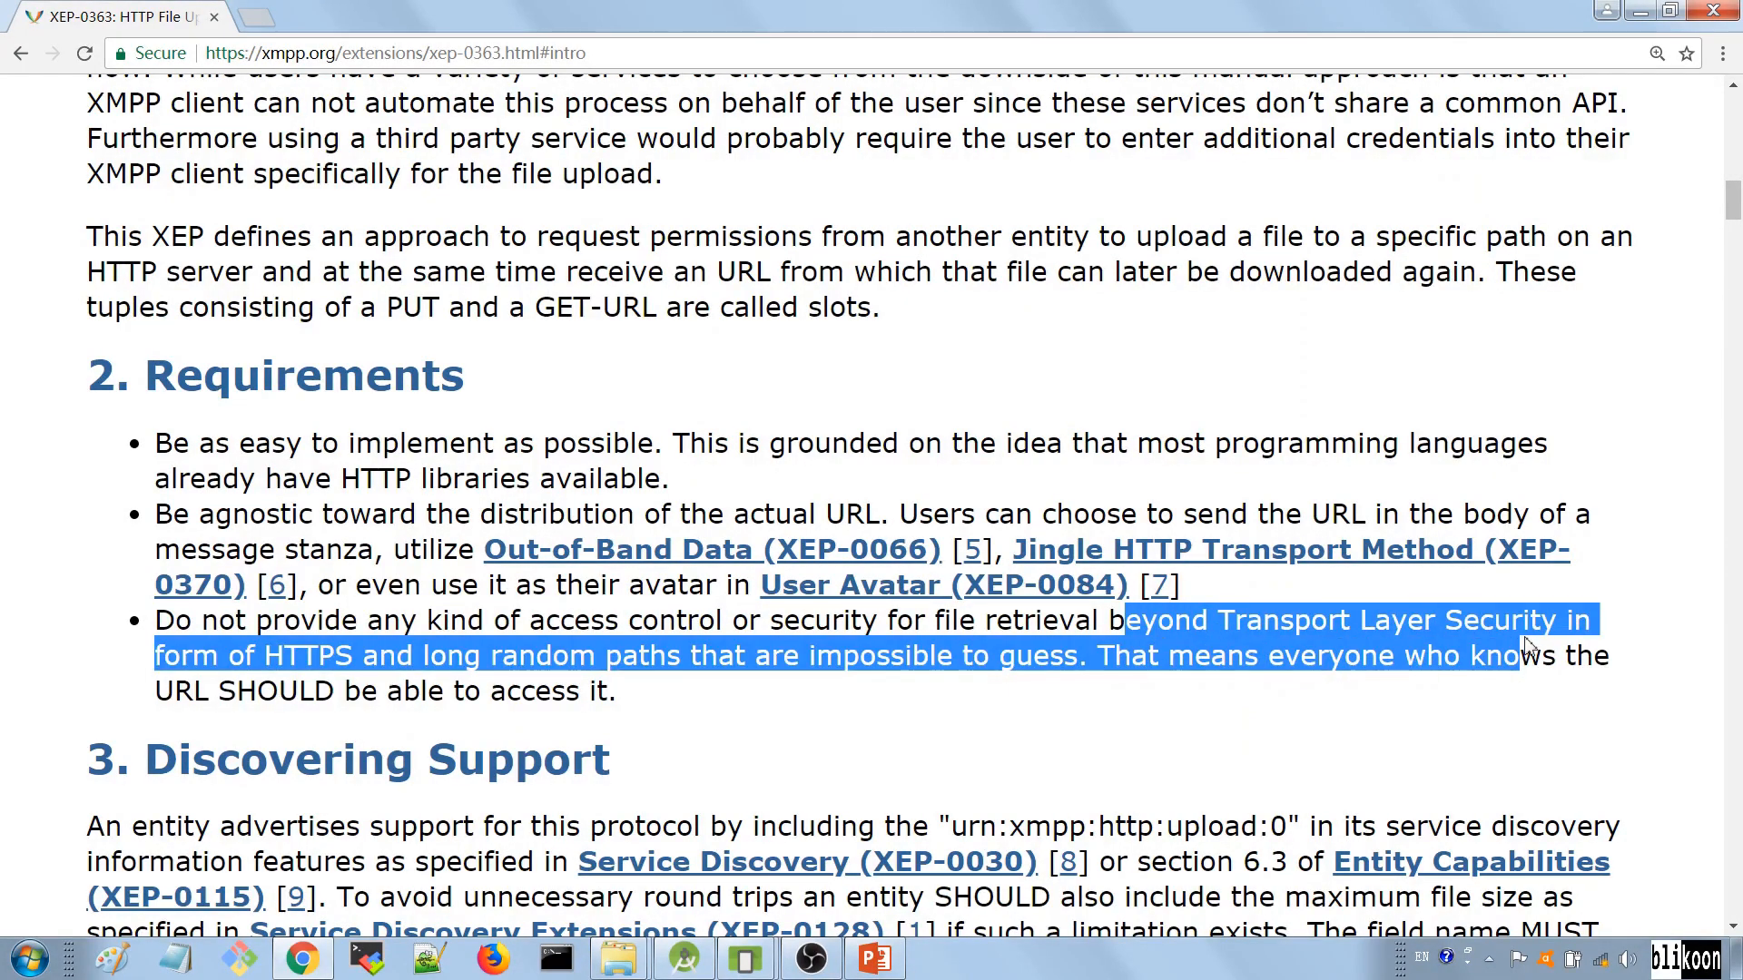
click(378, 655)
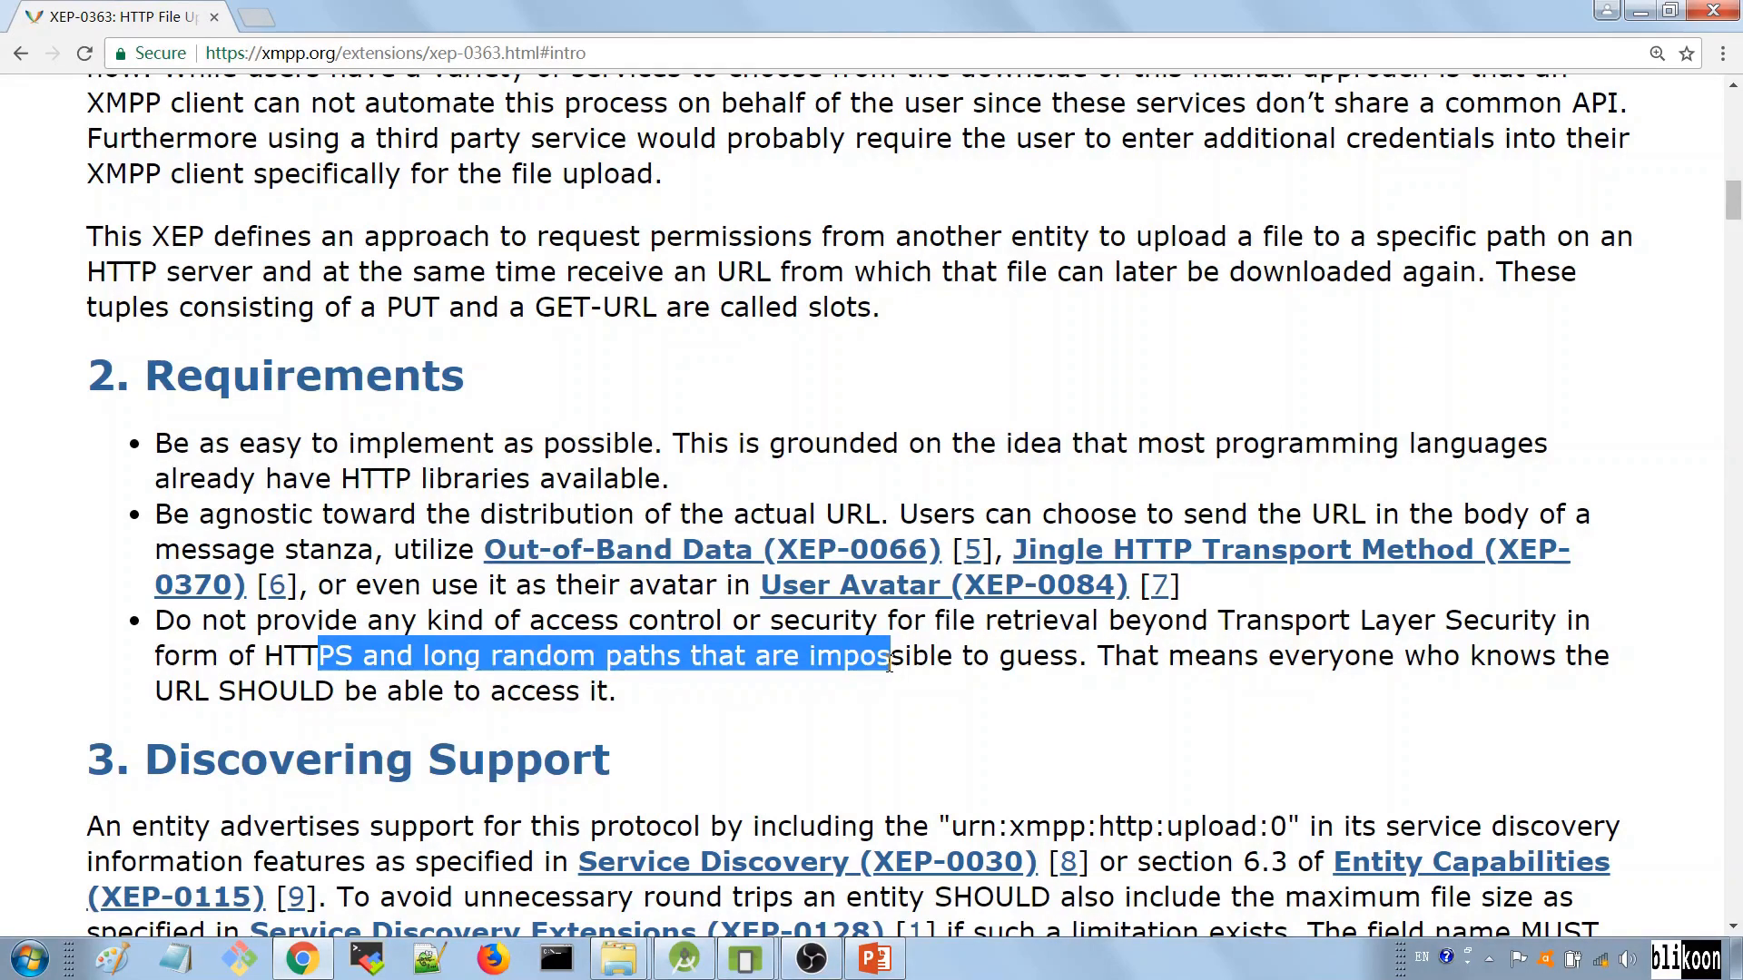
Step: Scroll to section 3, Discovering Support, and highlight disco#items in Example 1
scroll(down, 3)
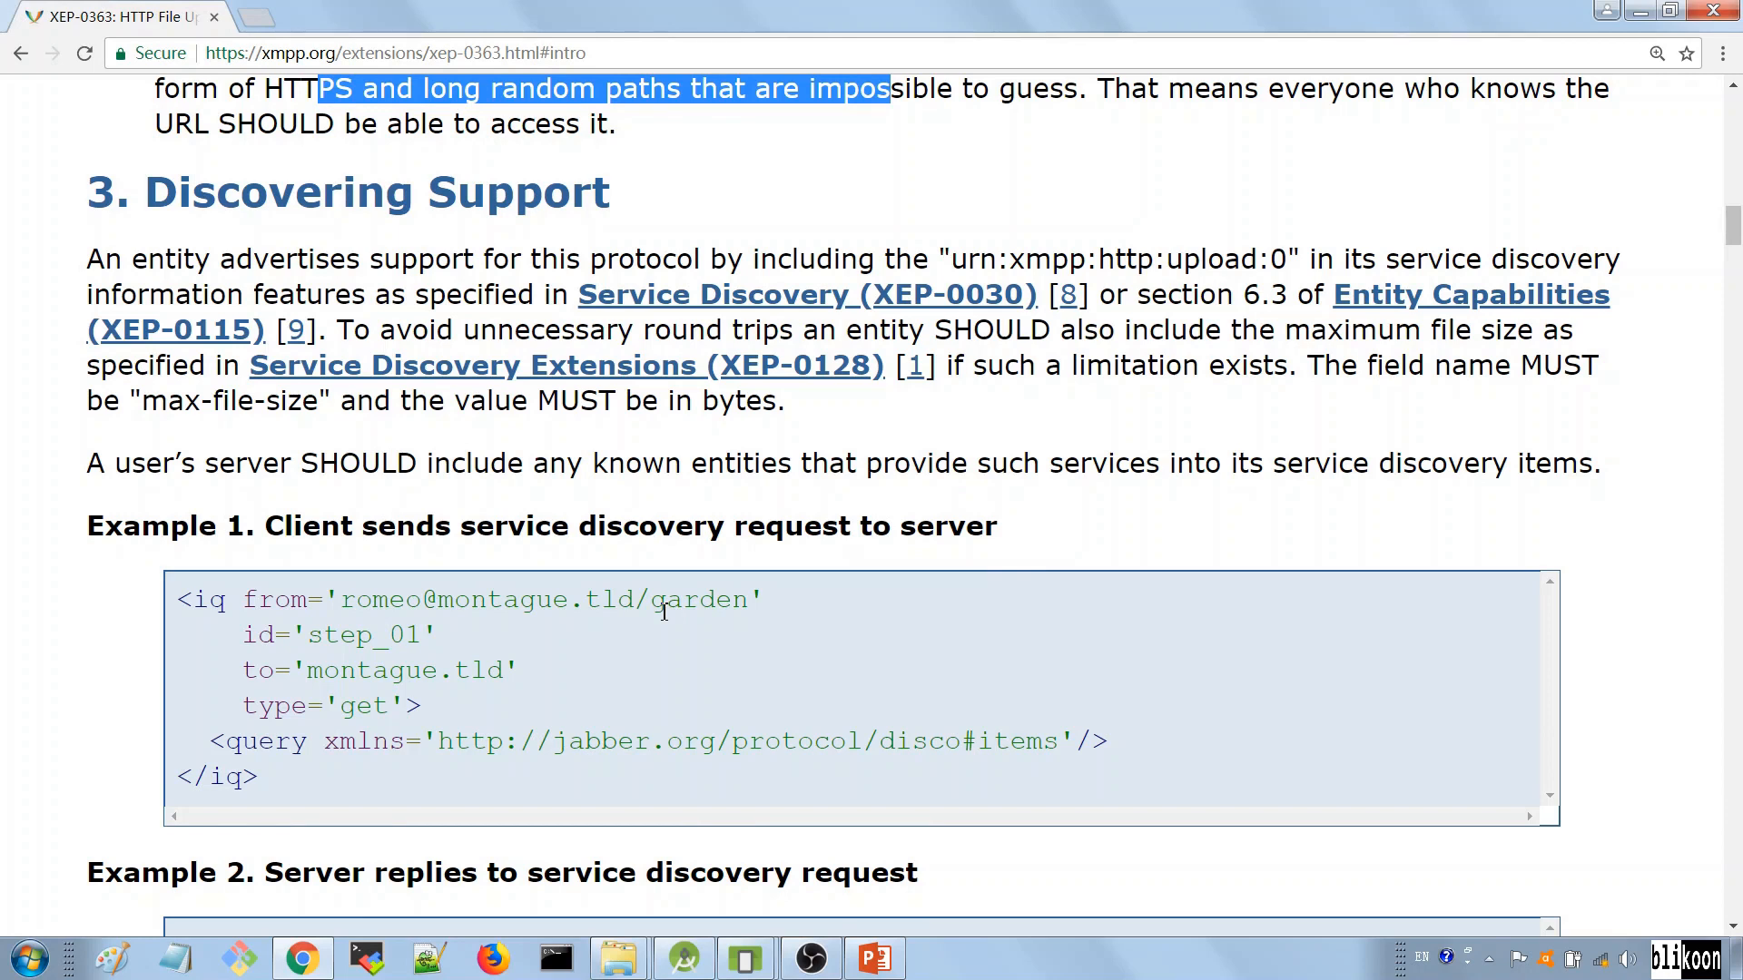
mouse_move(577, 378)
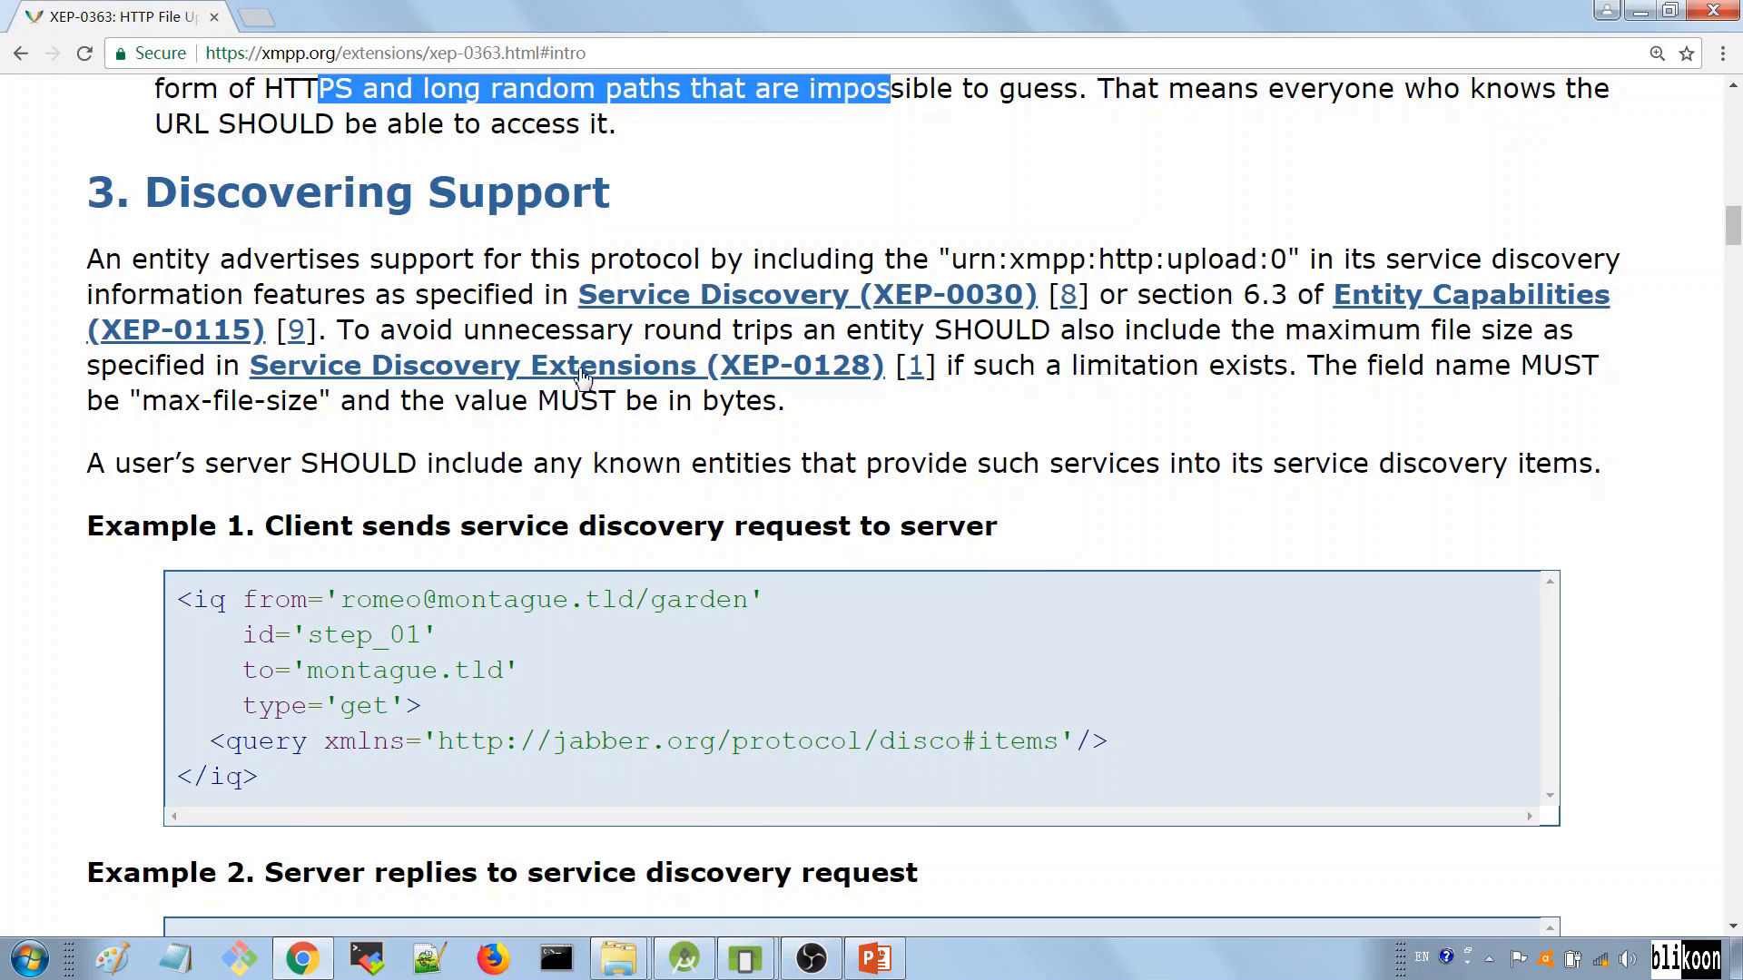
mouse_move(686, 372)
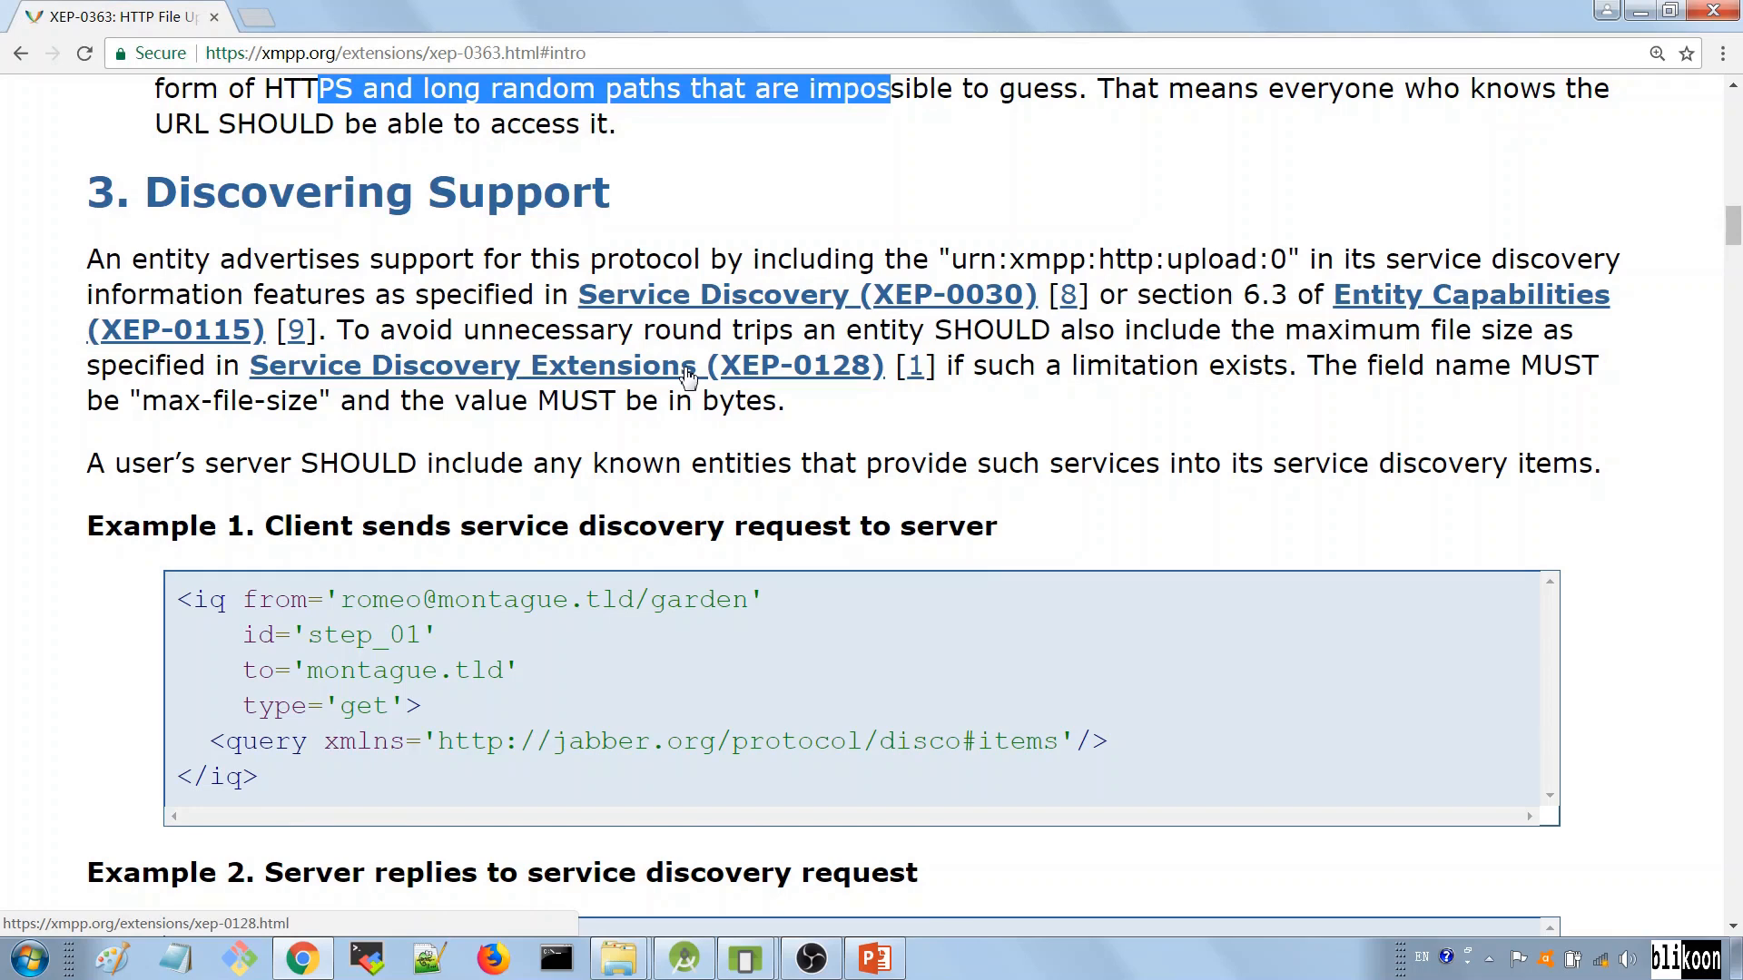
scroll(down, 3)
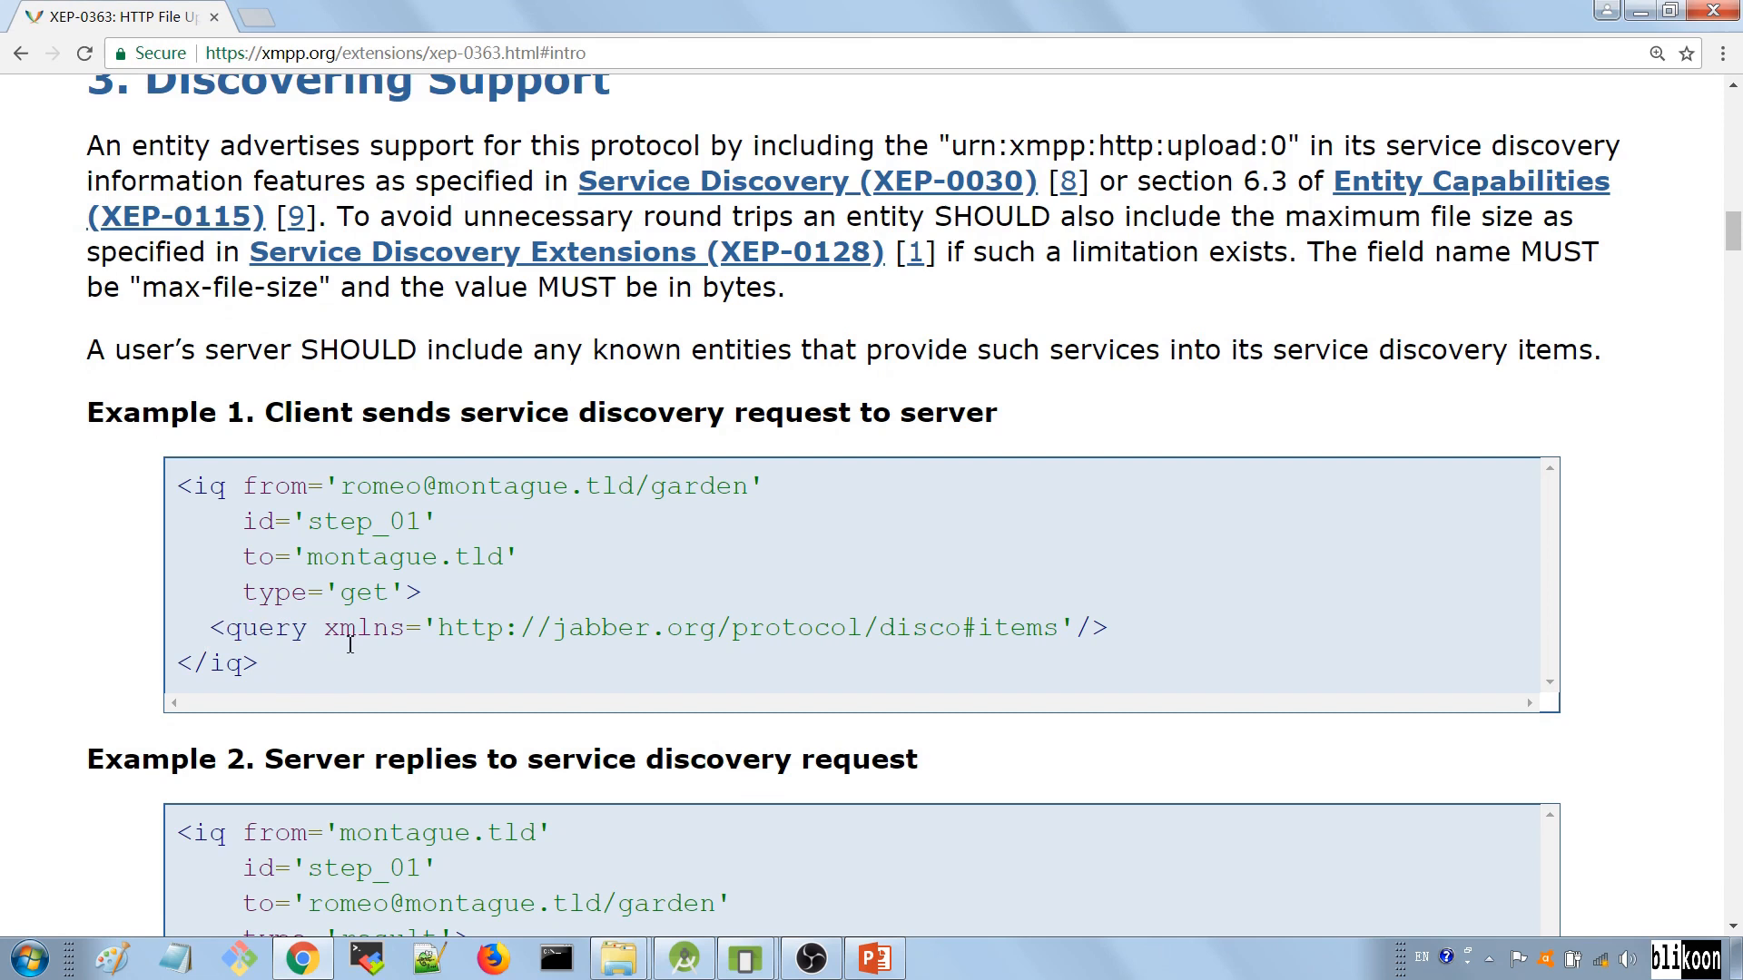
mouse_move(687, 639)
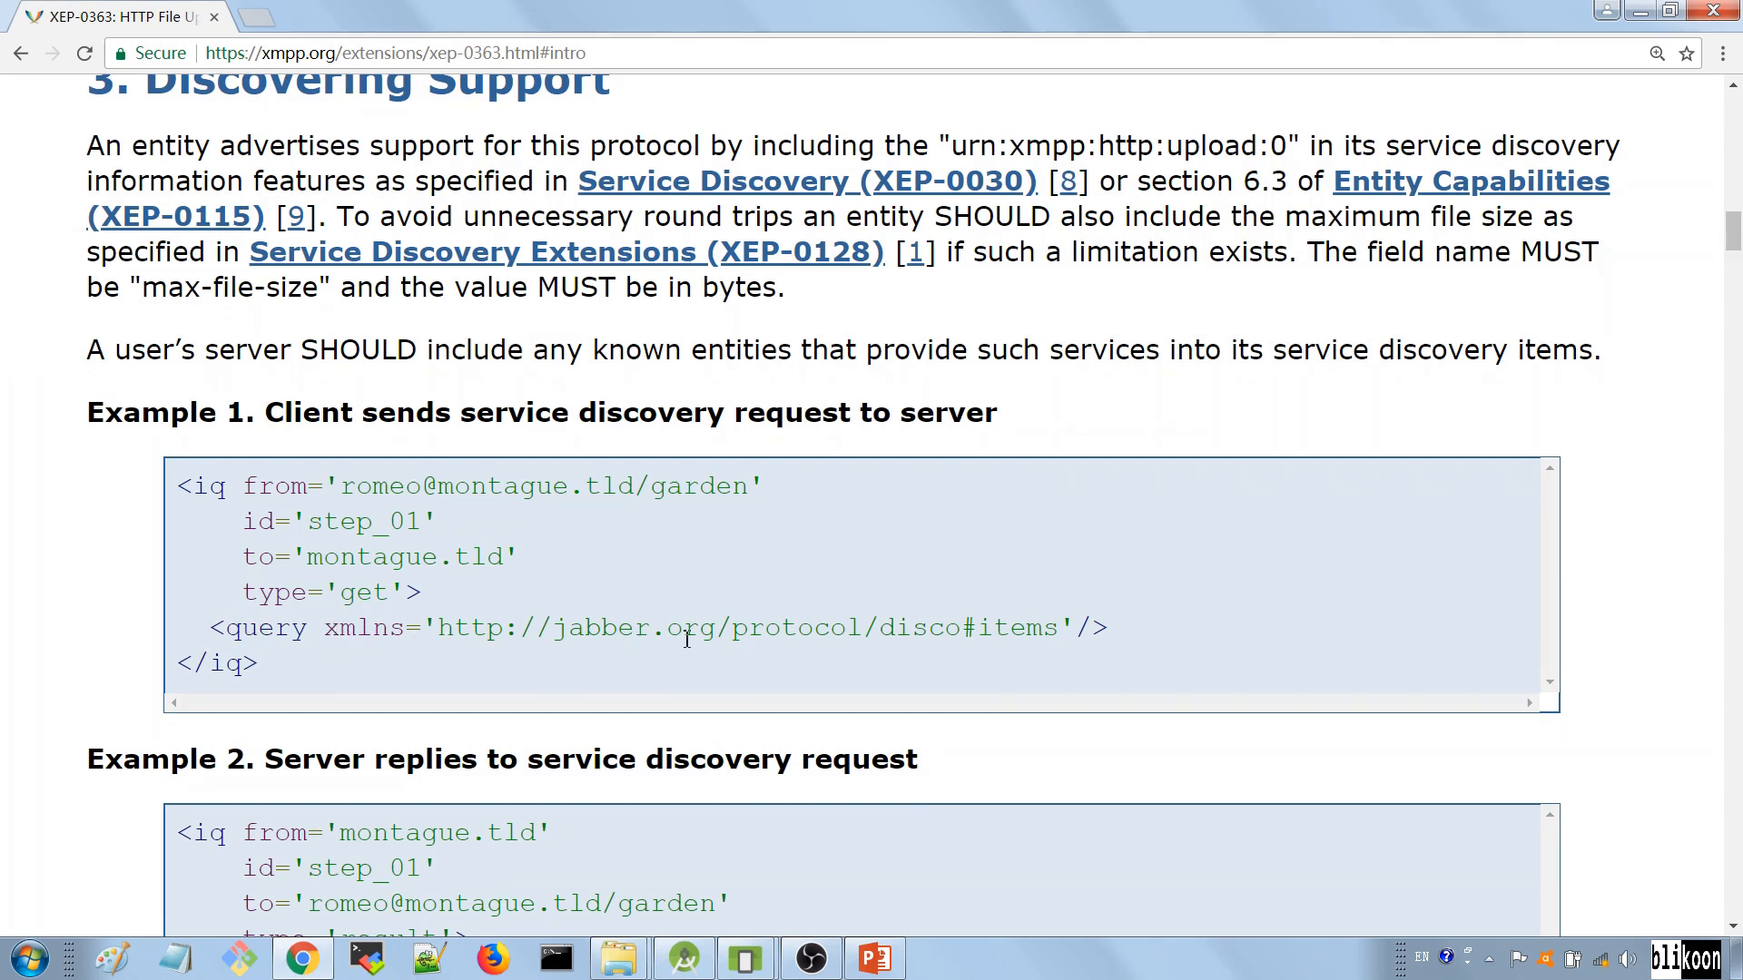
mouse_move(587, 635)
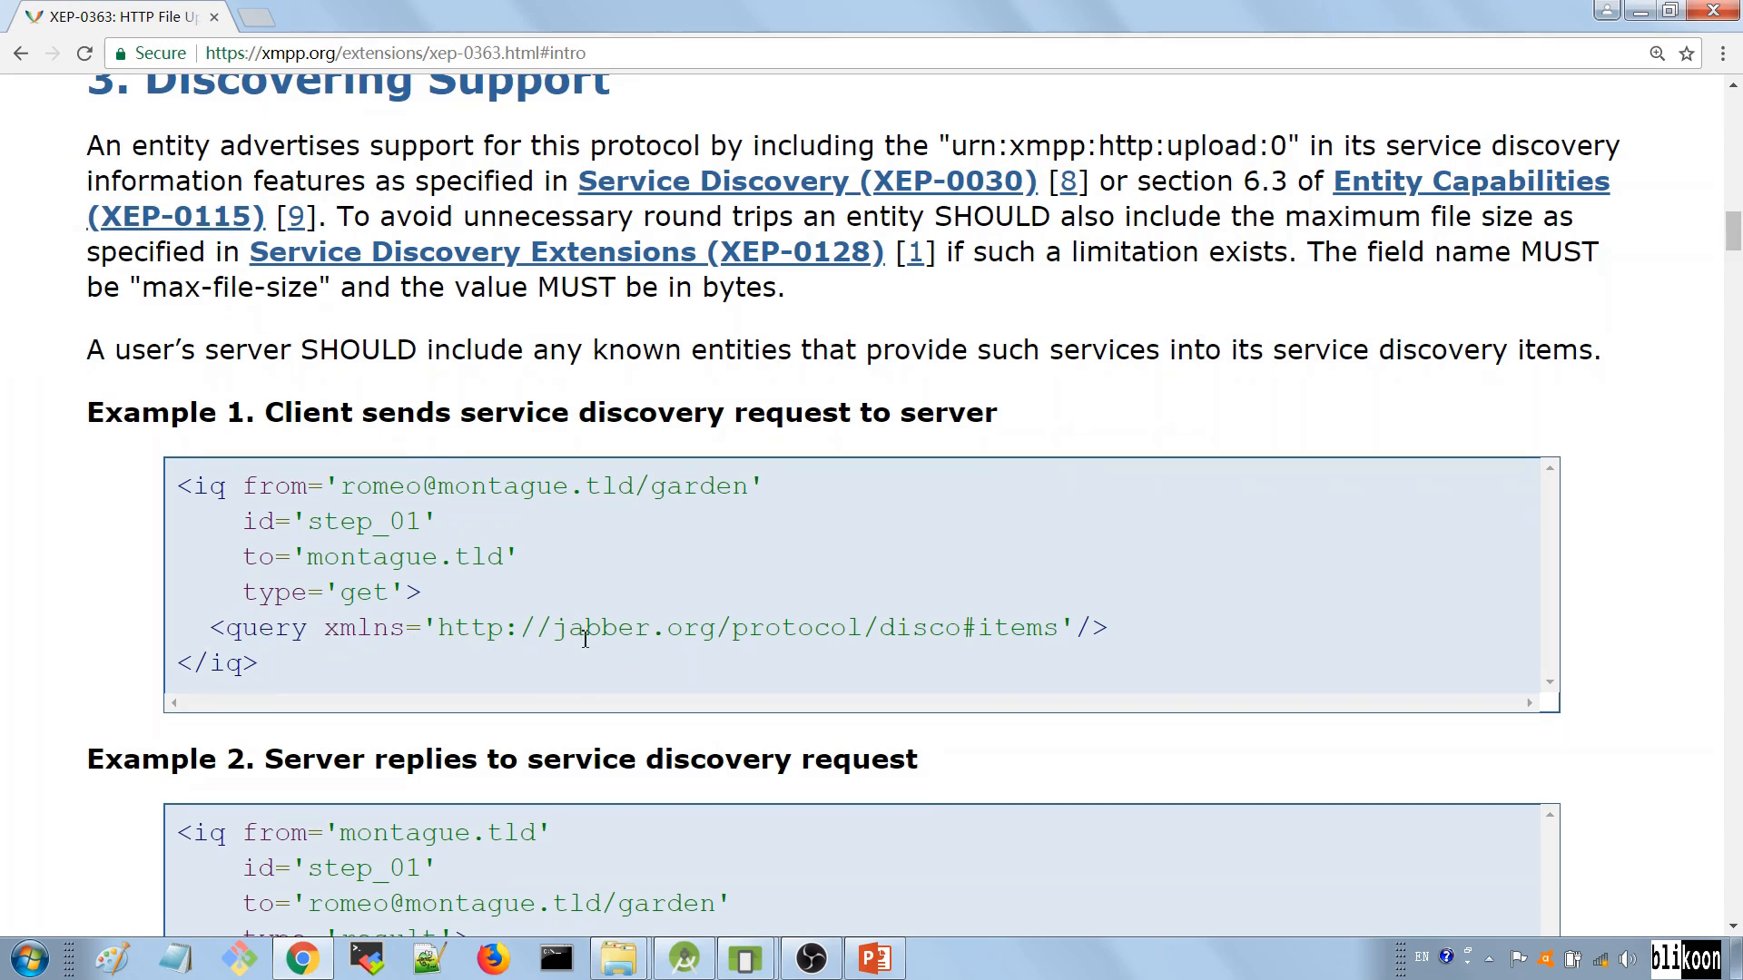
mouse_move(881, 632)
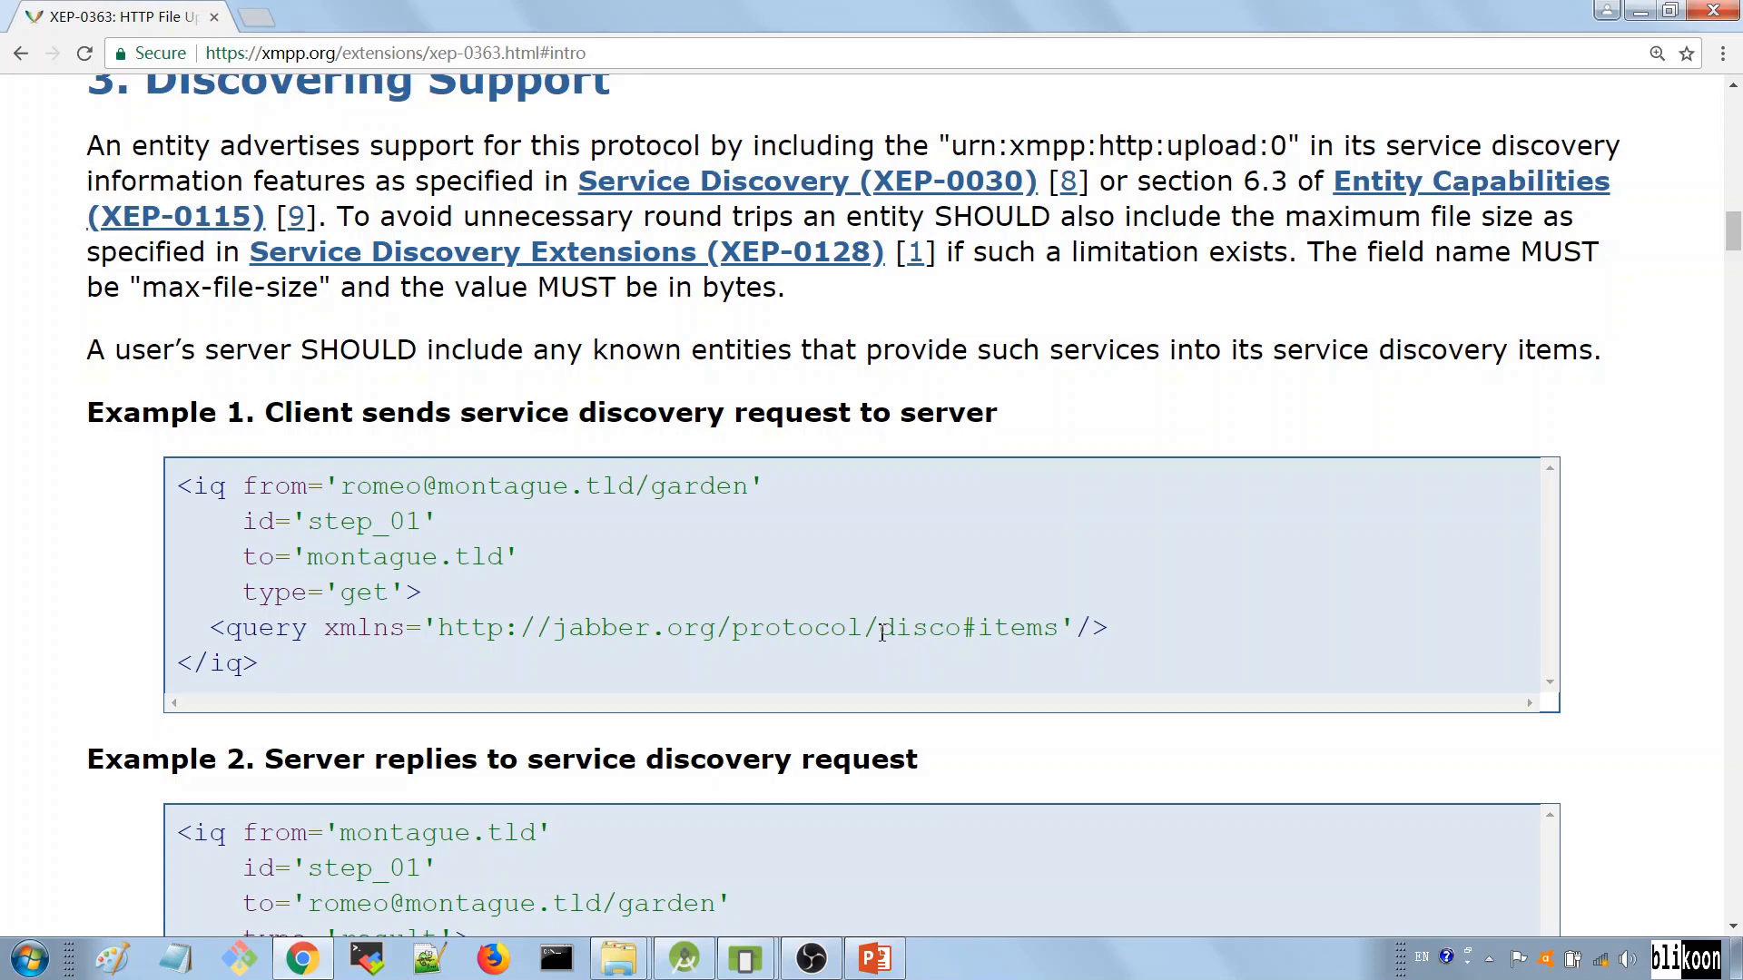
double_click(927, 626)
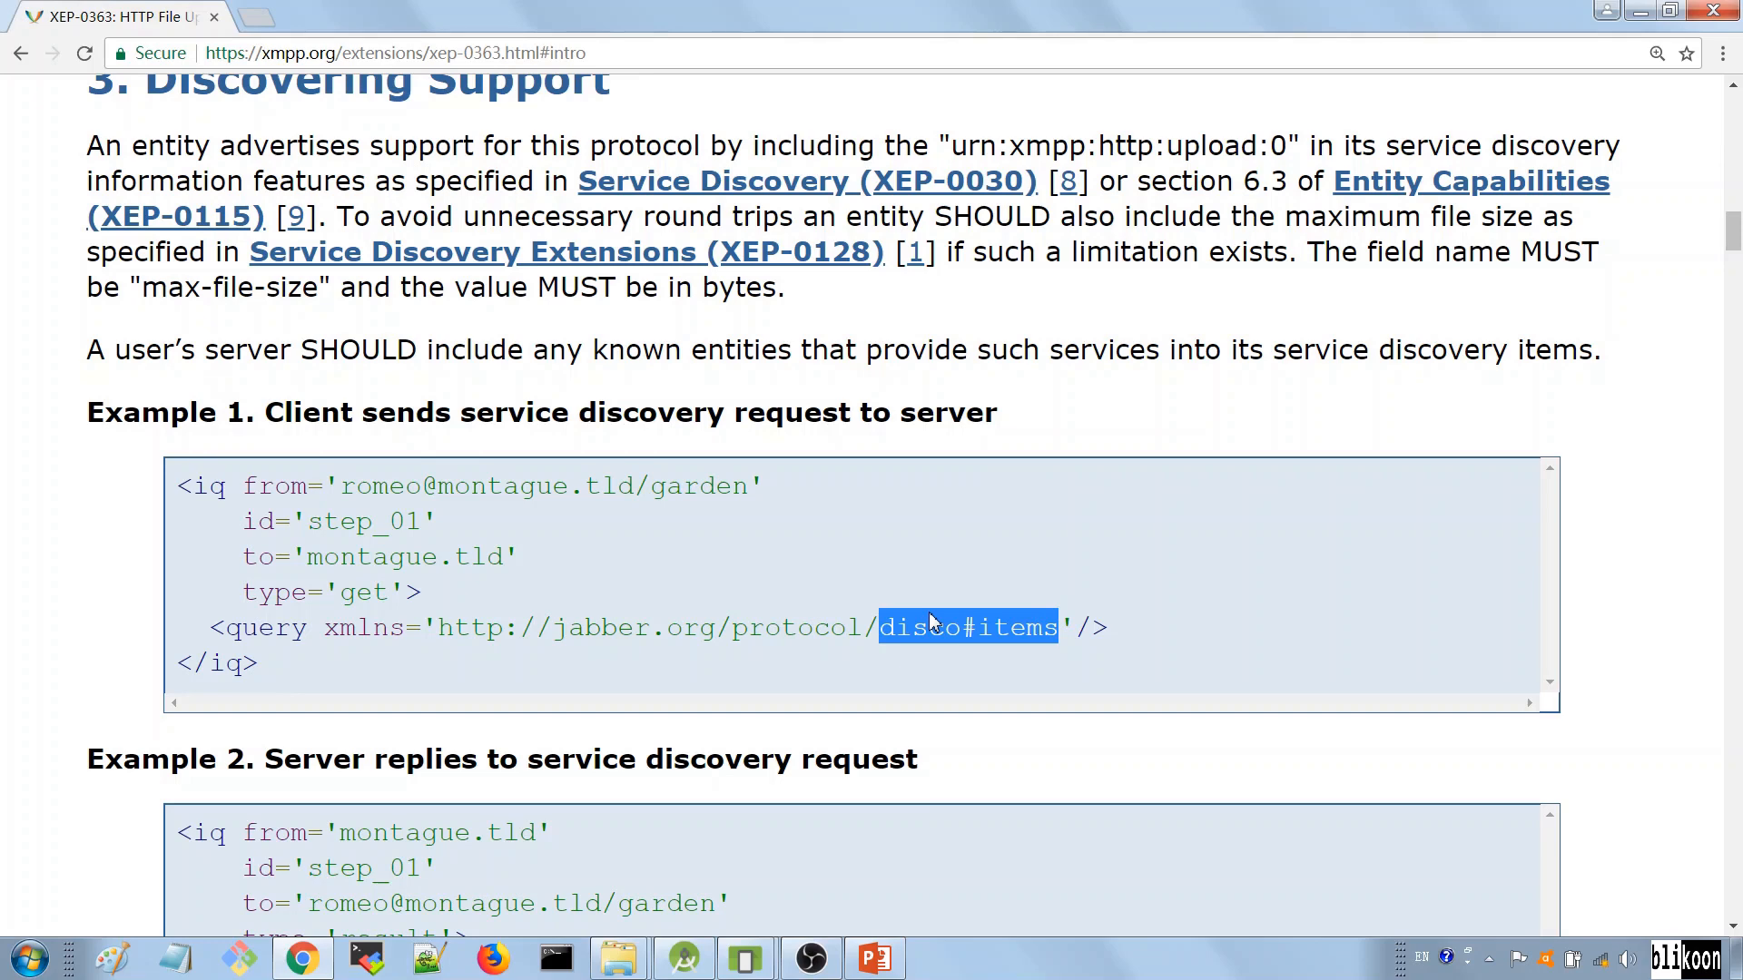
scroll(down, 3)
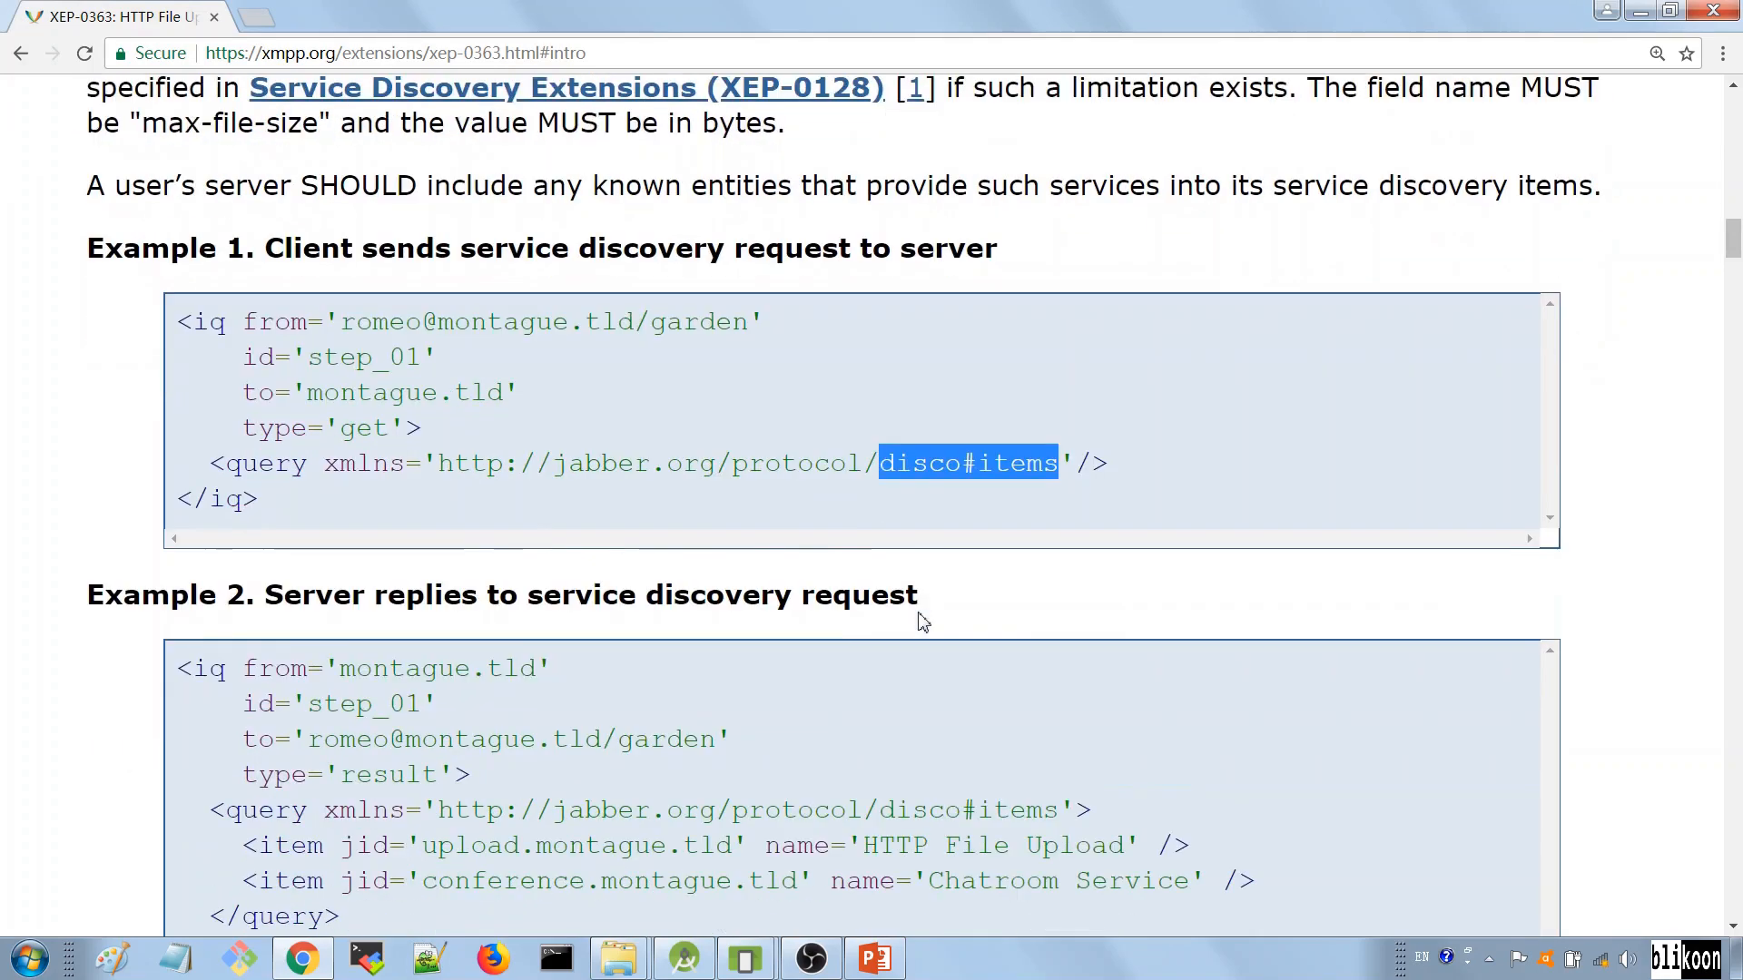
scroll(down, 3)
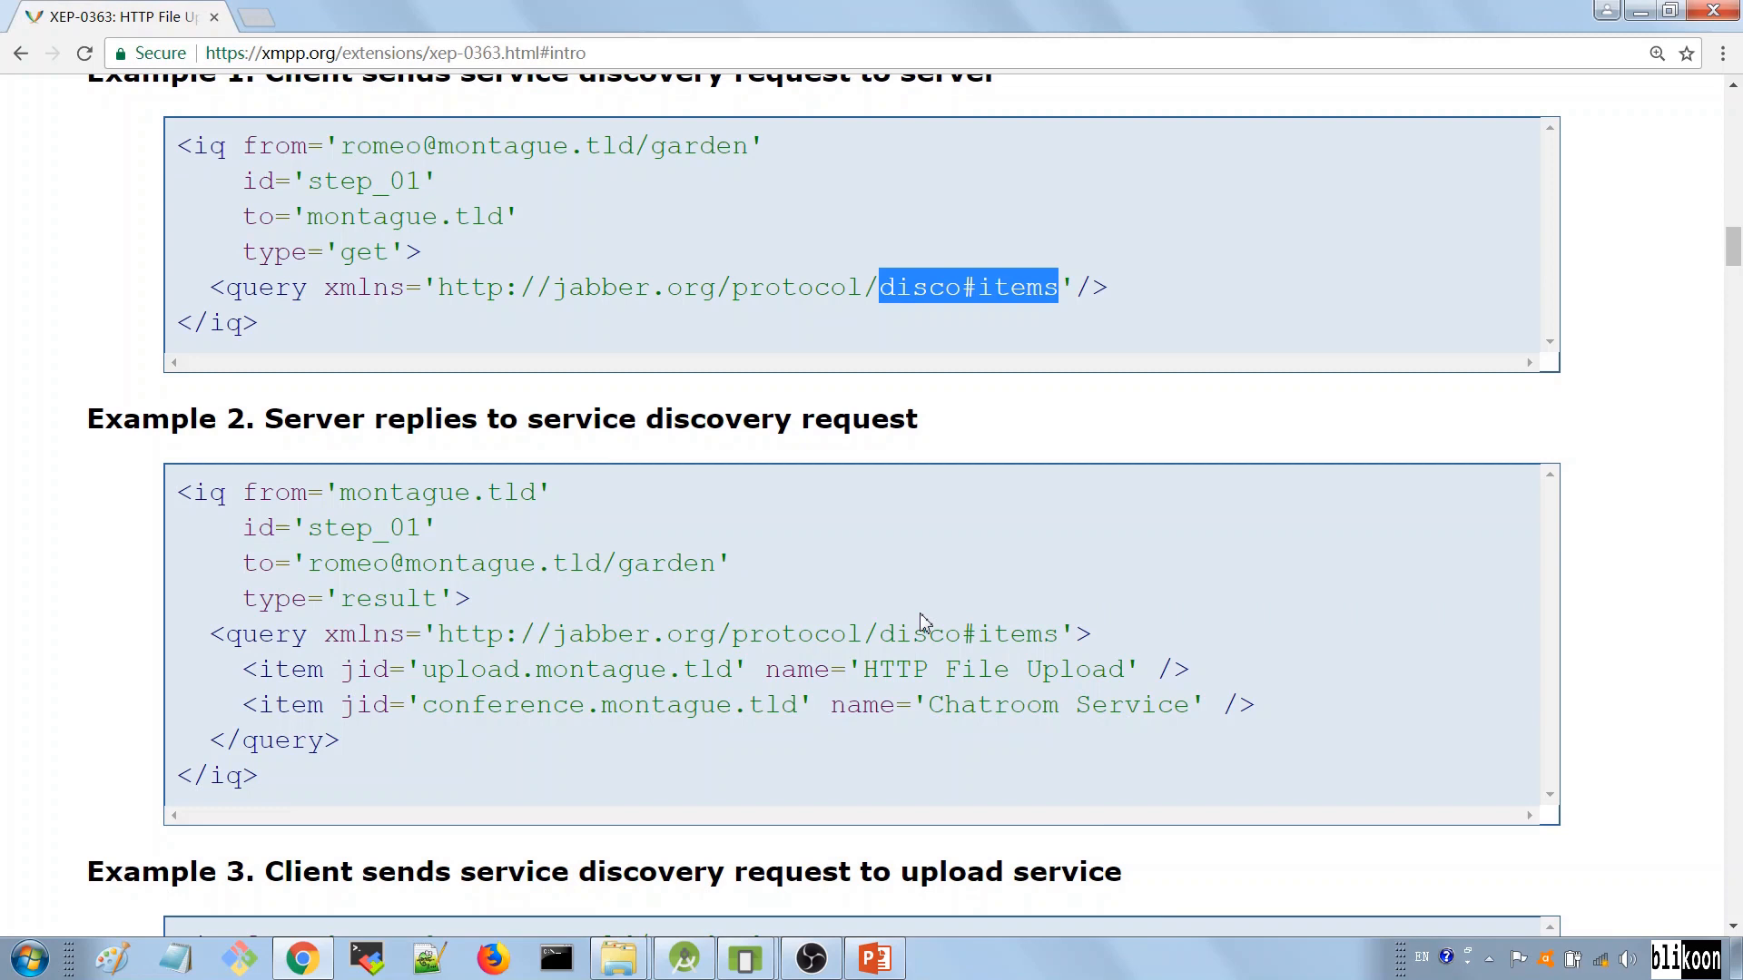
mouse_move(282, 678)
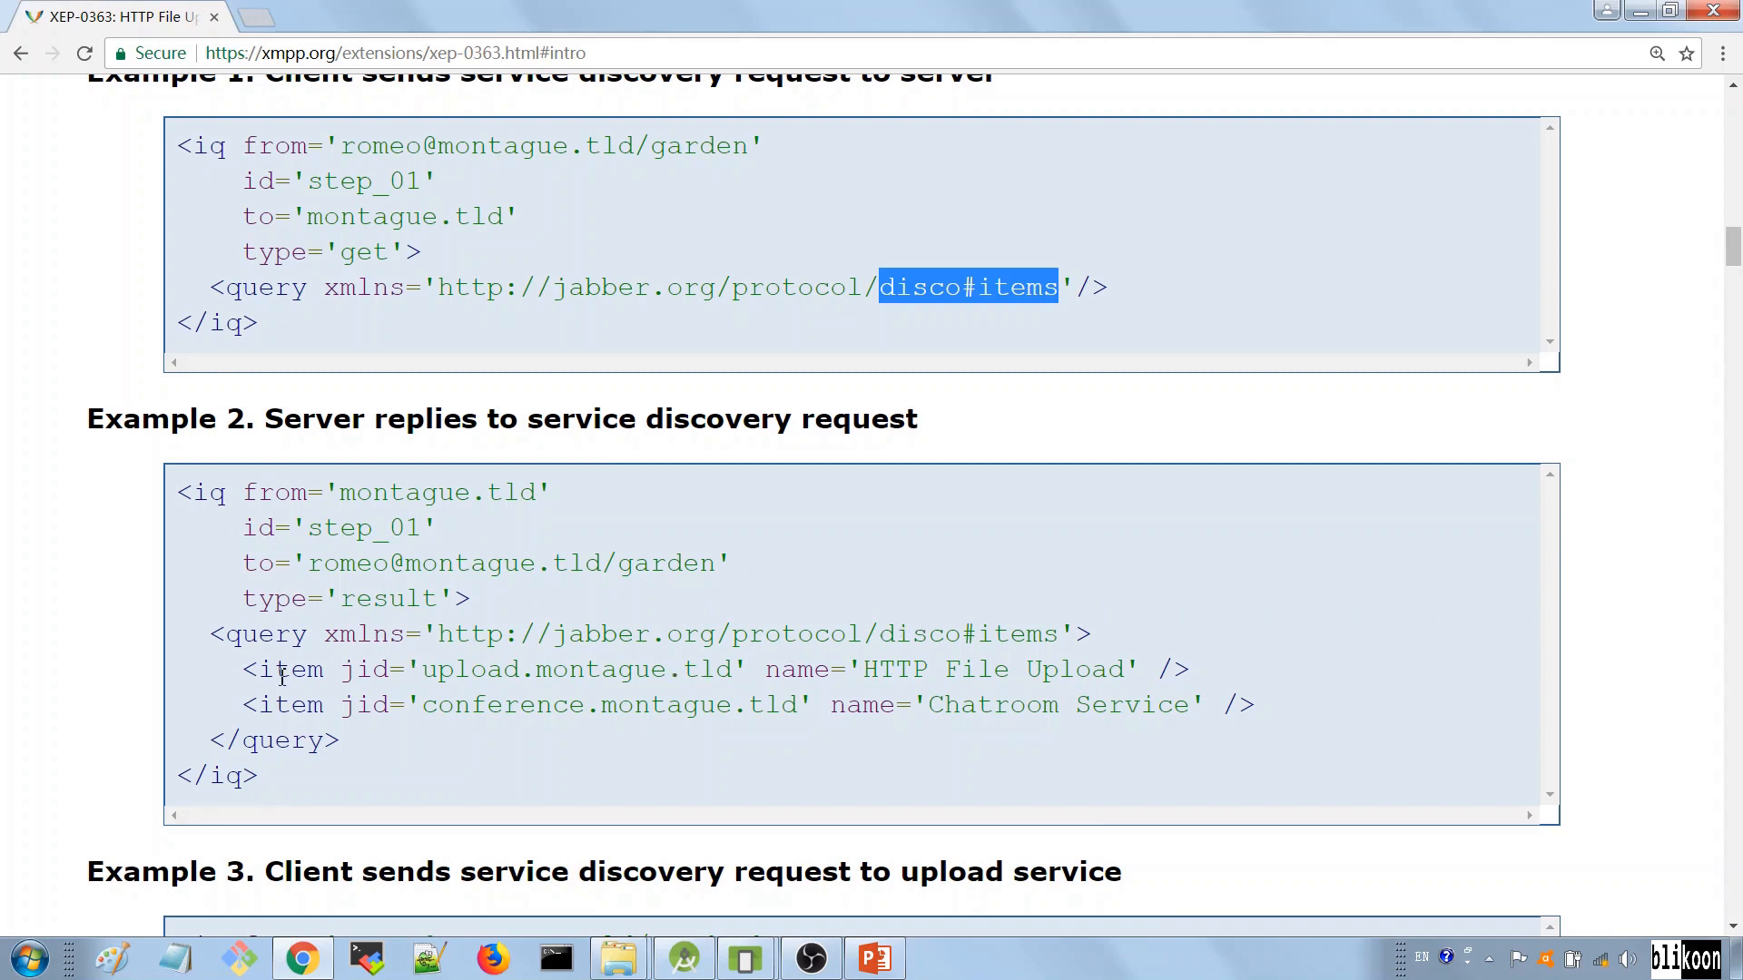
mouse_move(363, 507)
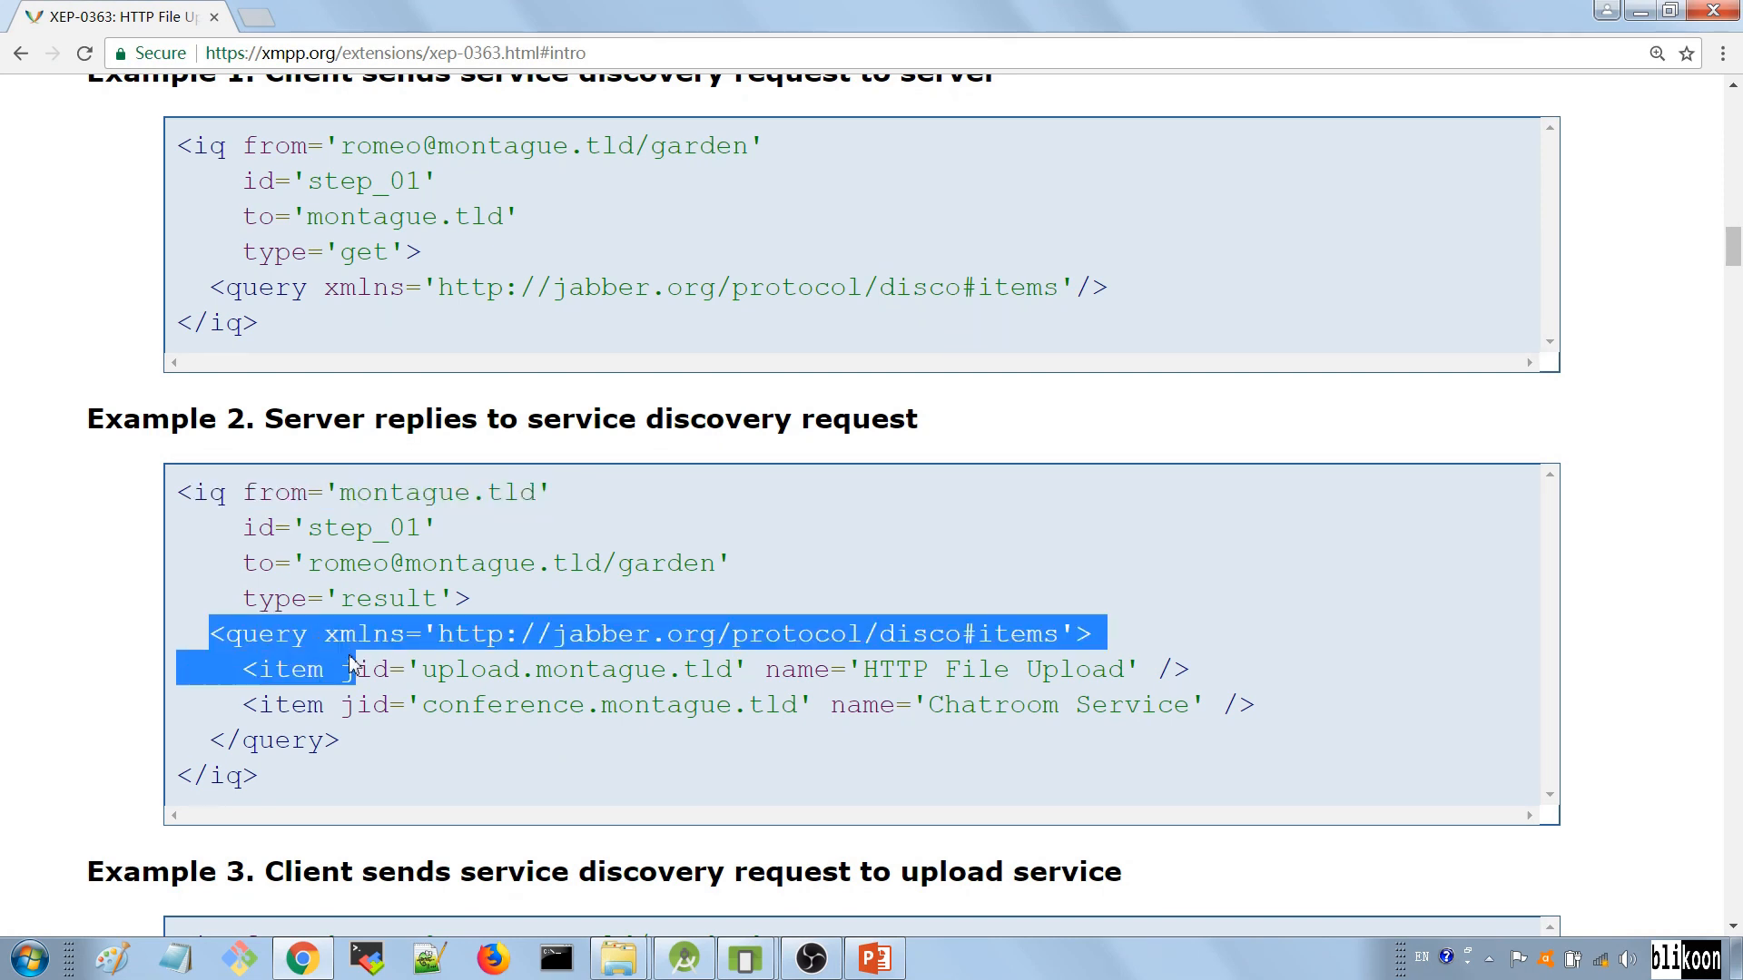
click(649, 737)
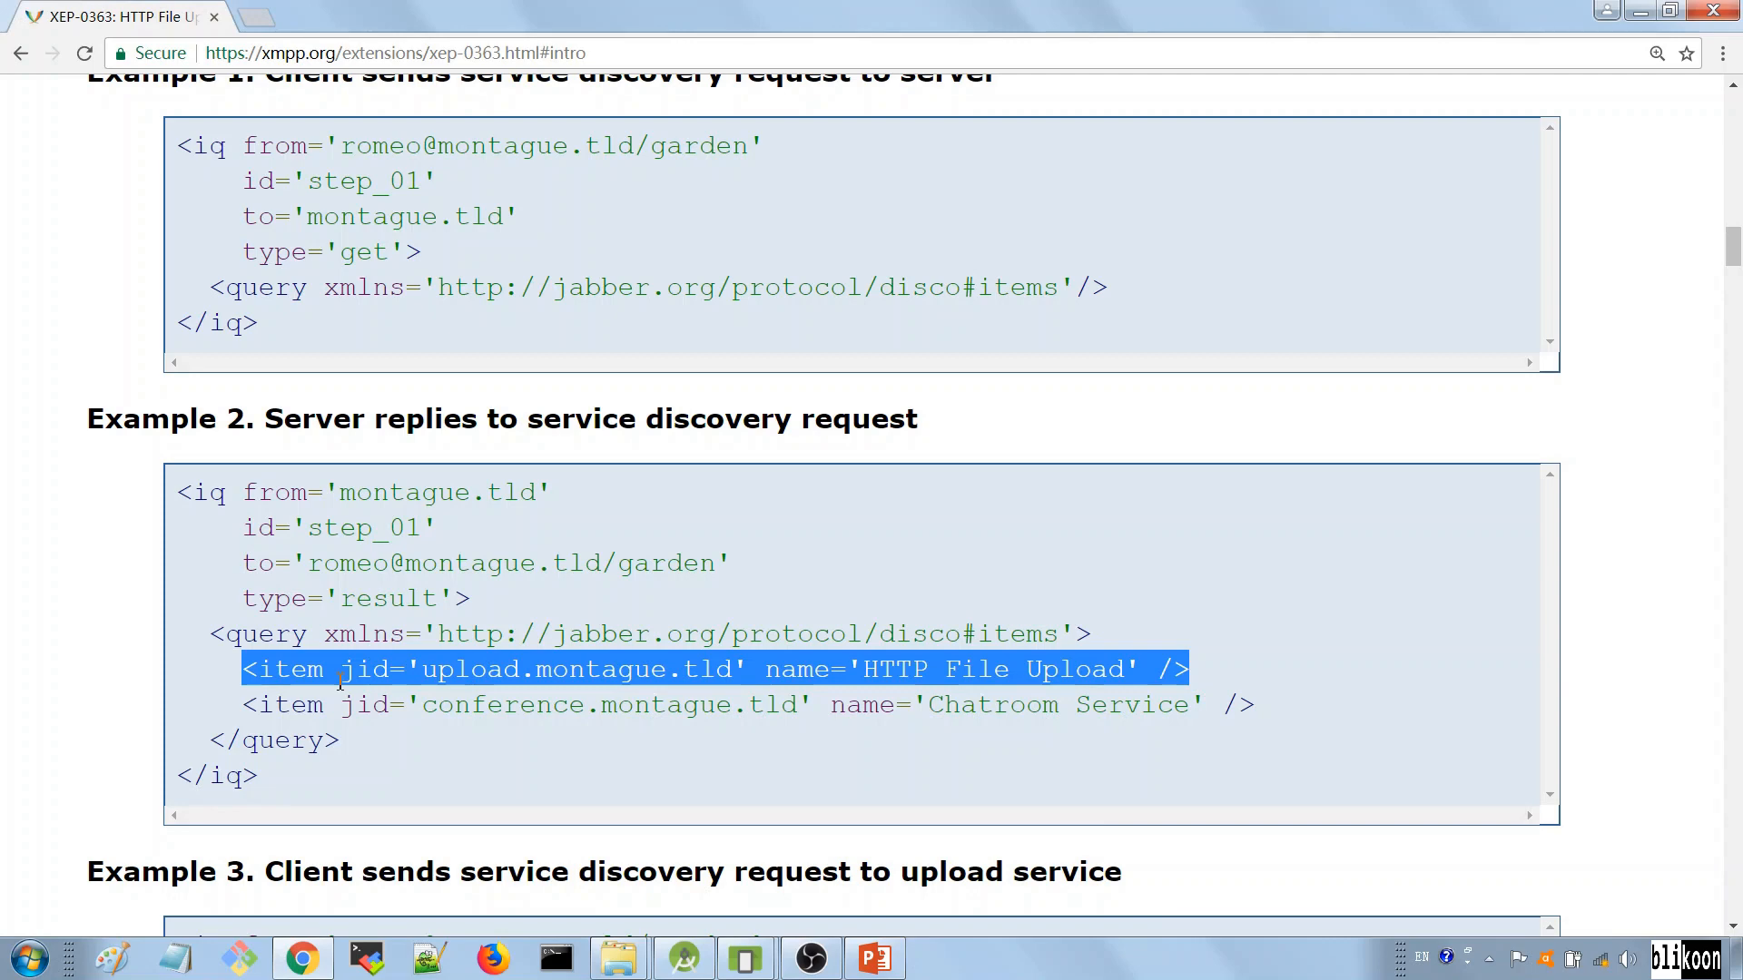
scroll(down, 3)
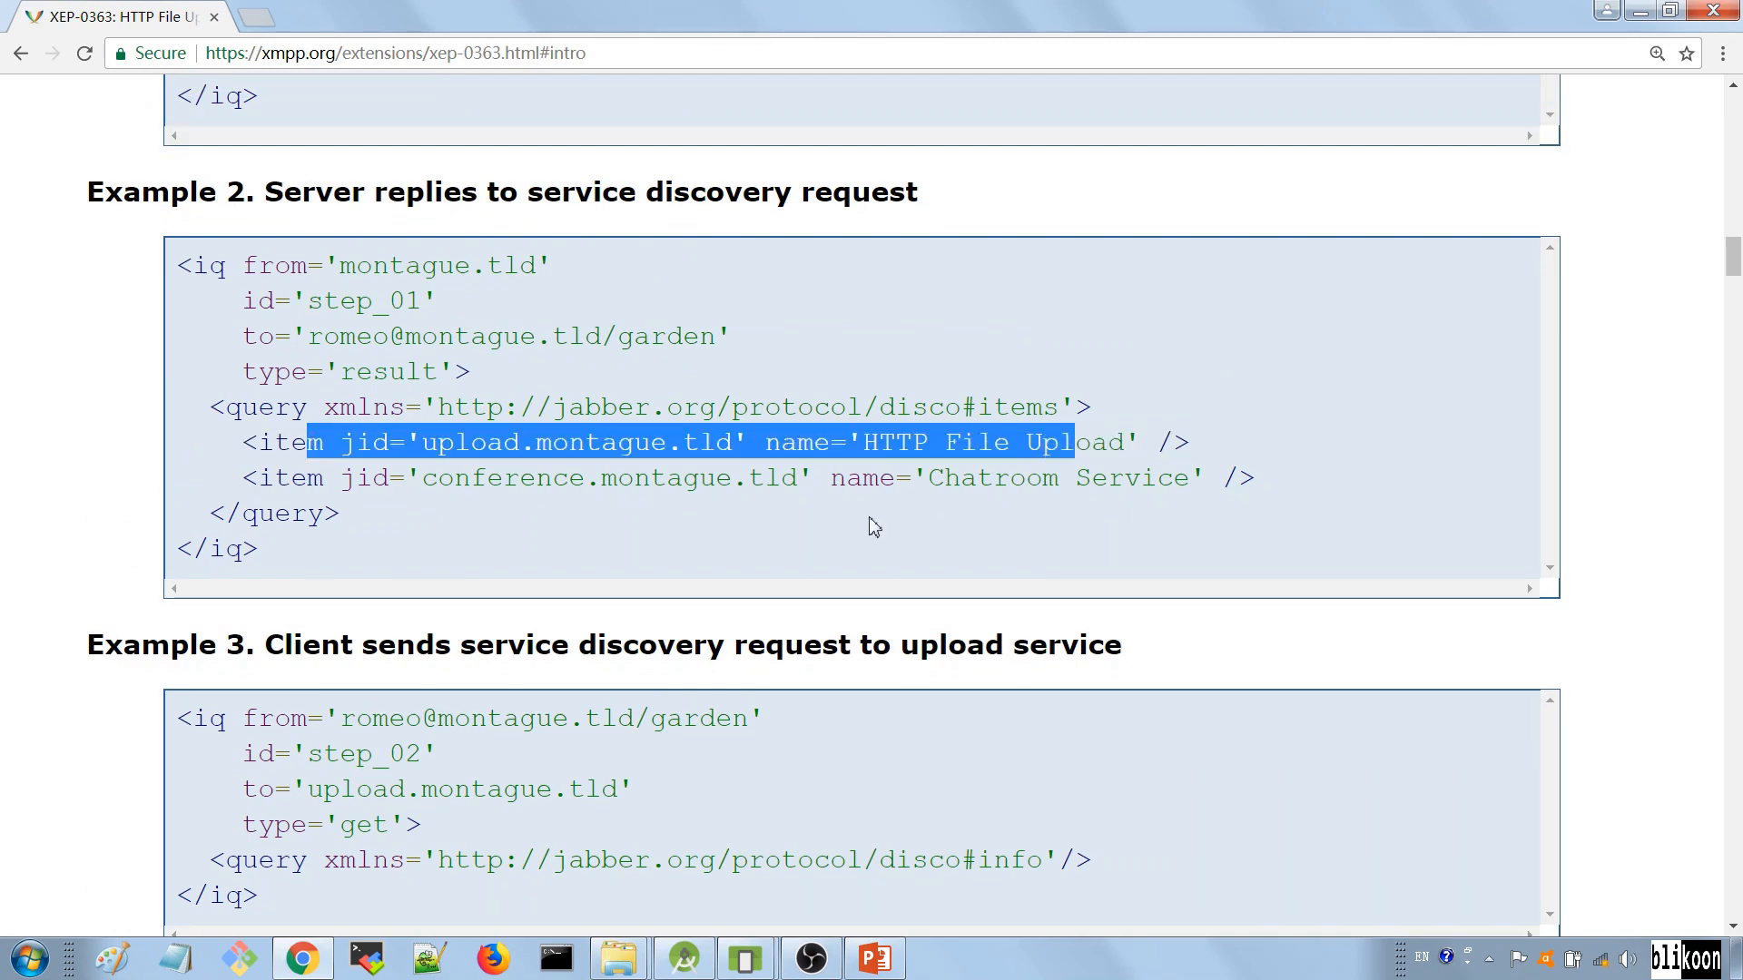
scroll(down, 3)
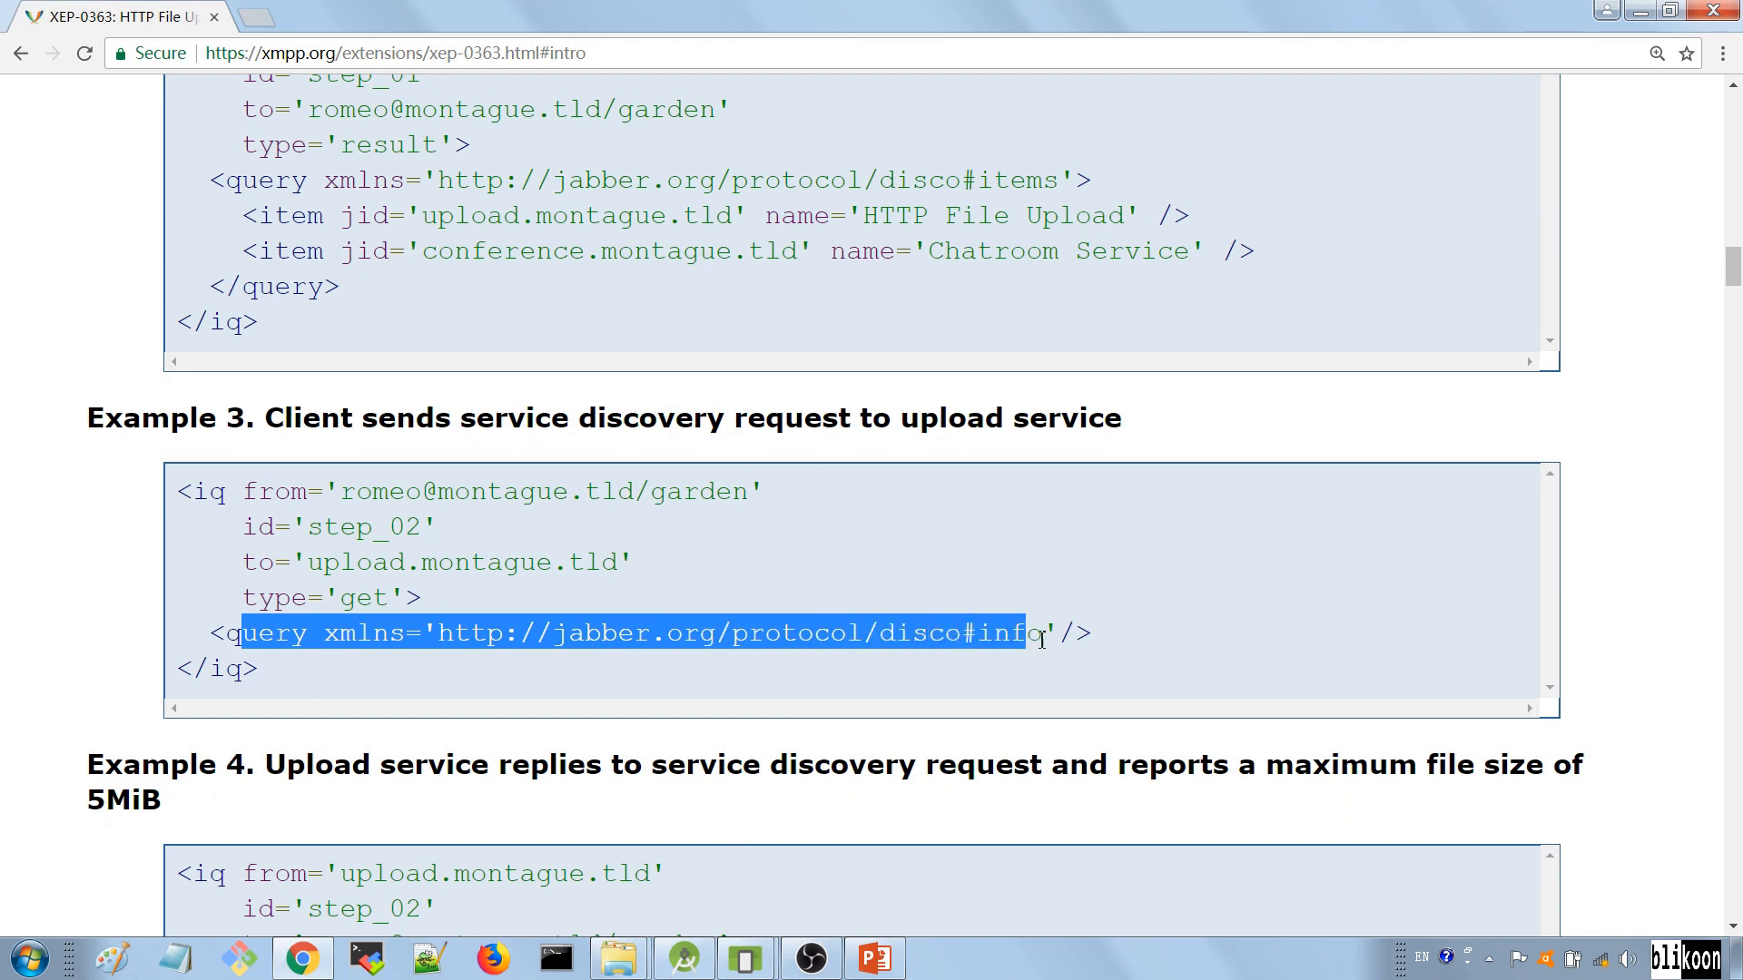
click(939, 642)
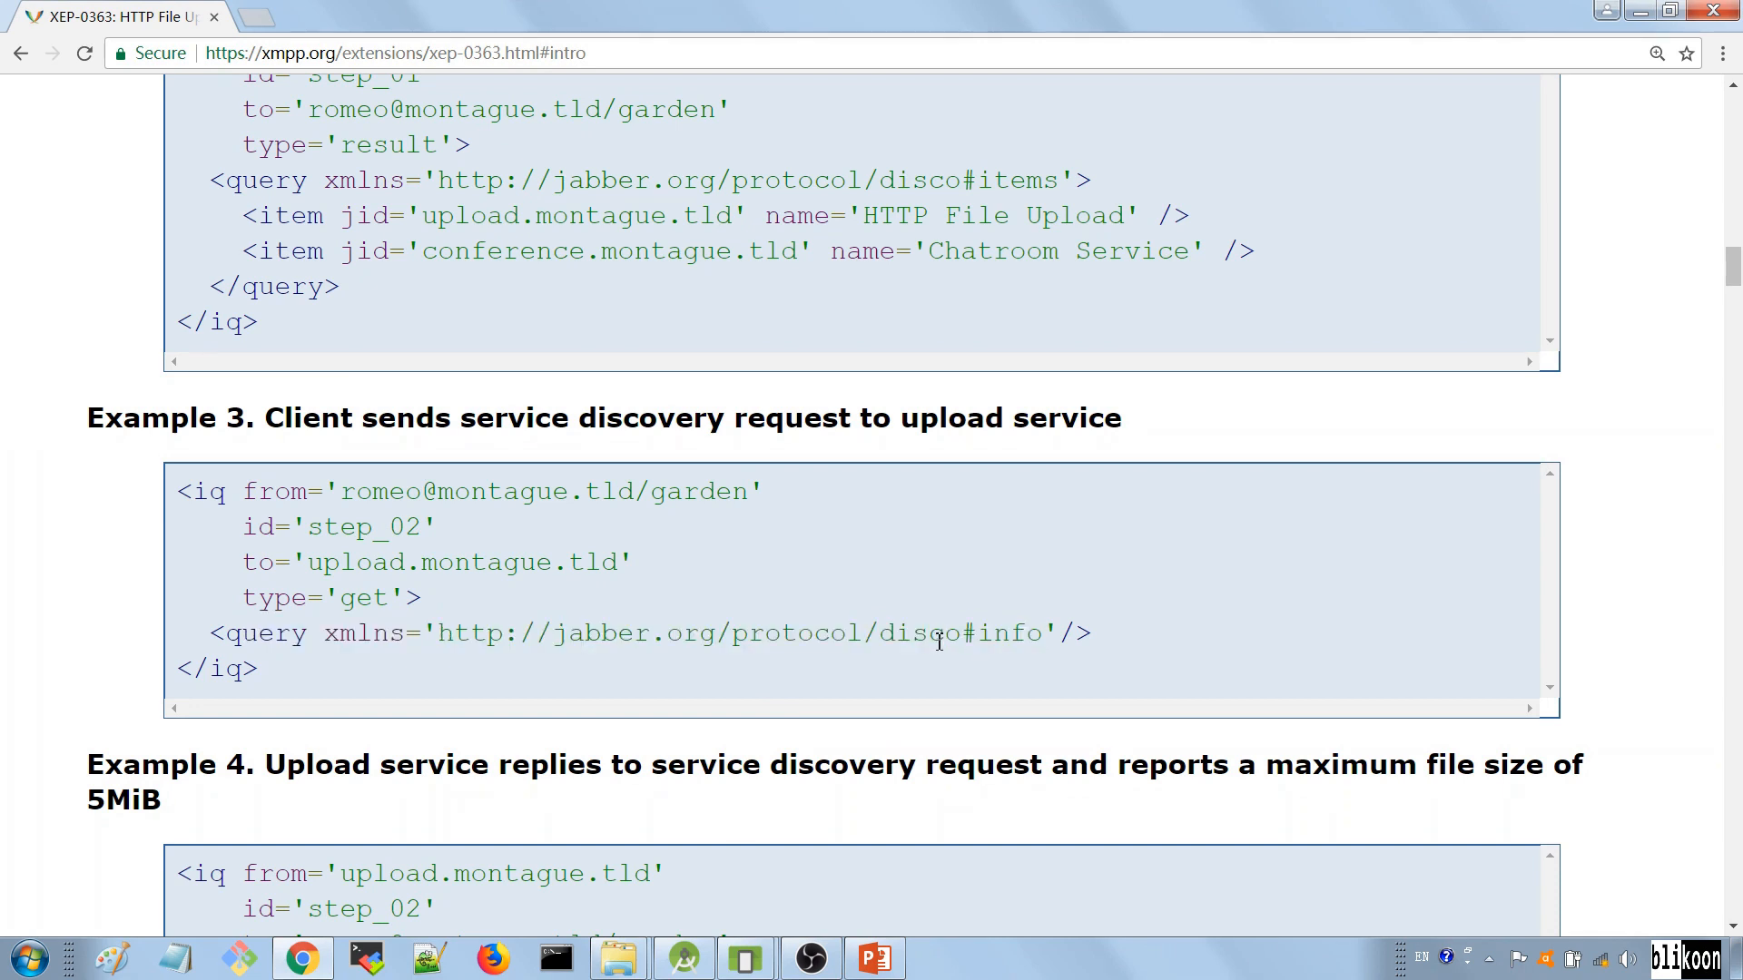
double_click(280, 598)
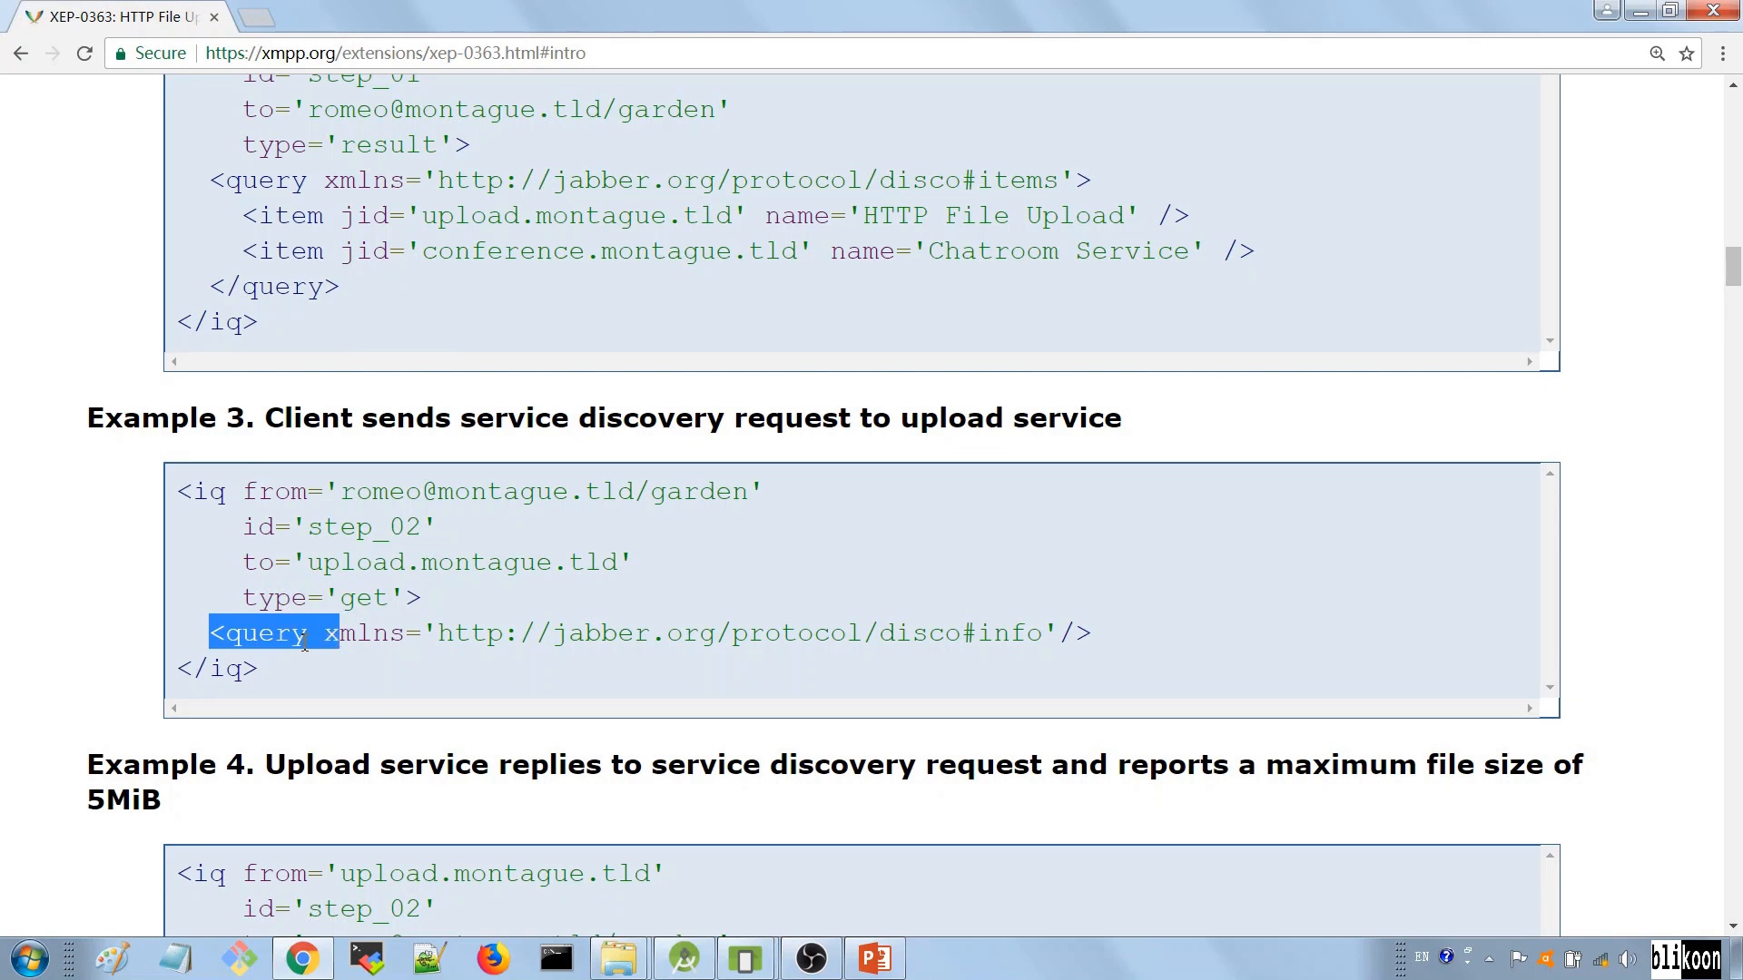
mouse_move(897, 644)
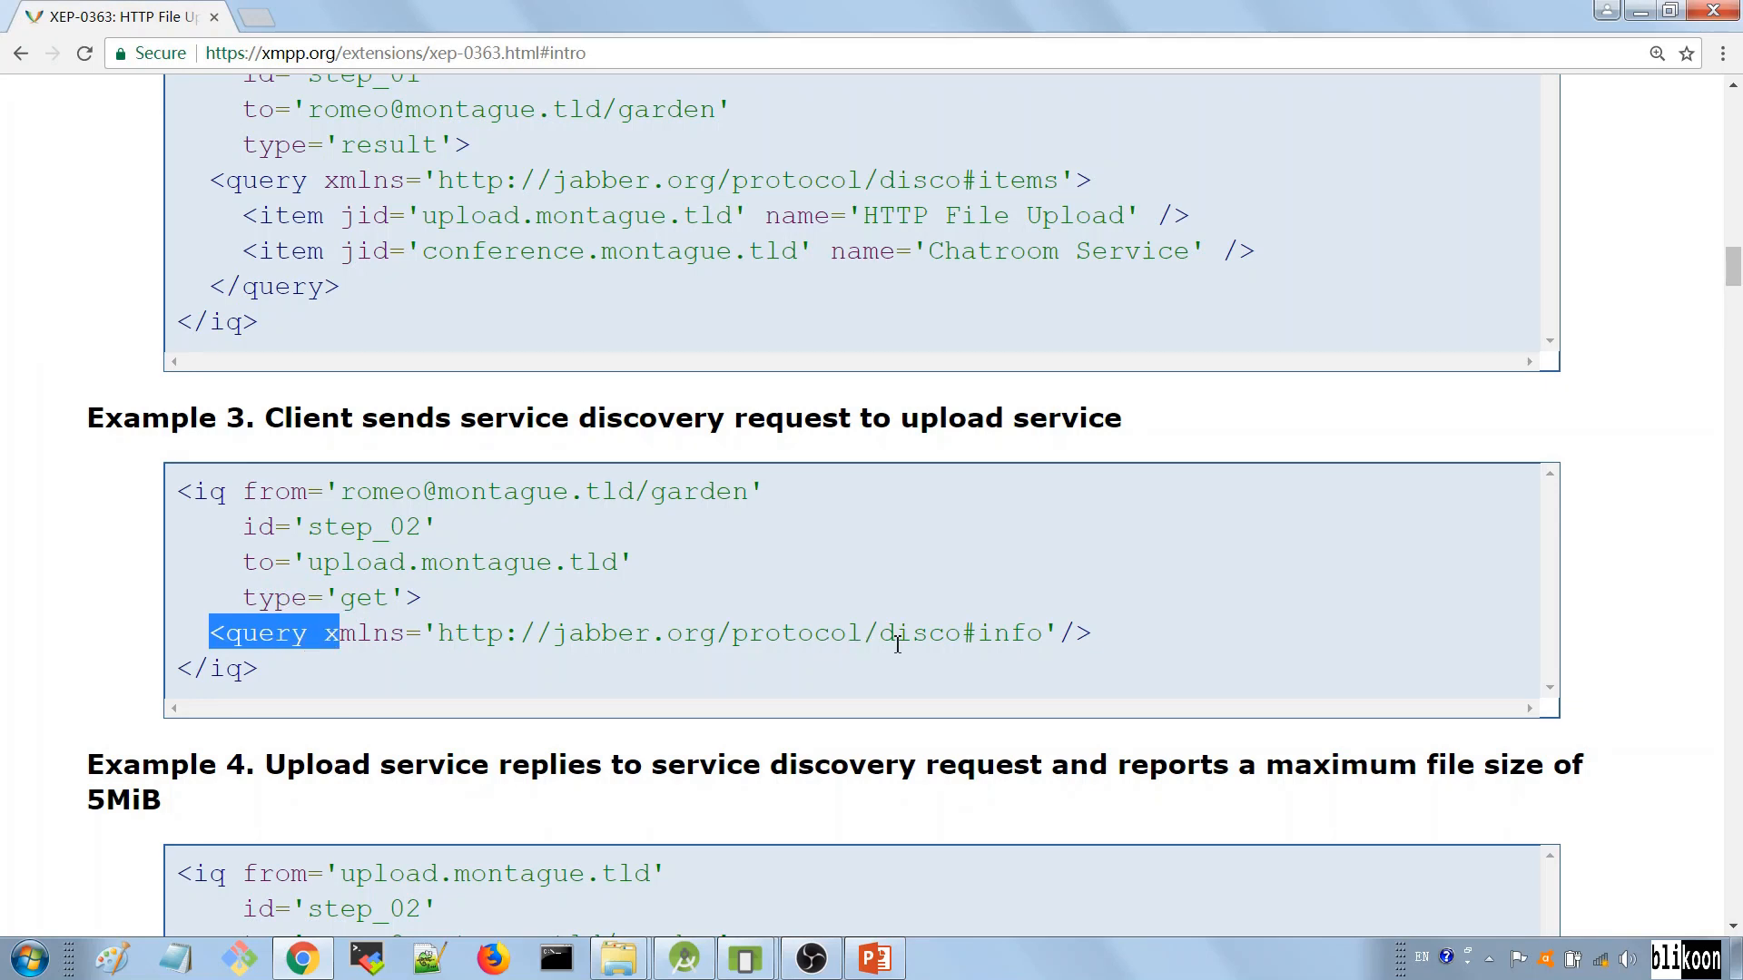
double_click(950, 632)
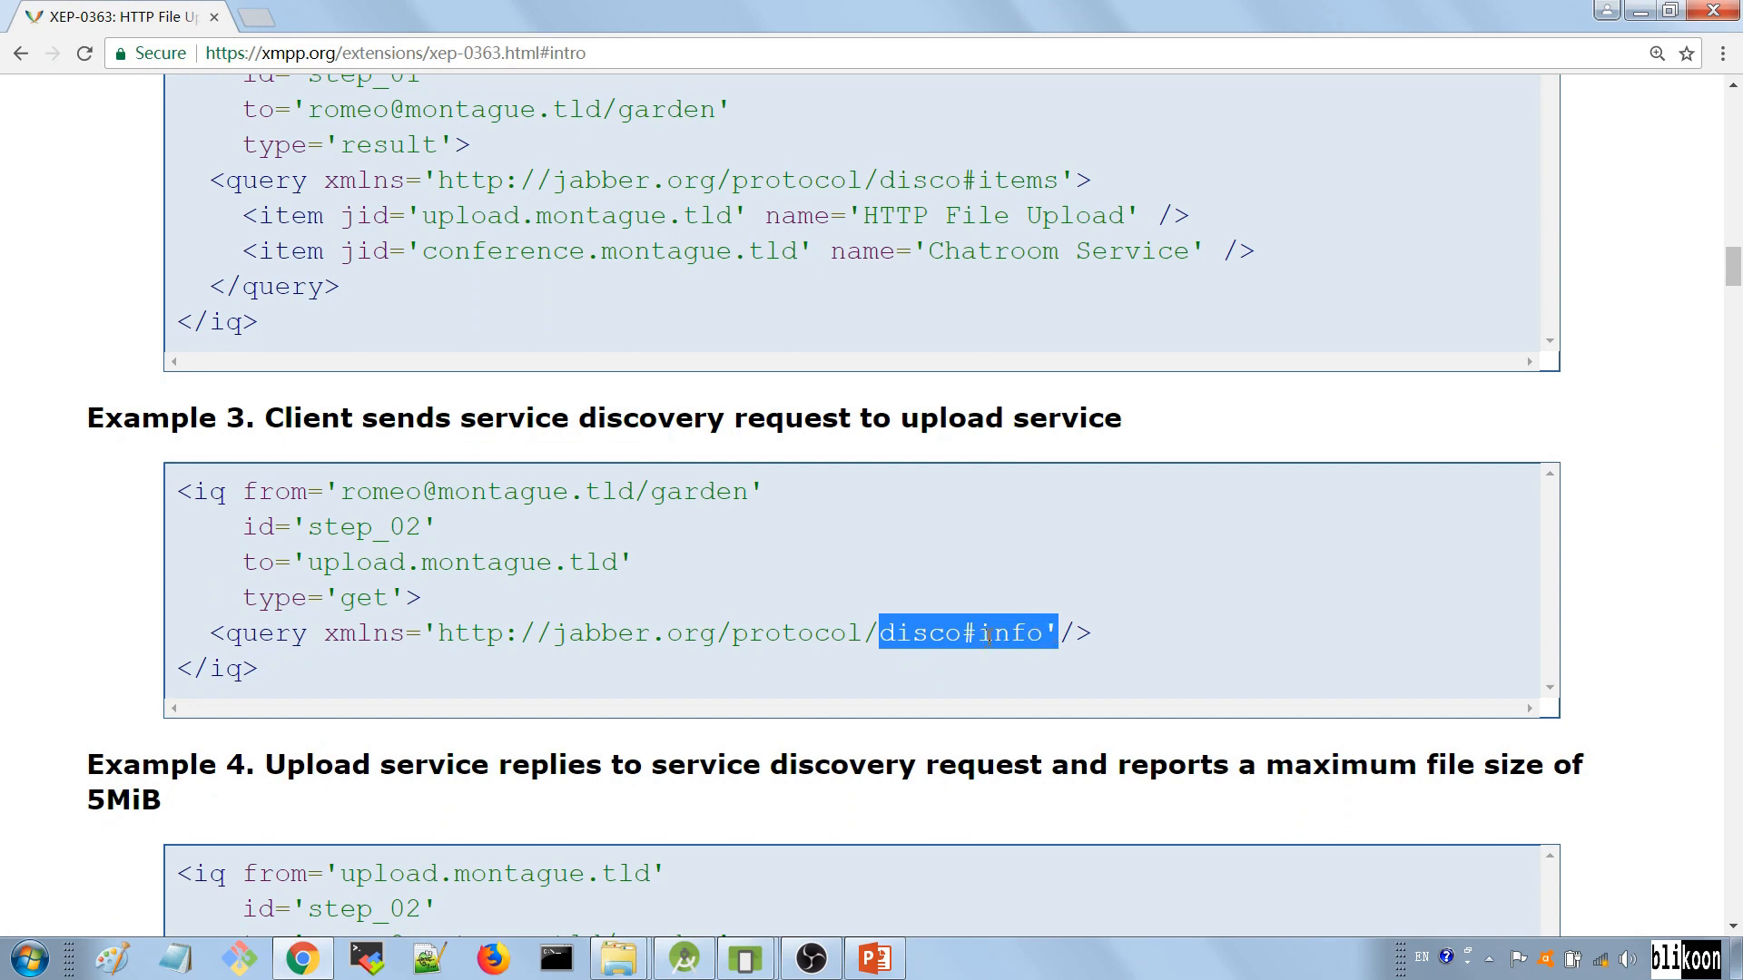
scroll(up, 3)
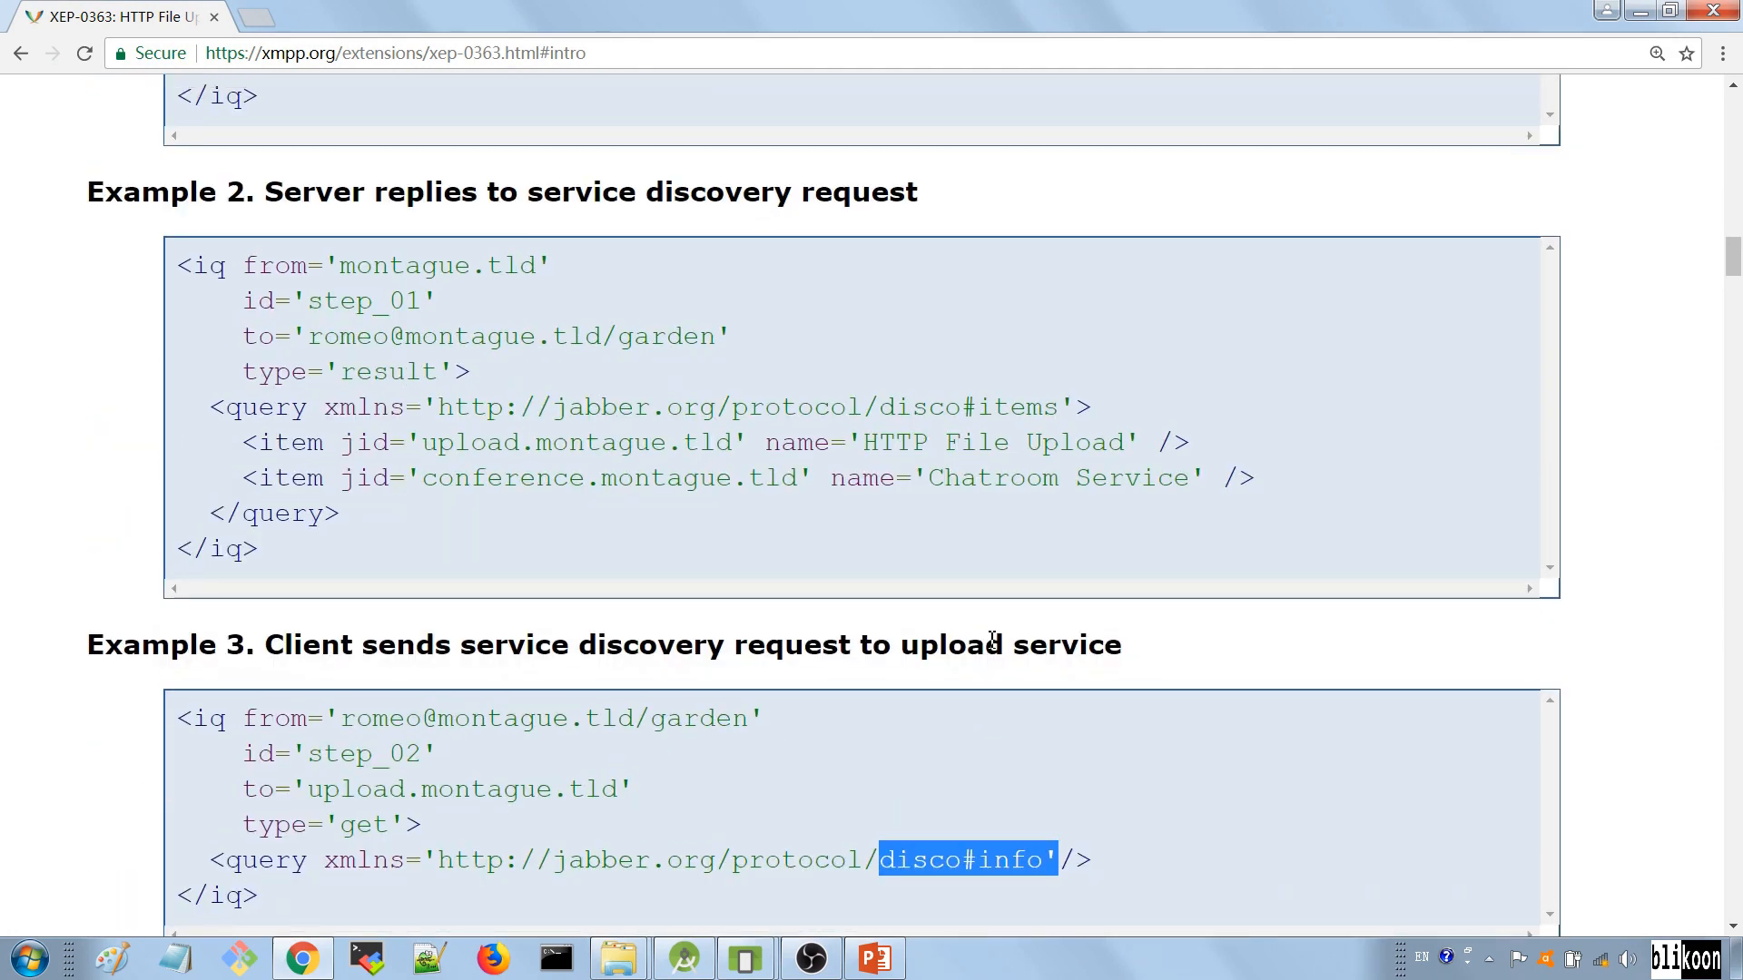
scroll(down, 3)
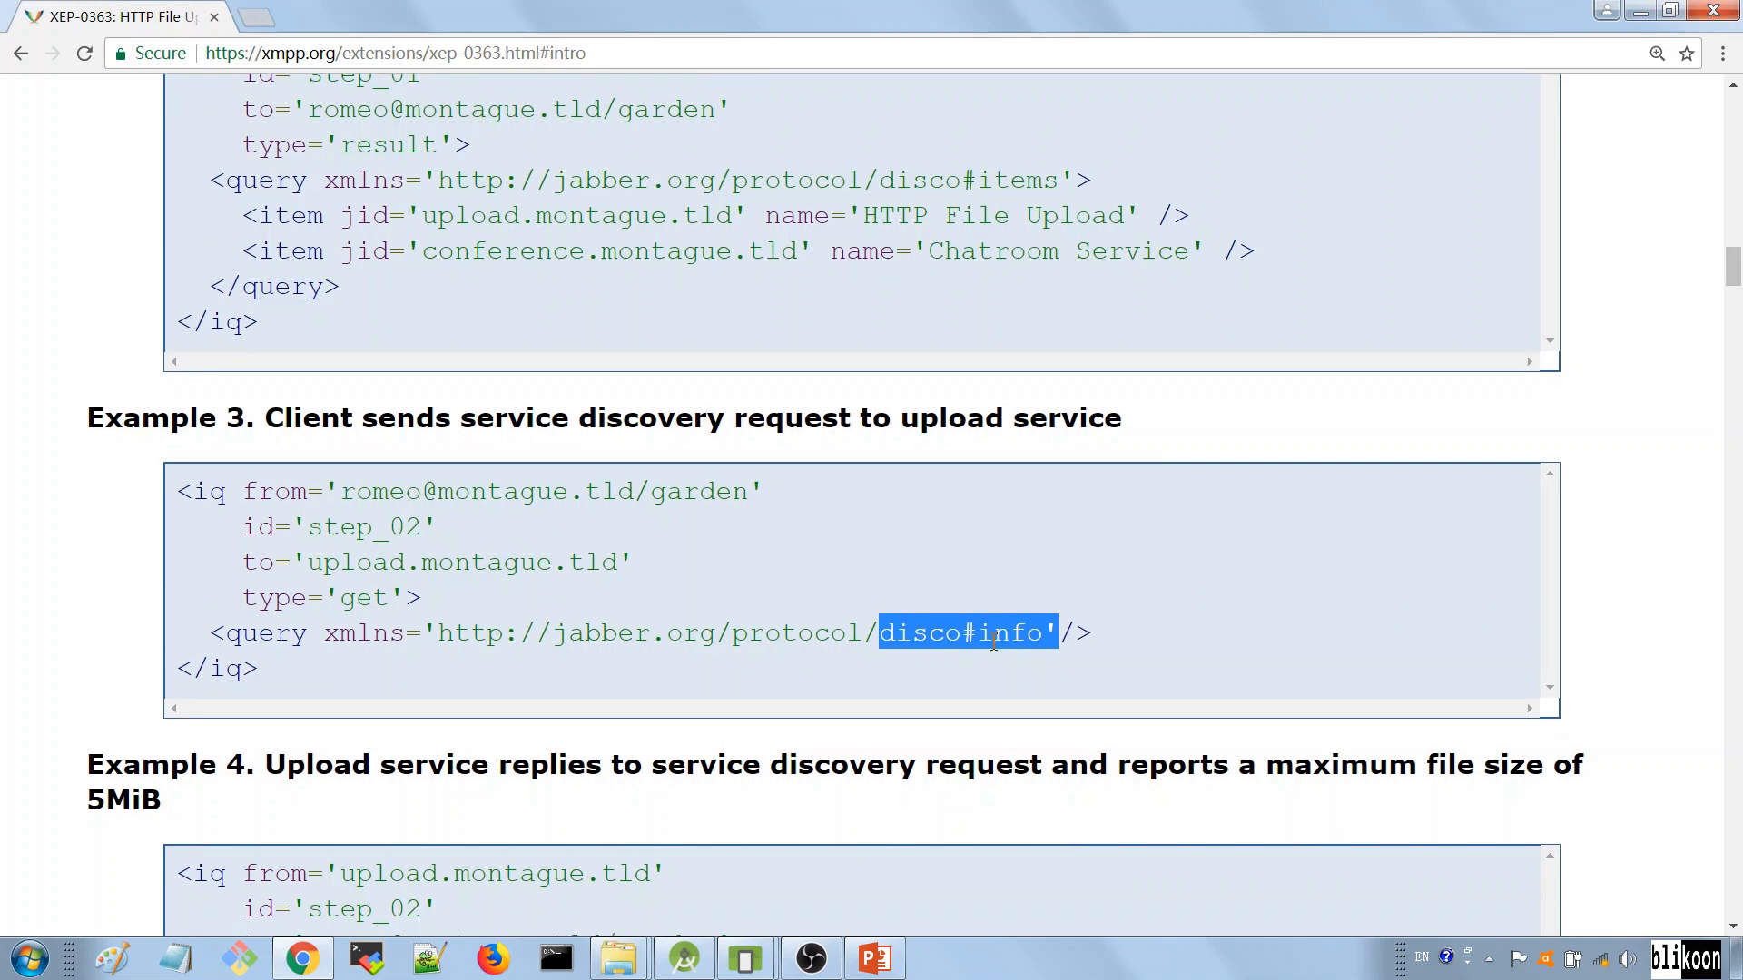
scroll(down, 3)
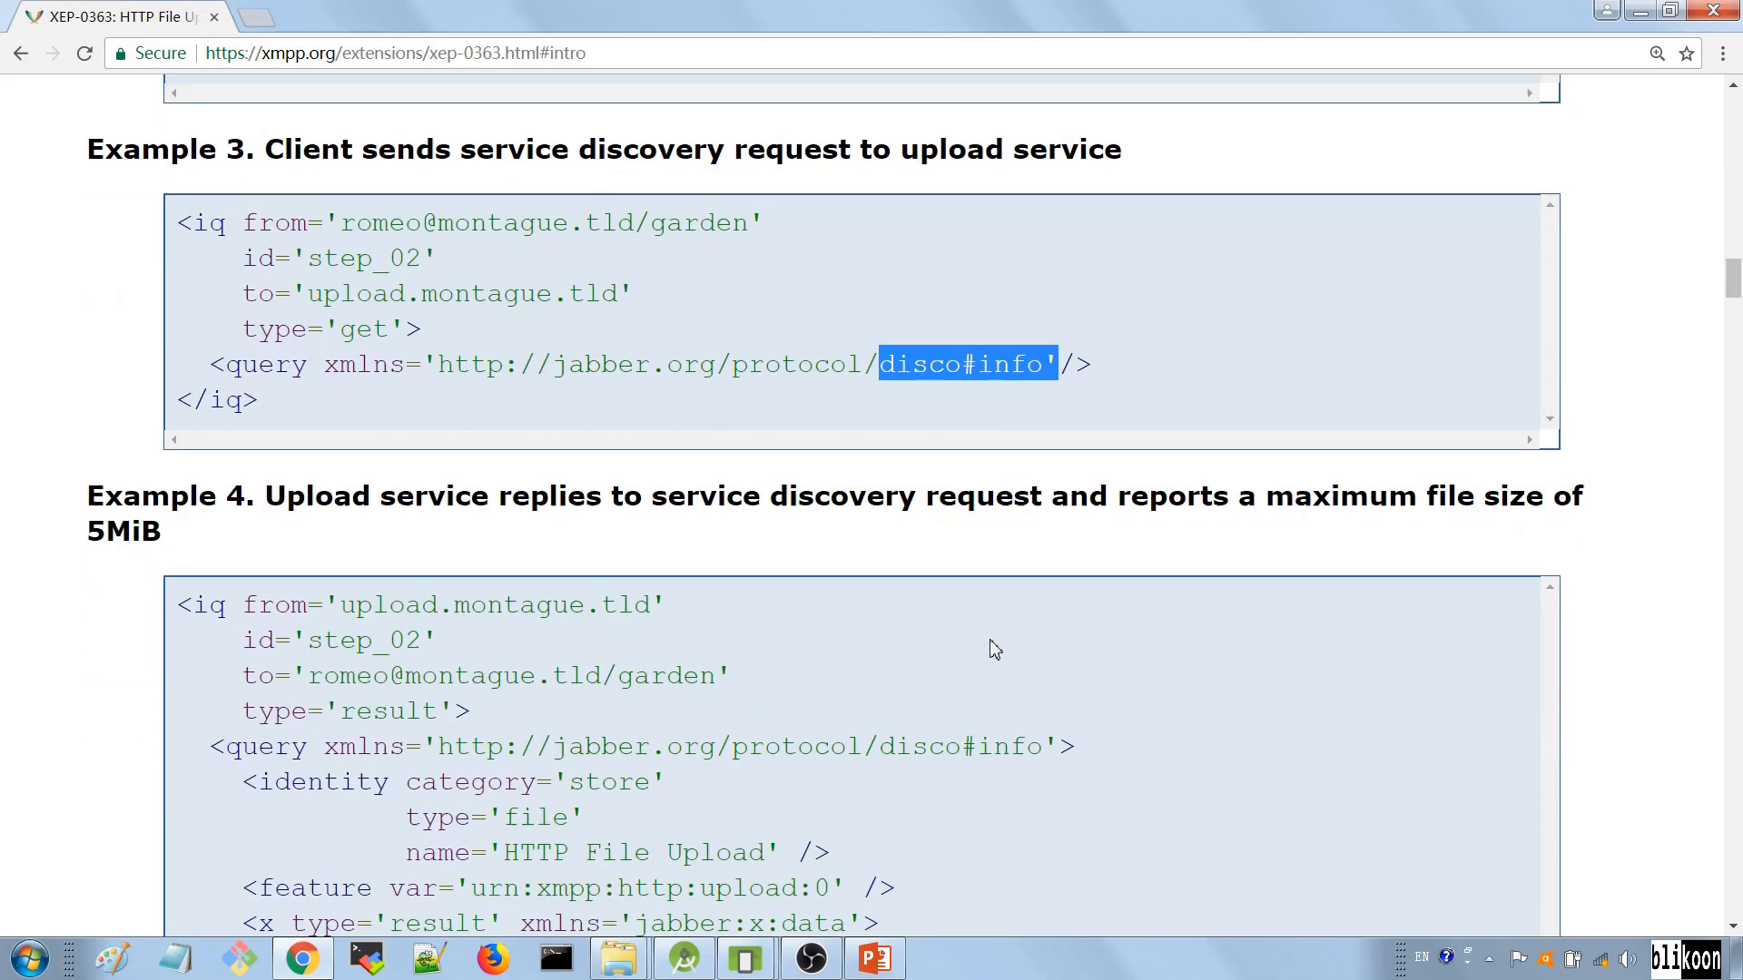
scroll(down, 3)
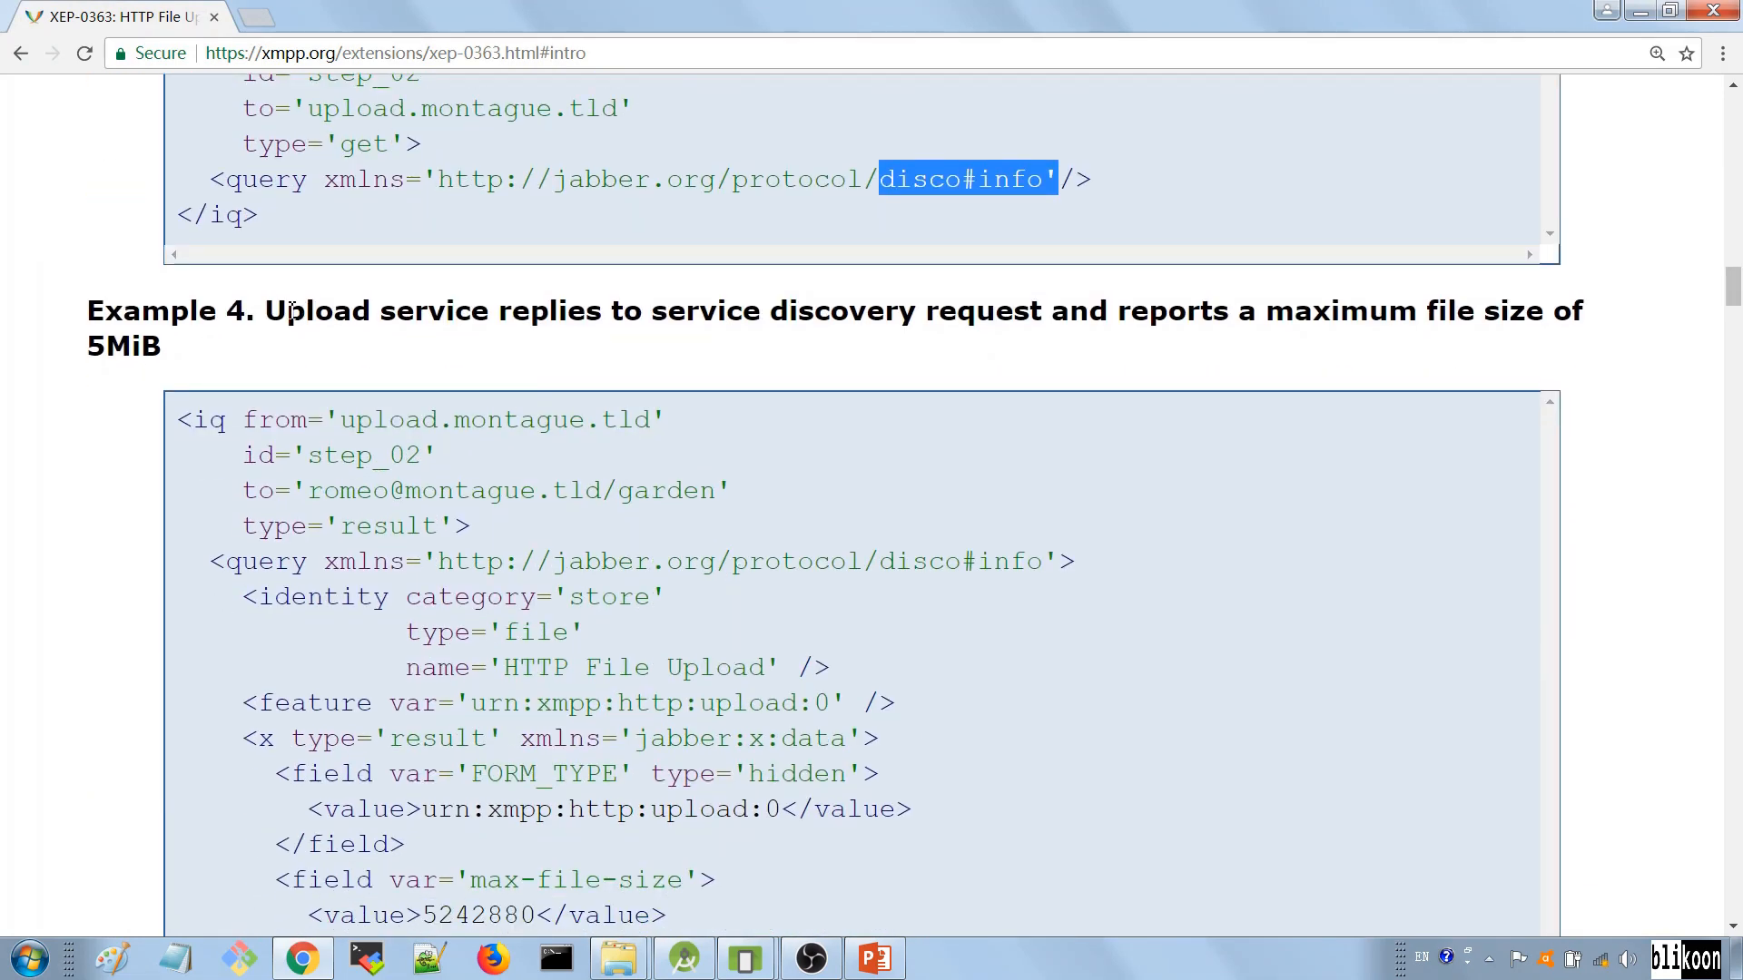
scroll(down, 3)
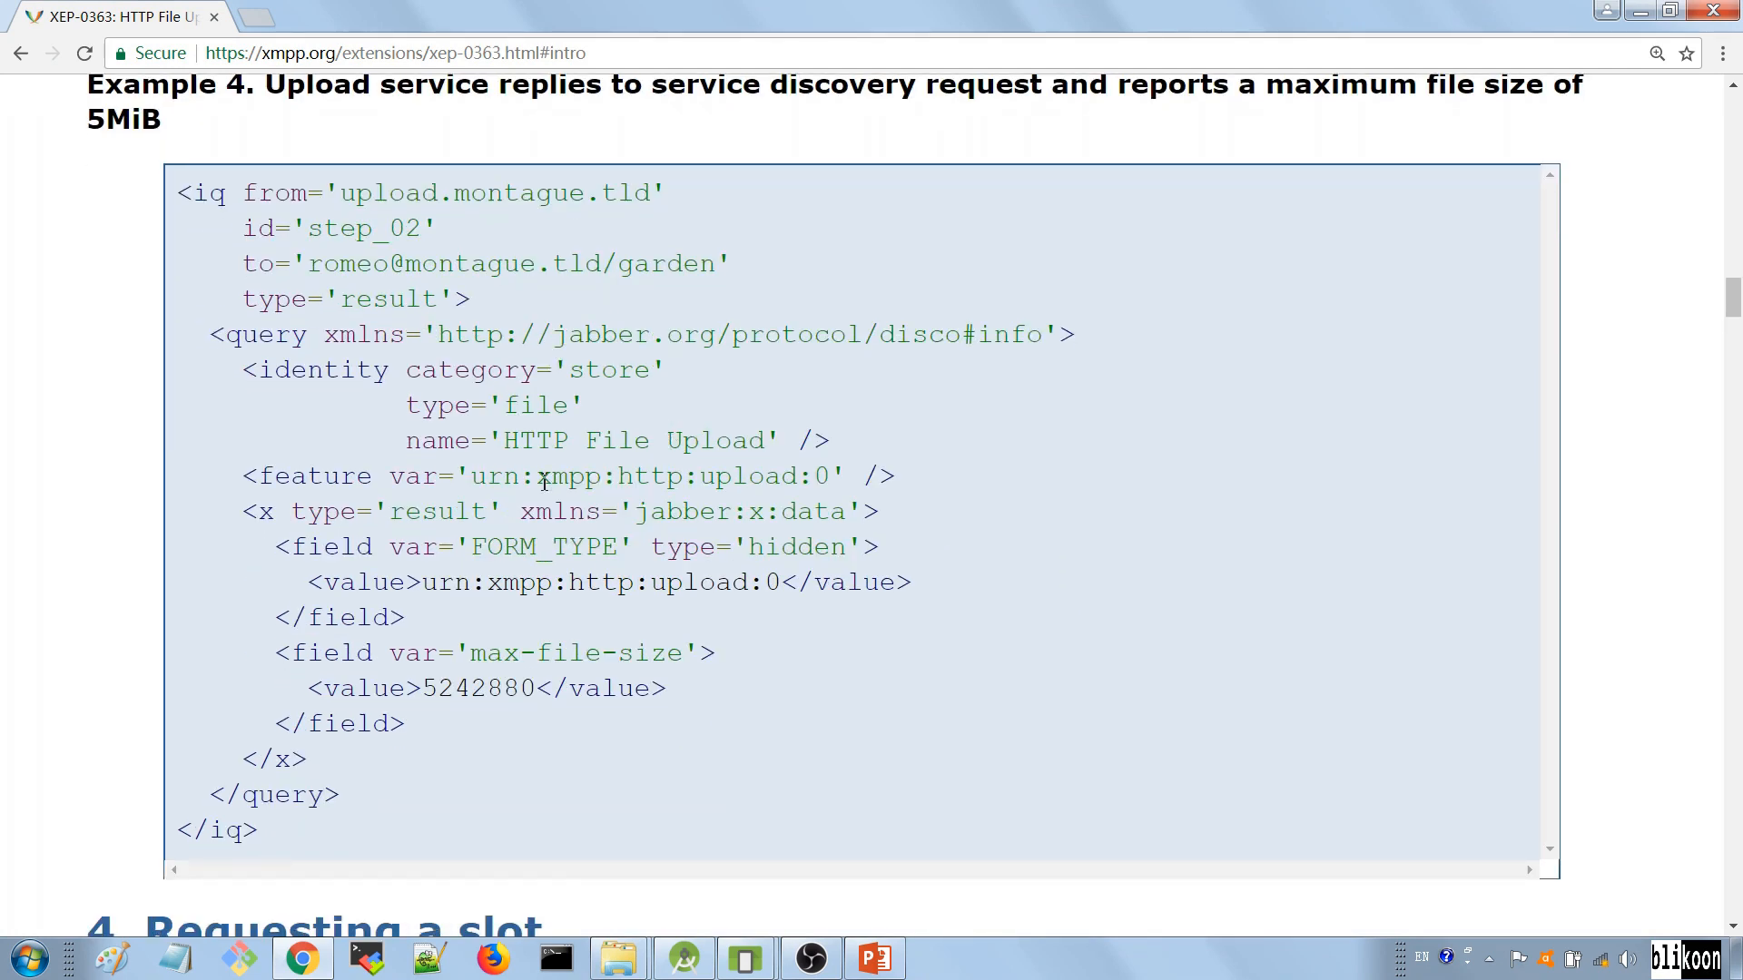
mouse_move(285, 383)
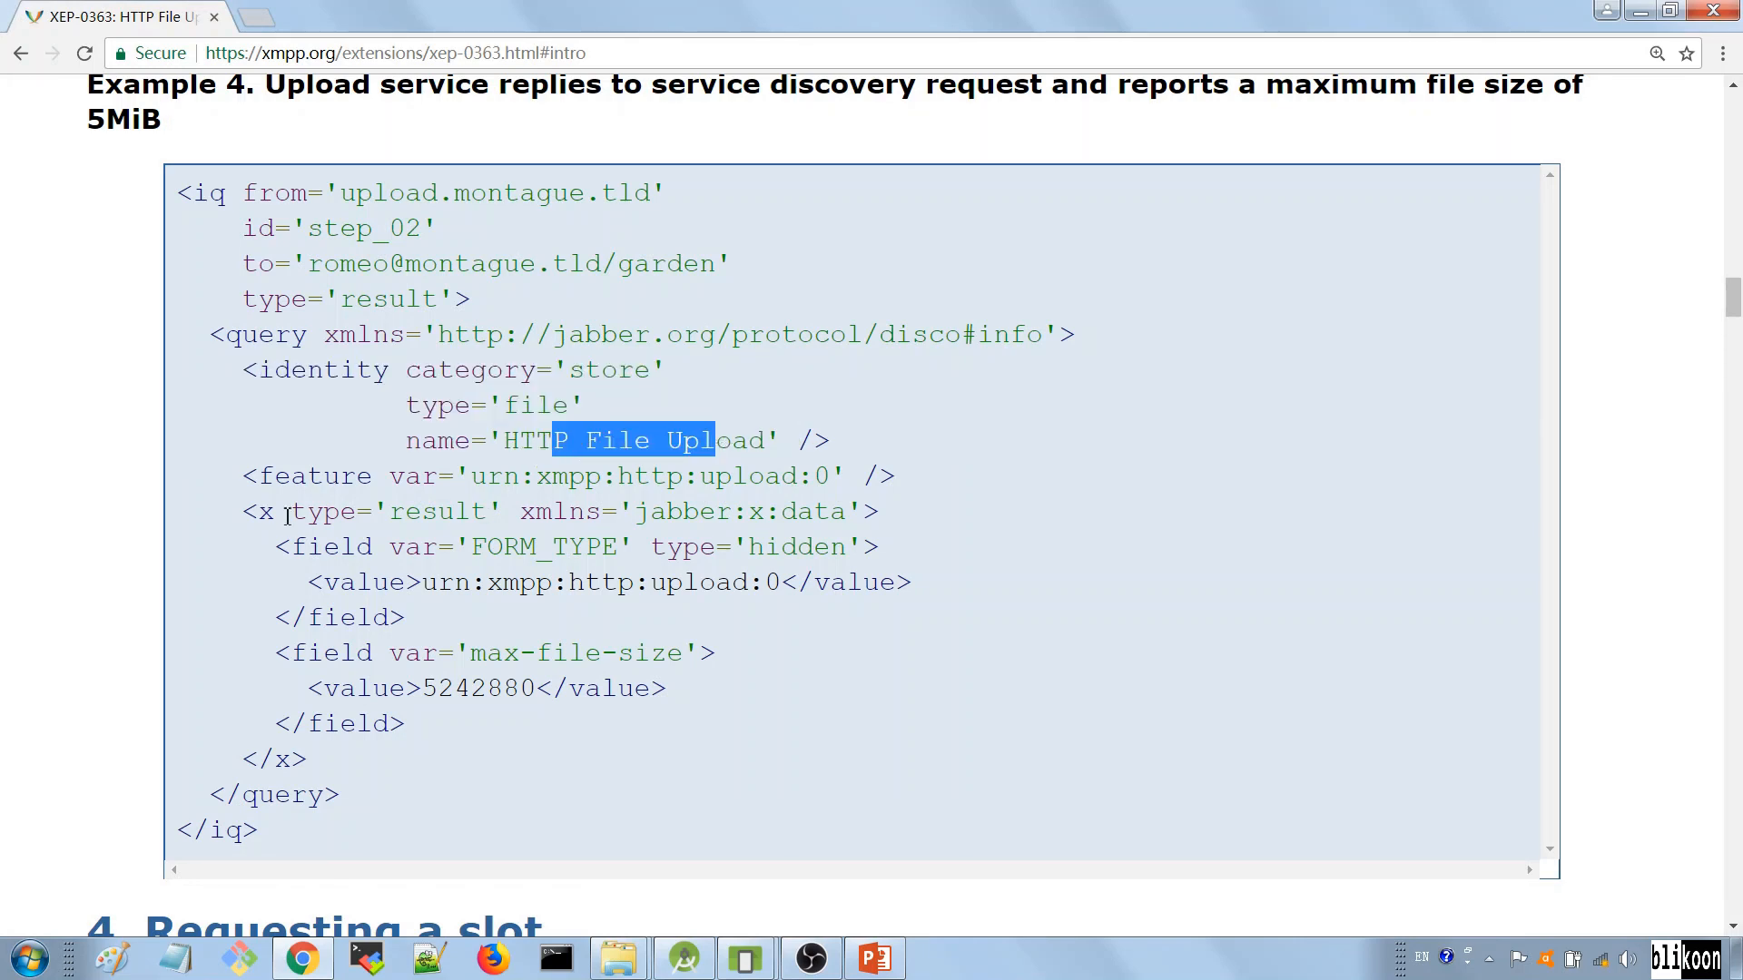
click(890, 487)
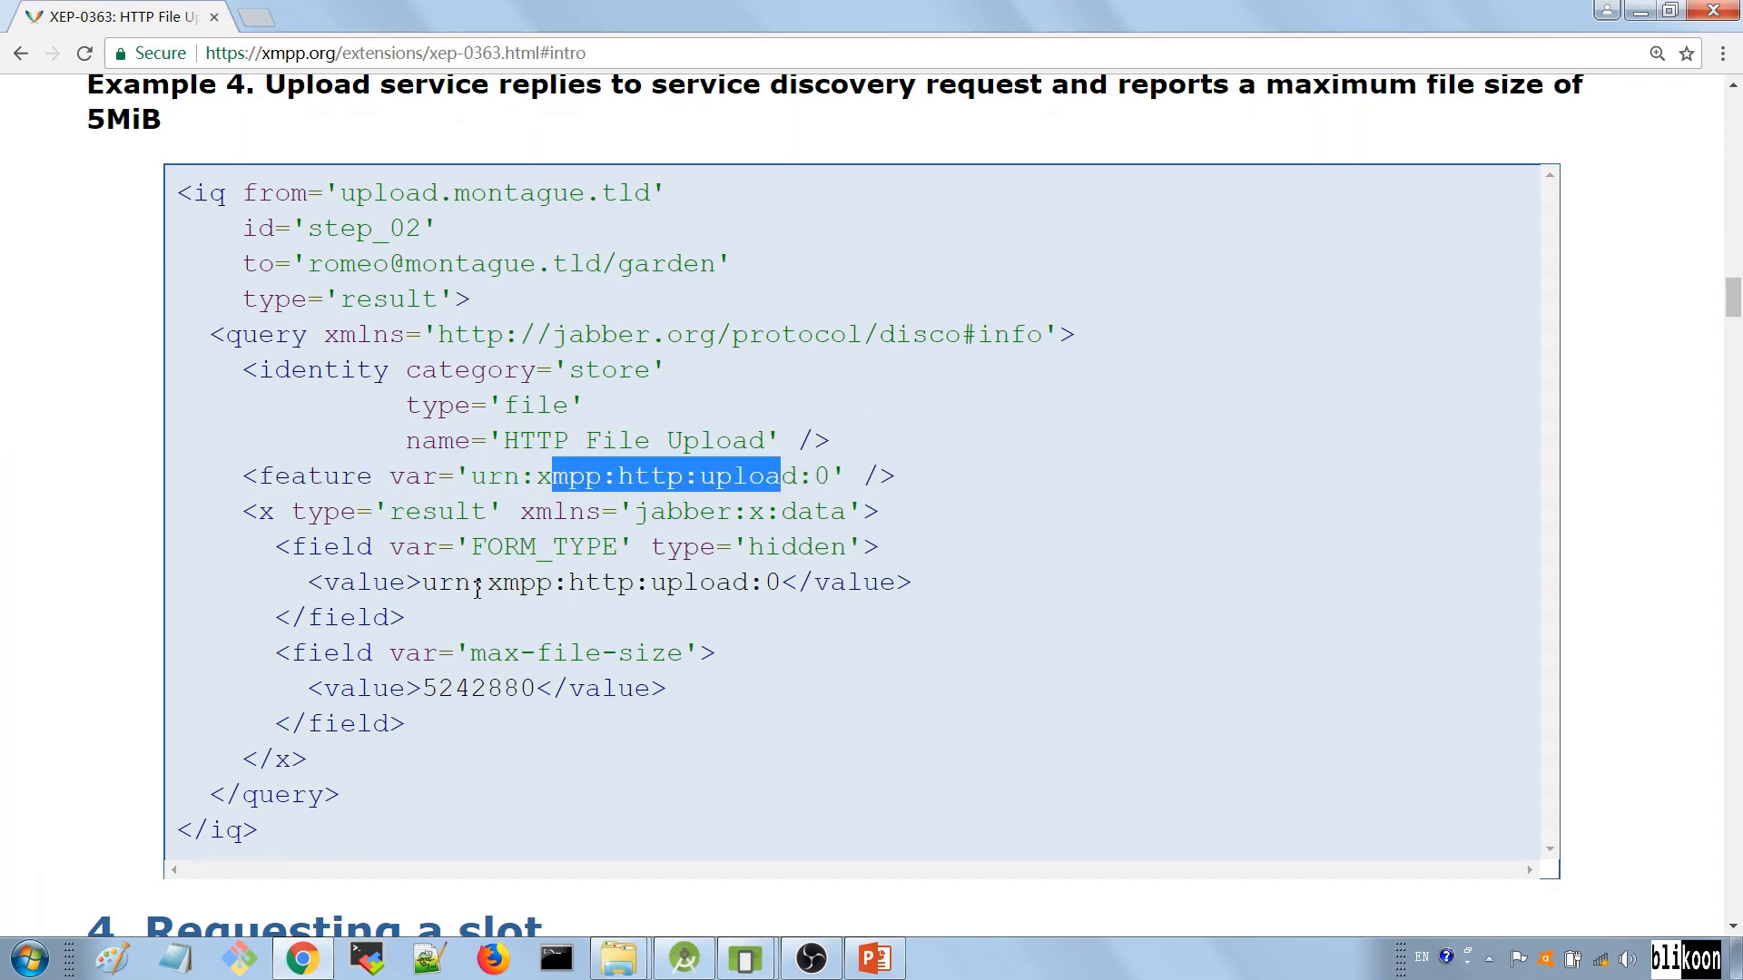
mouse_move(552, 639)
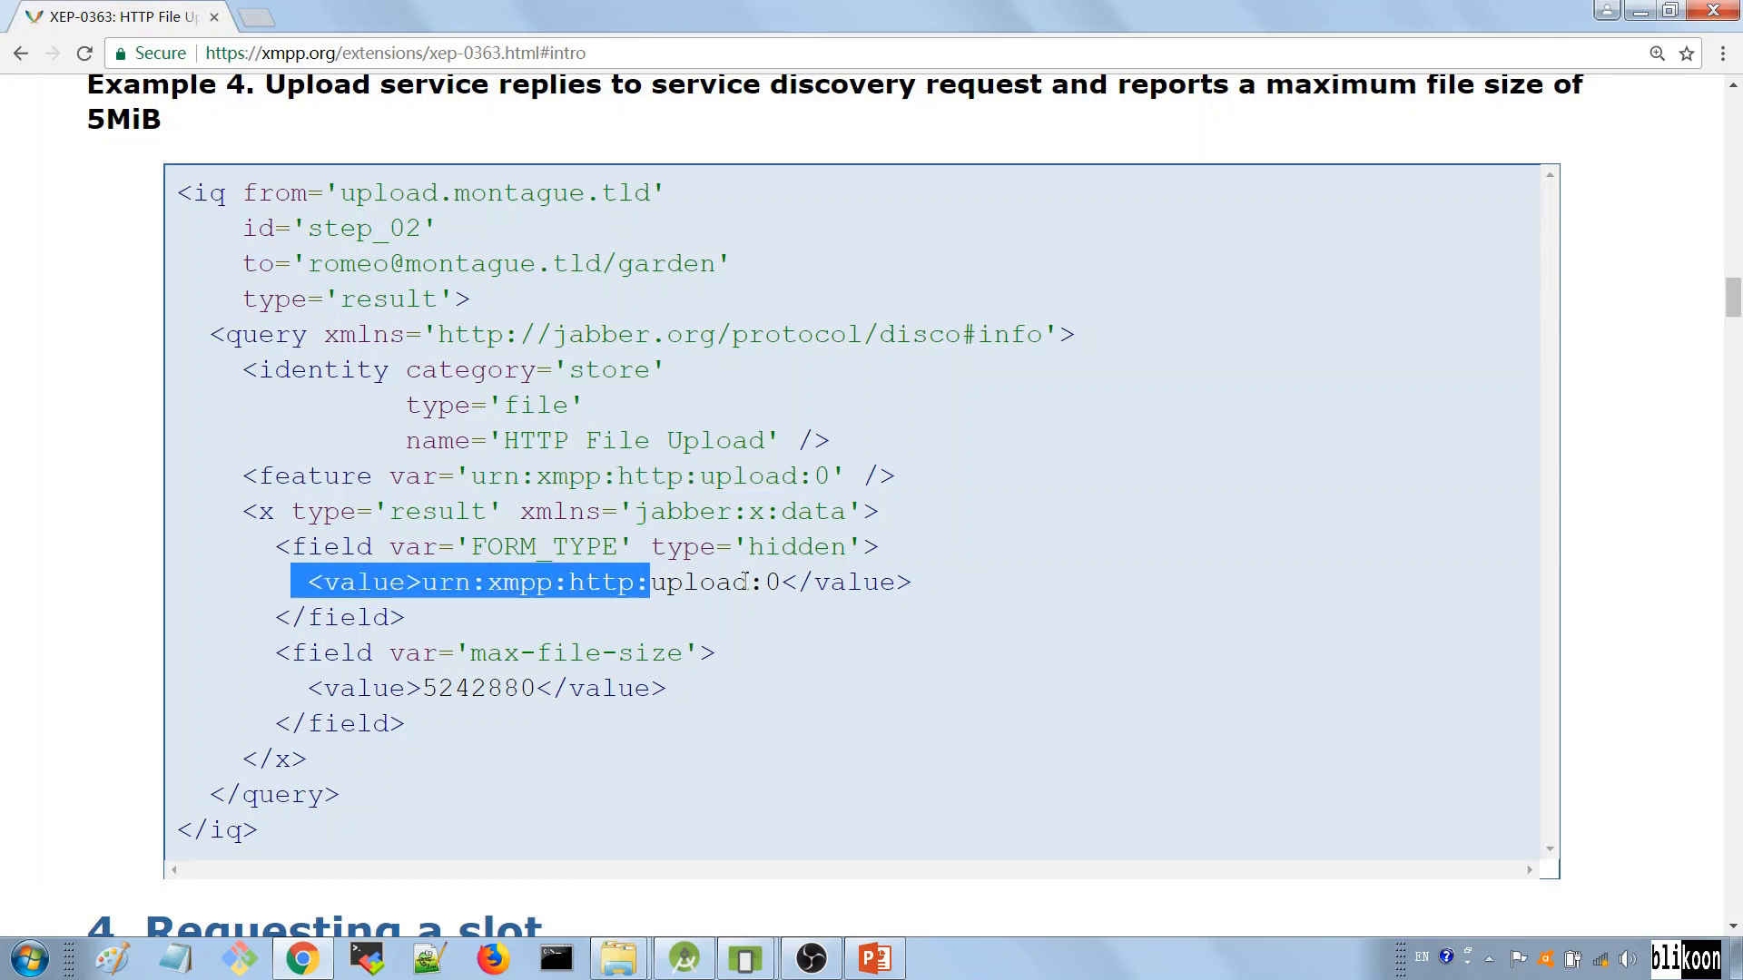
click(324, 688)
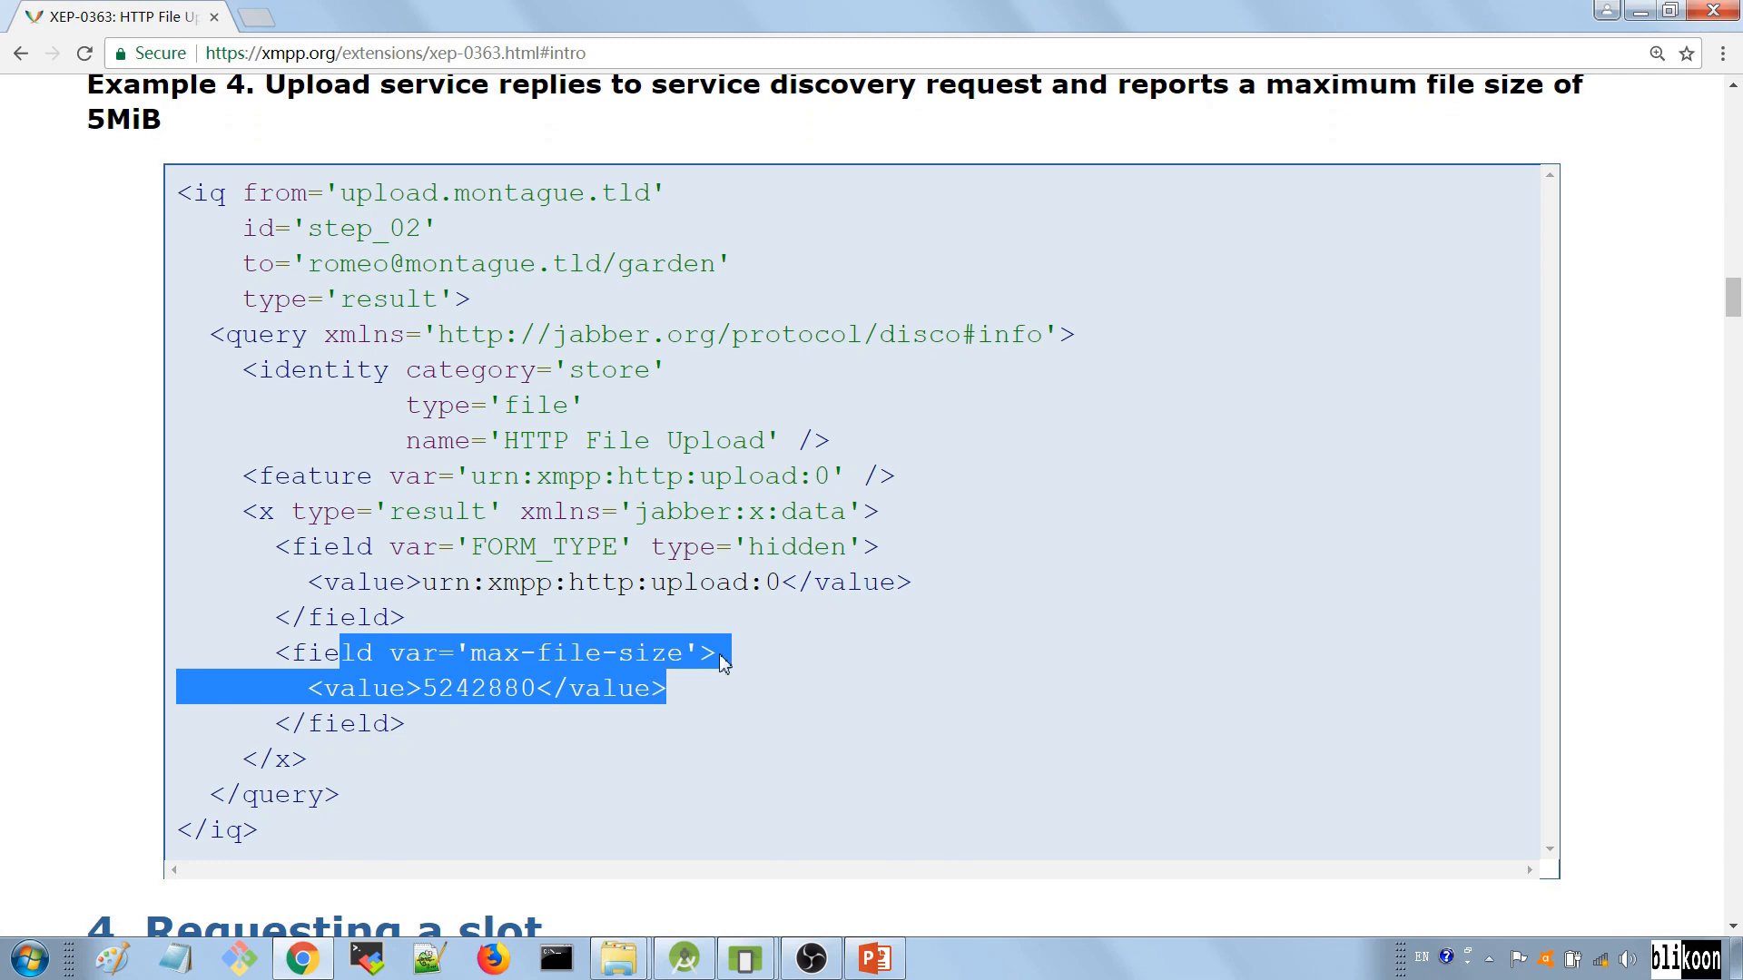
click(489, 688)
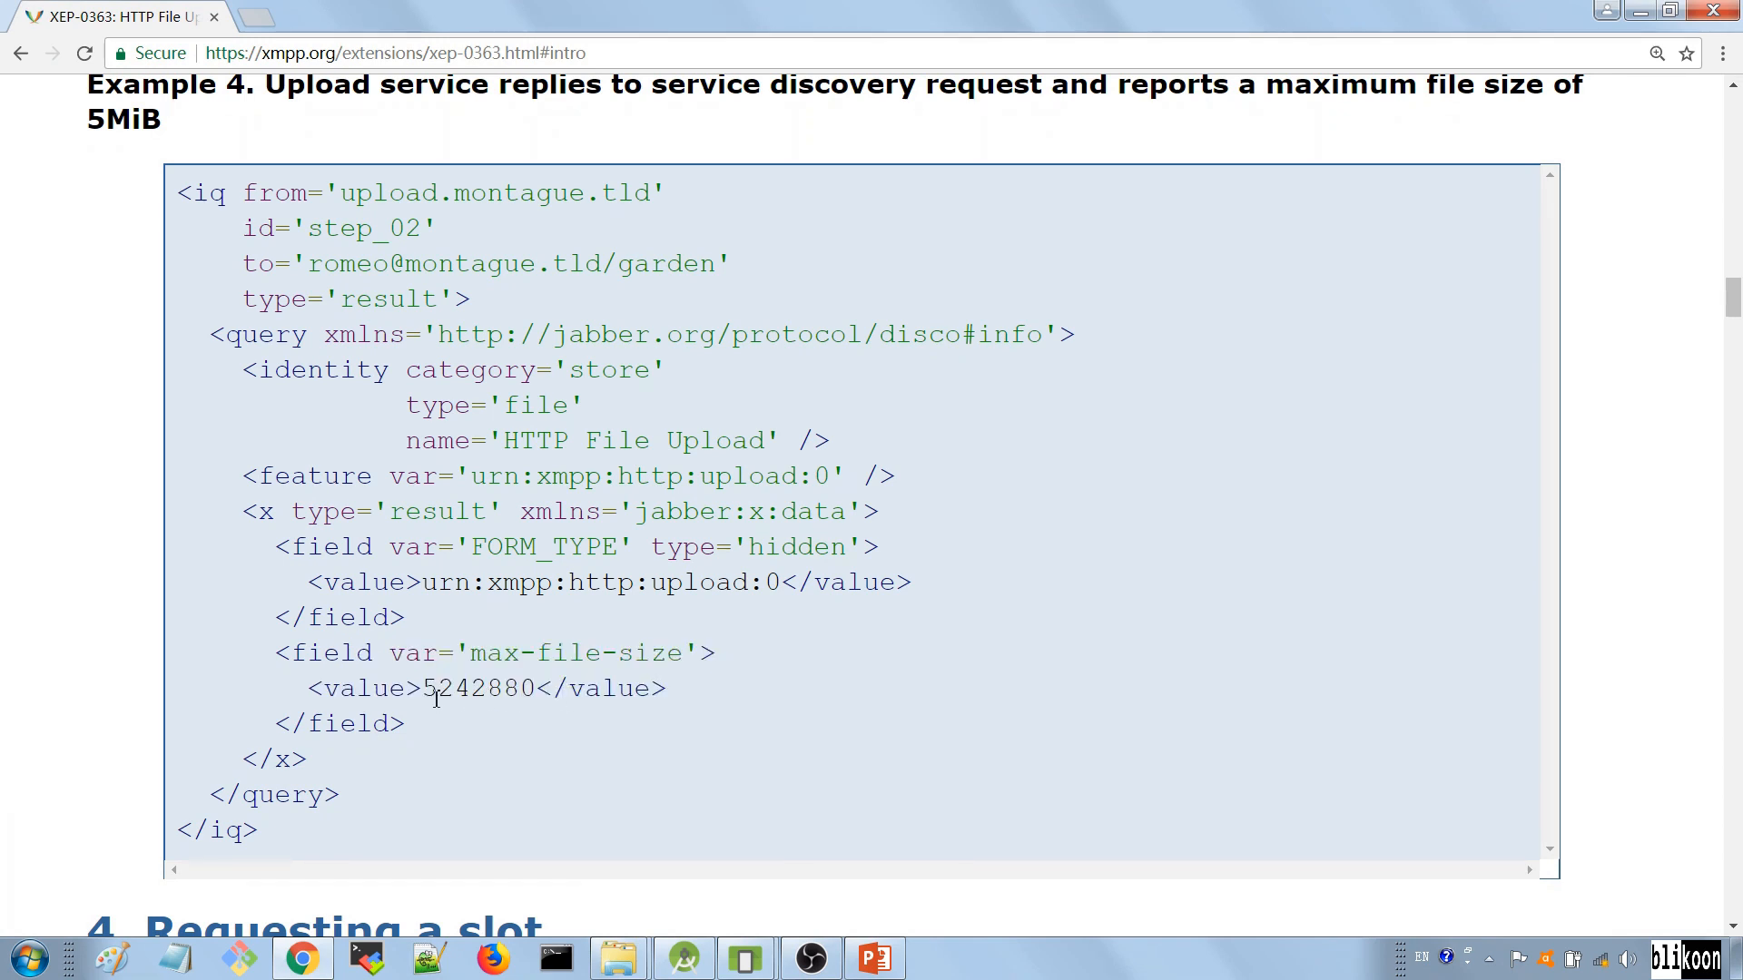
scroll(down, 3)
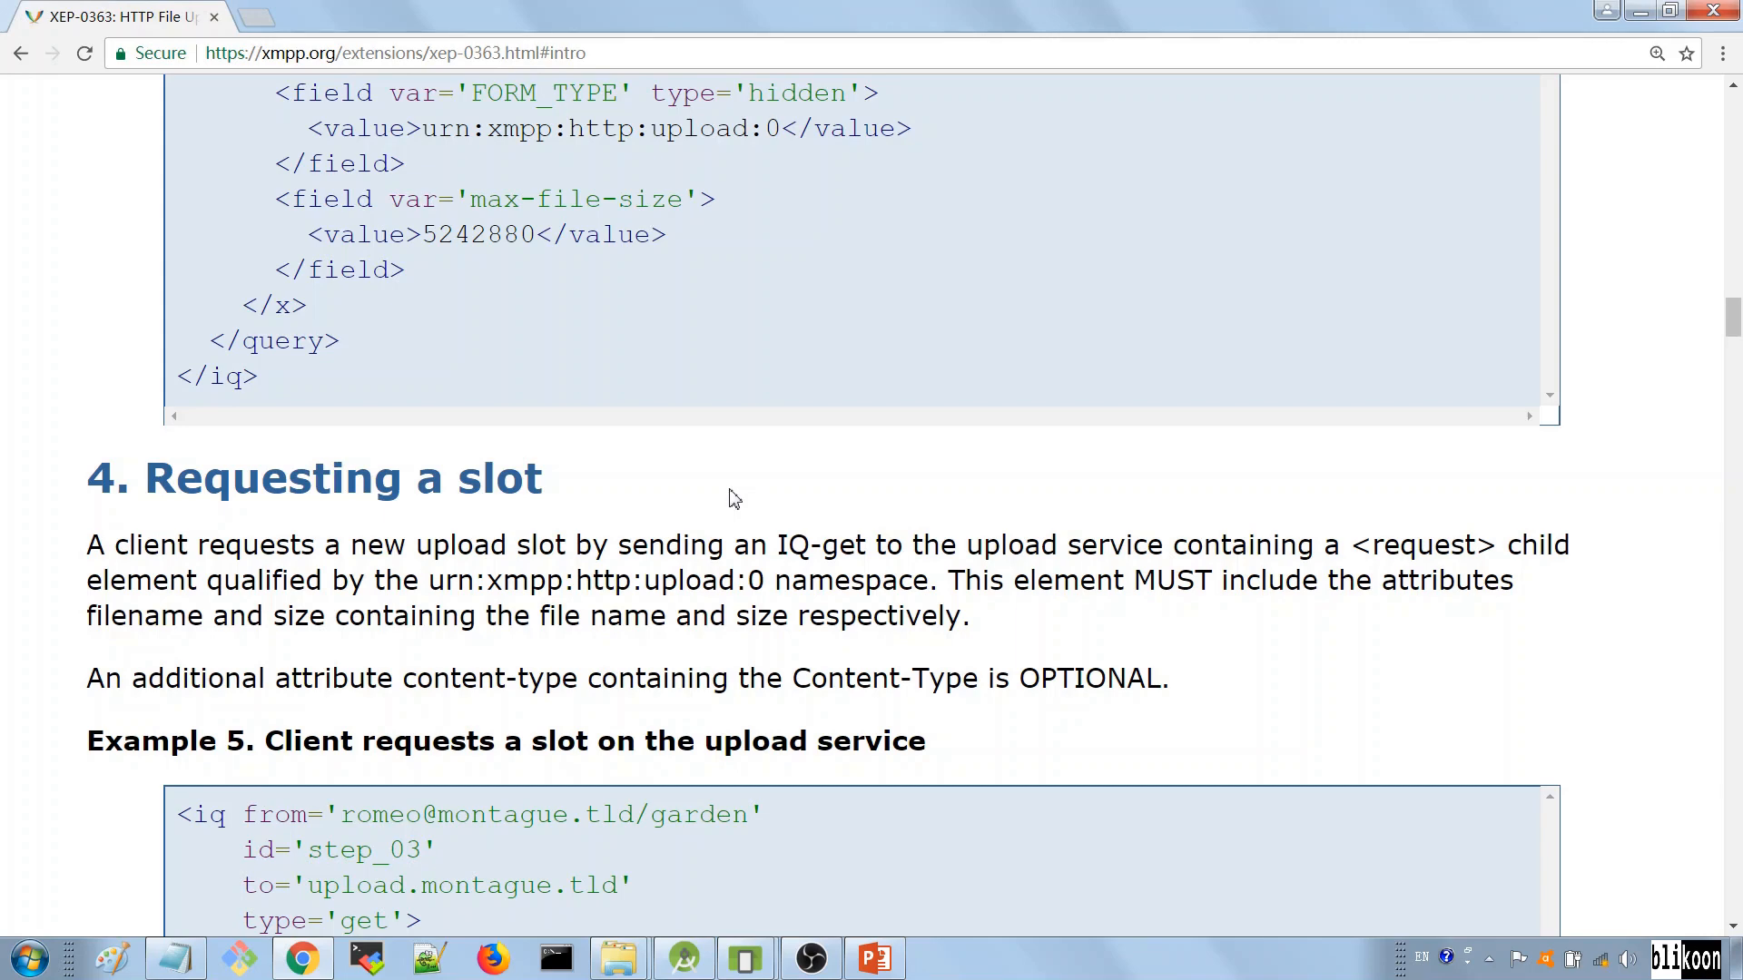
mouse_move(746, 455)
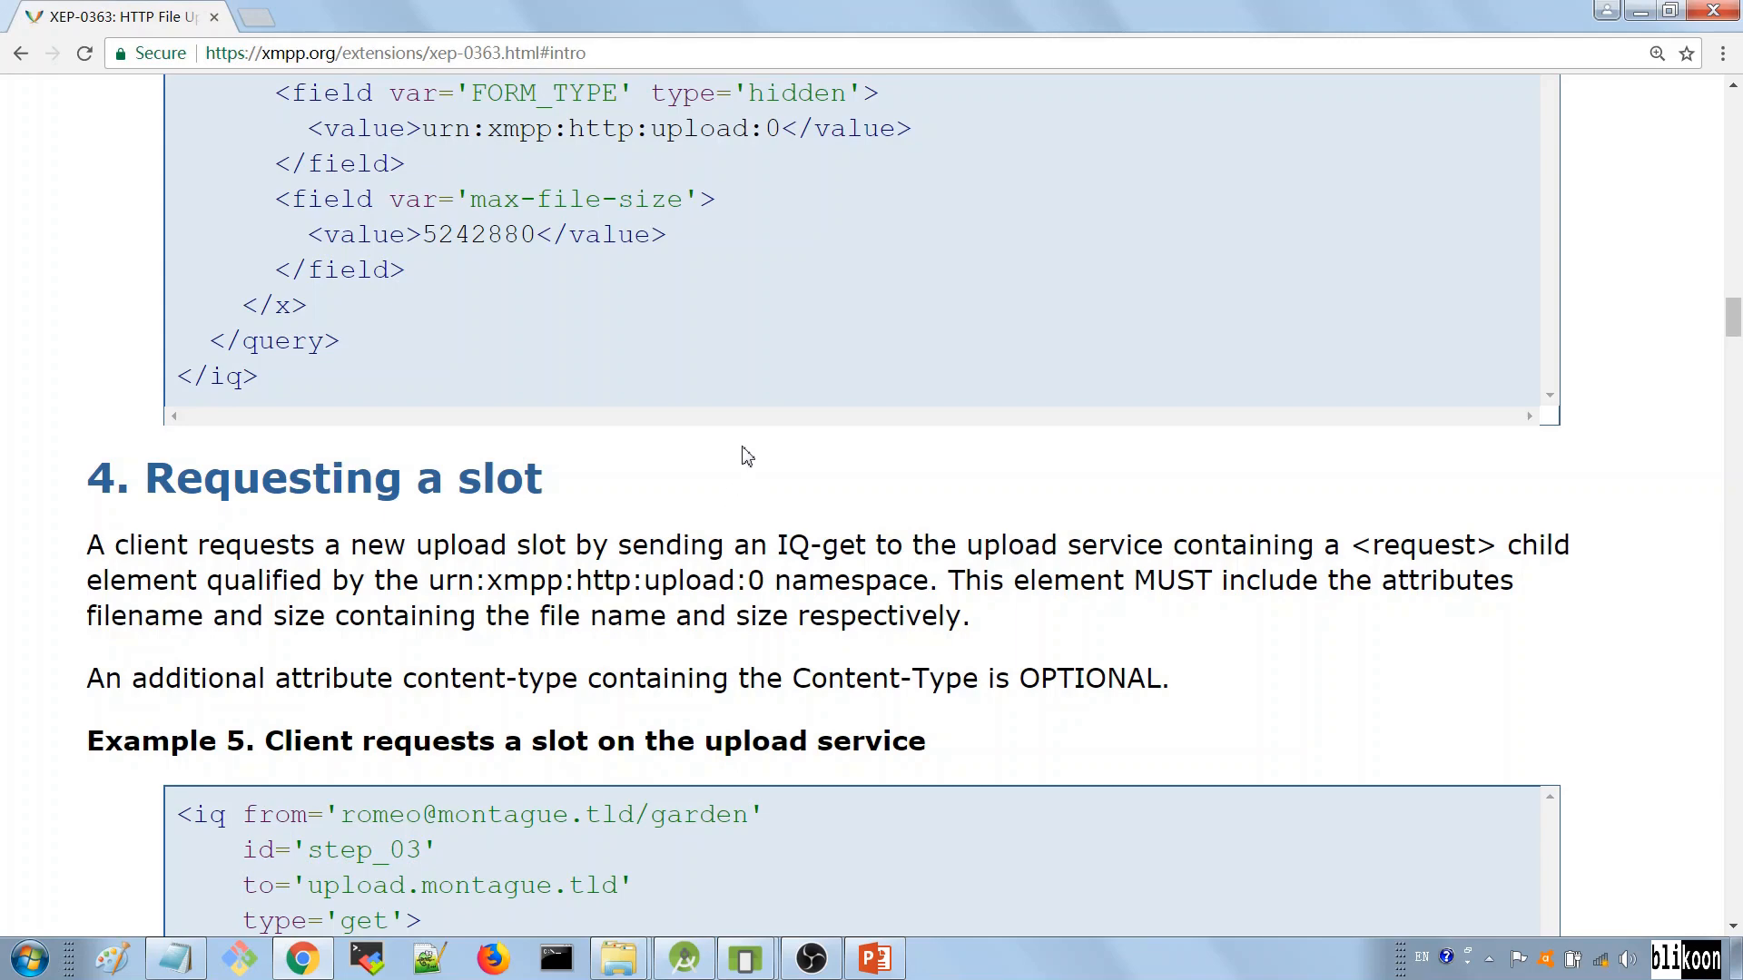
Step: Scroll to section 4, Requesting a slot, and read through the Example 5 slot request IQ
scroll(down, 3)
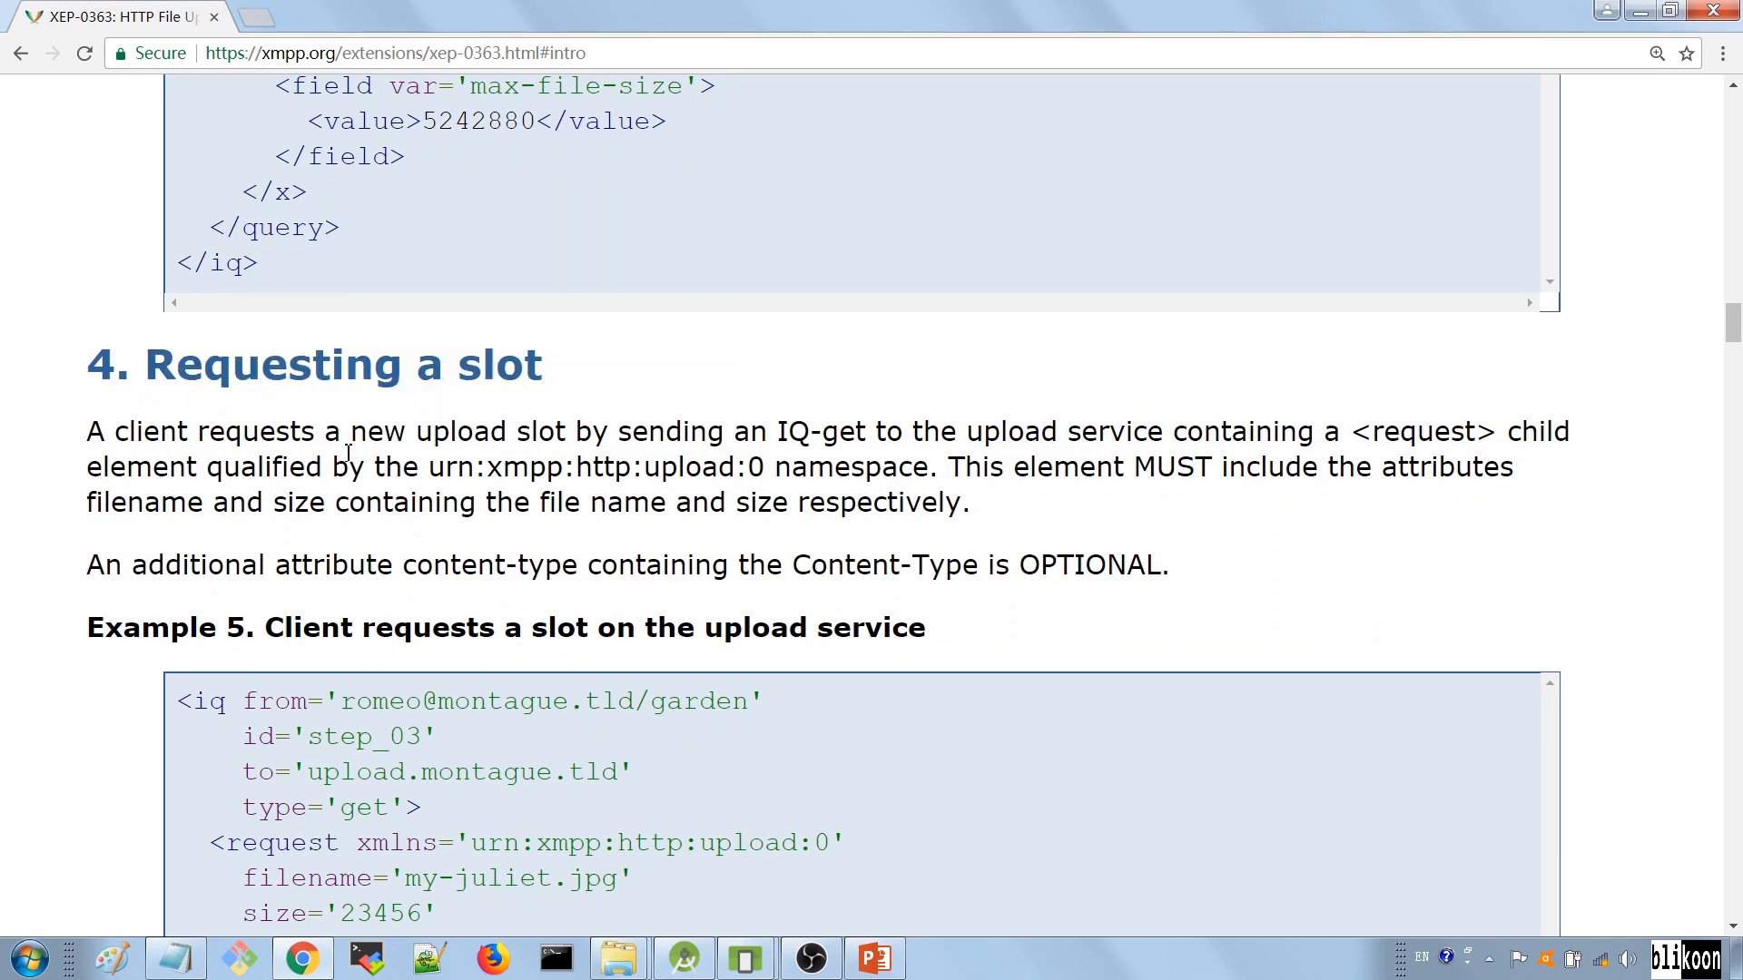
scroll(down, 3)
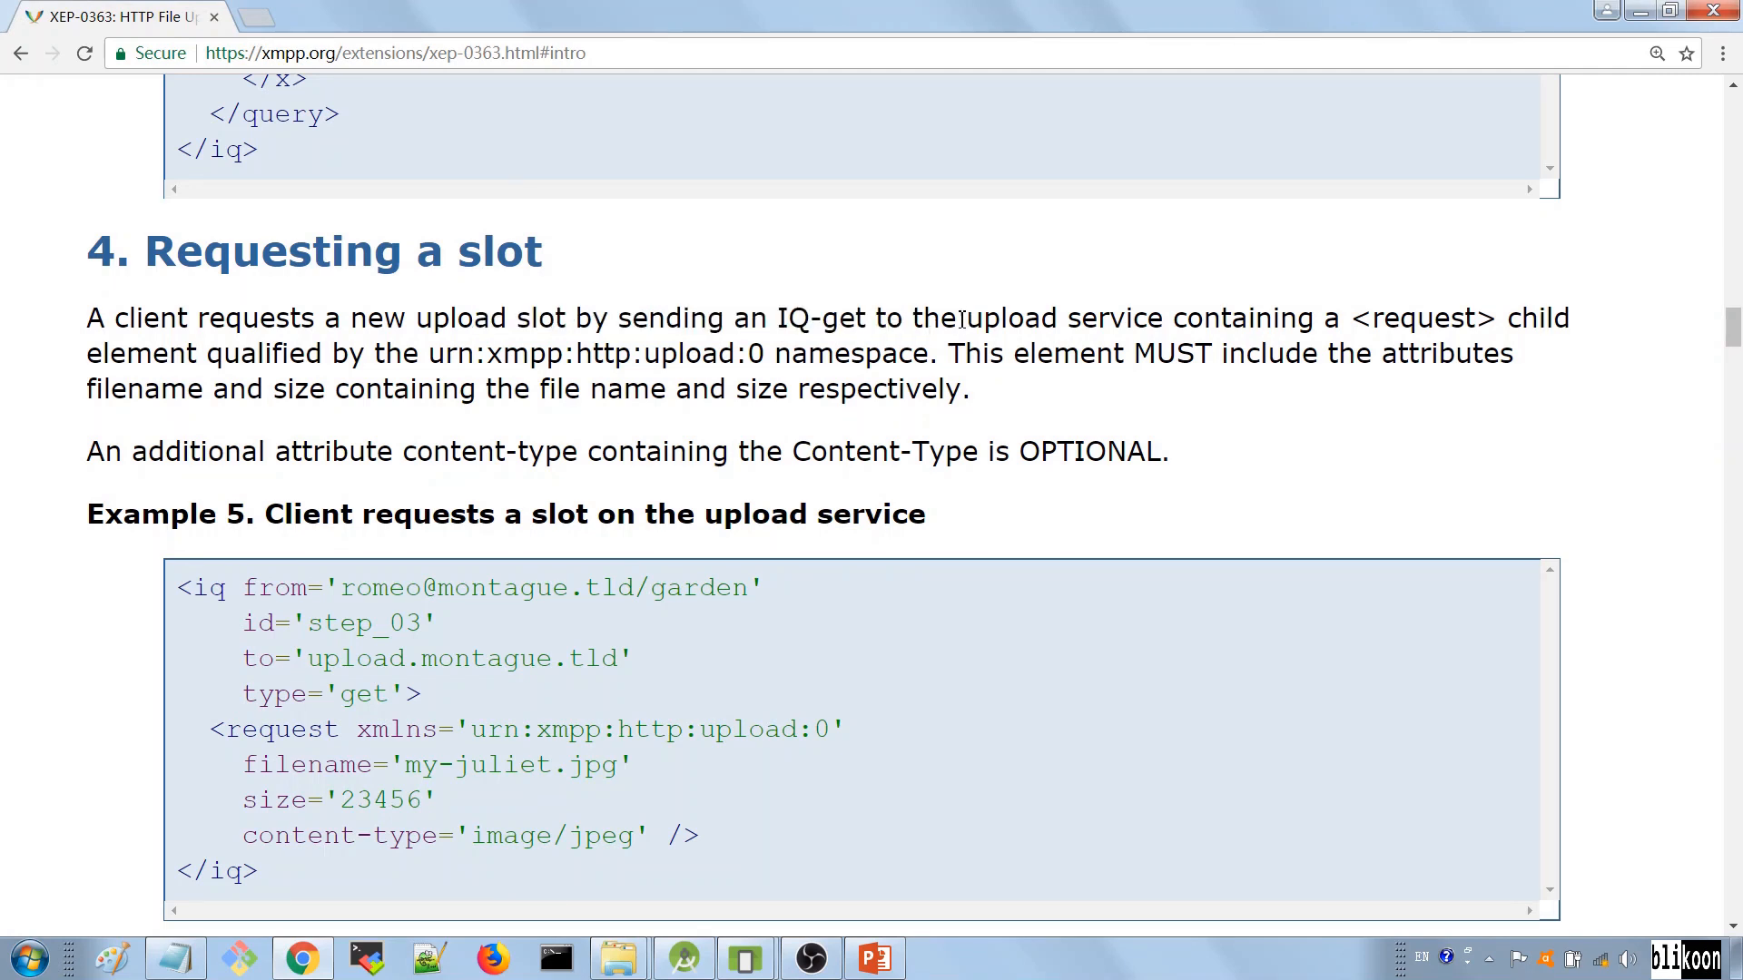
mouse_move(1293, 341)
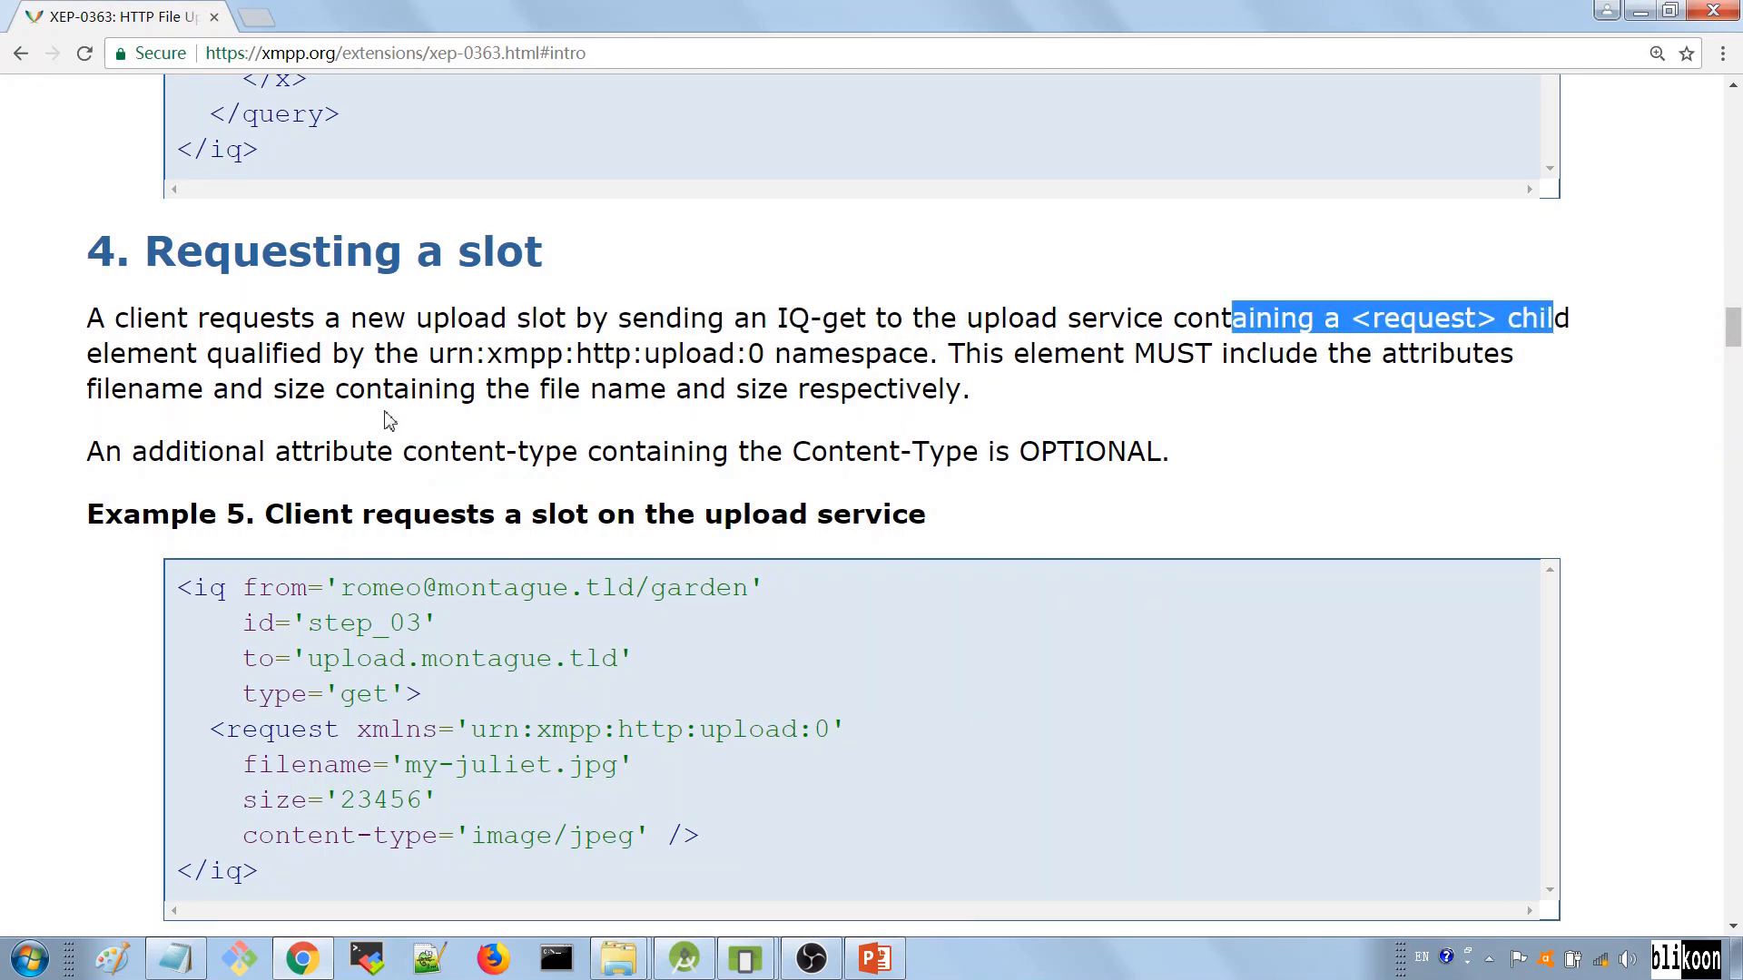
scroll(down, 3)
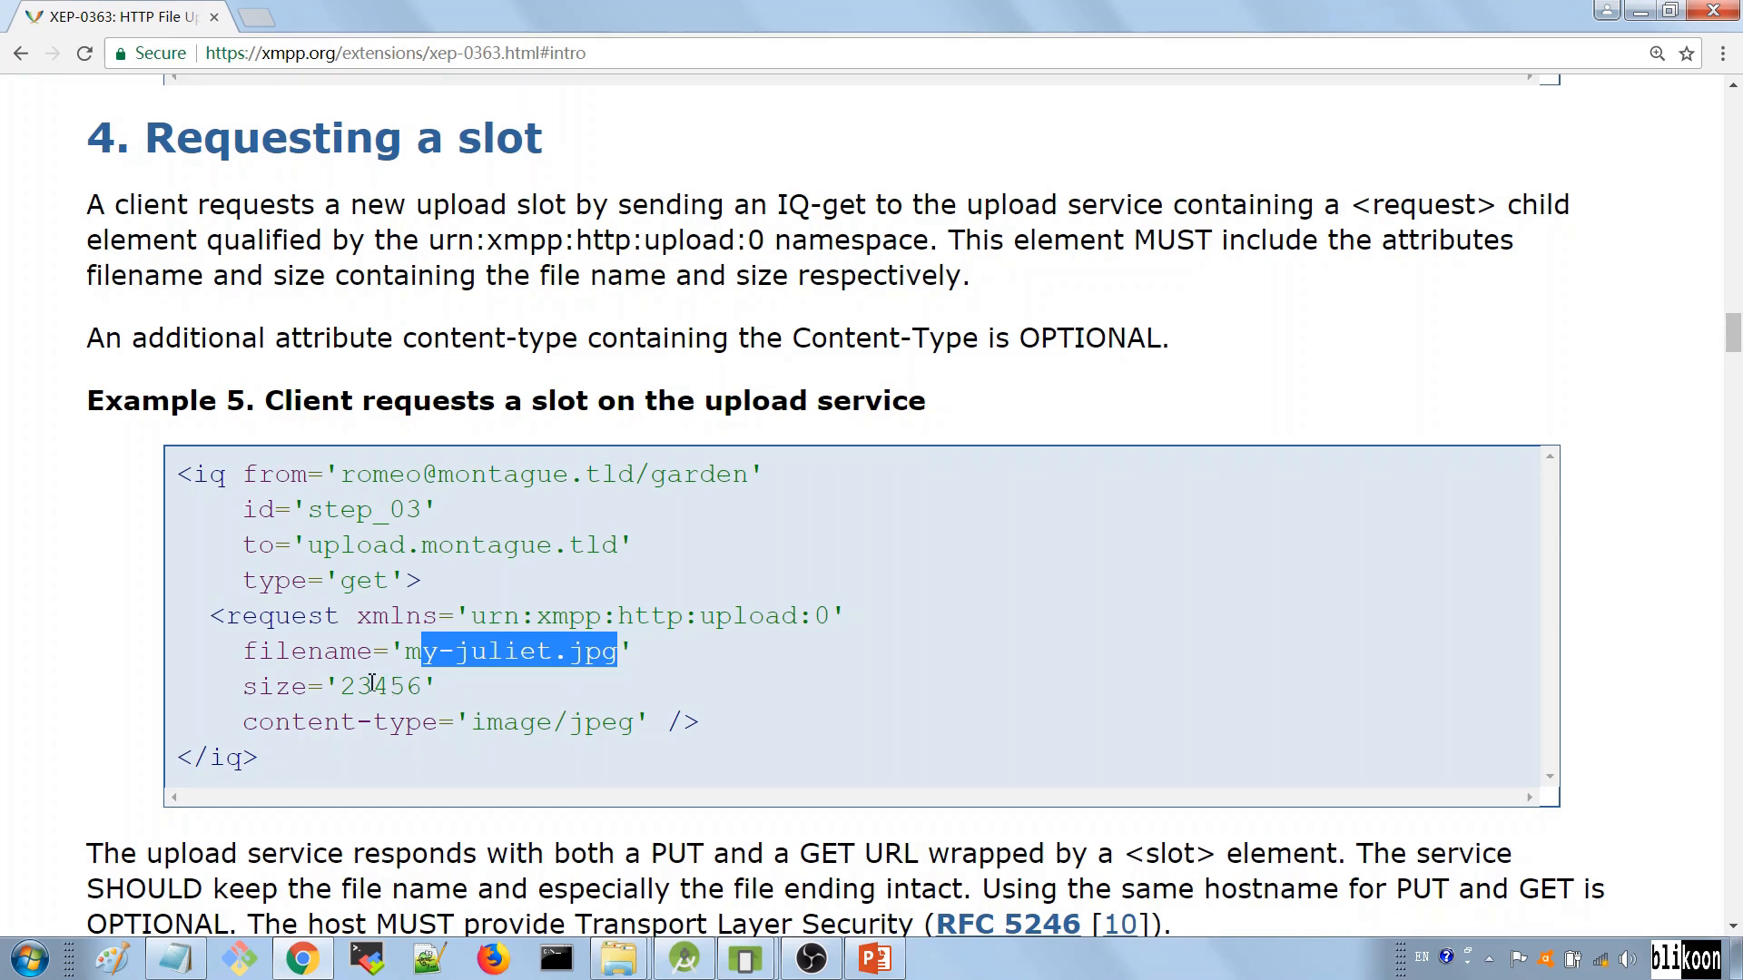
click(385, 686)
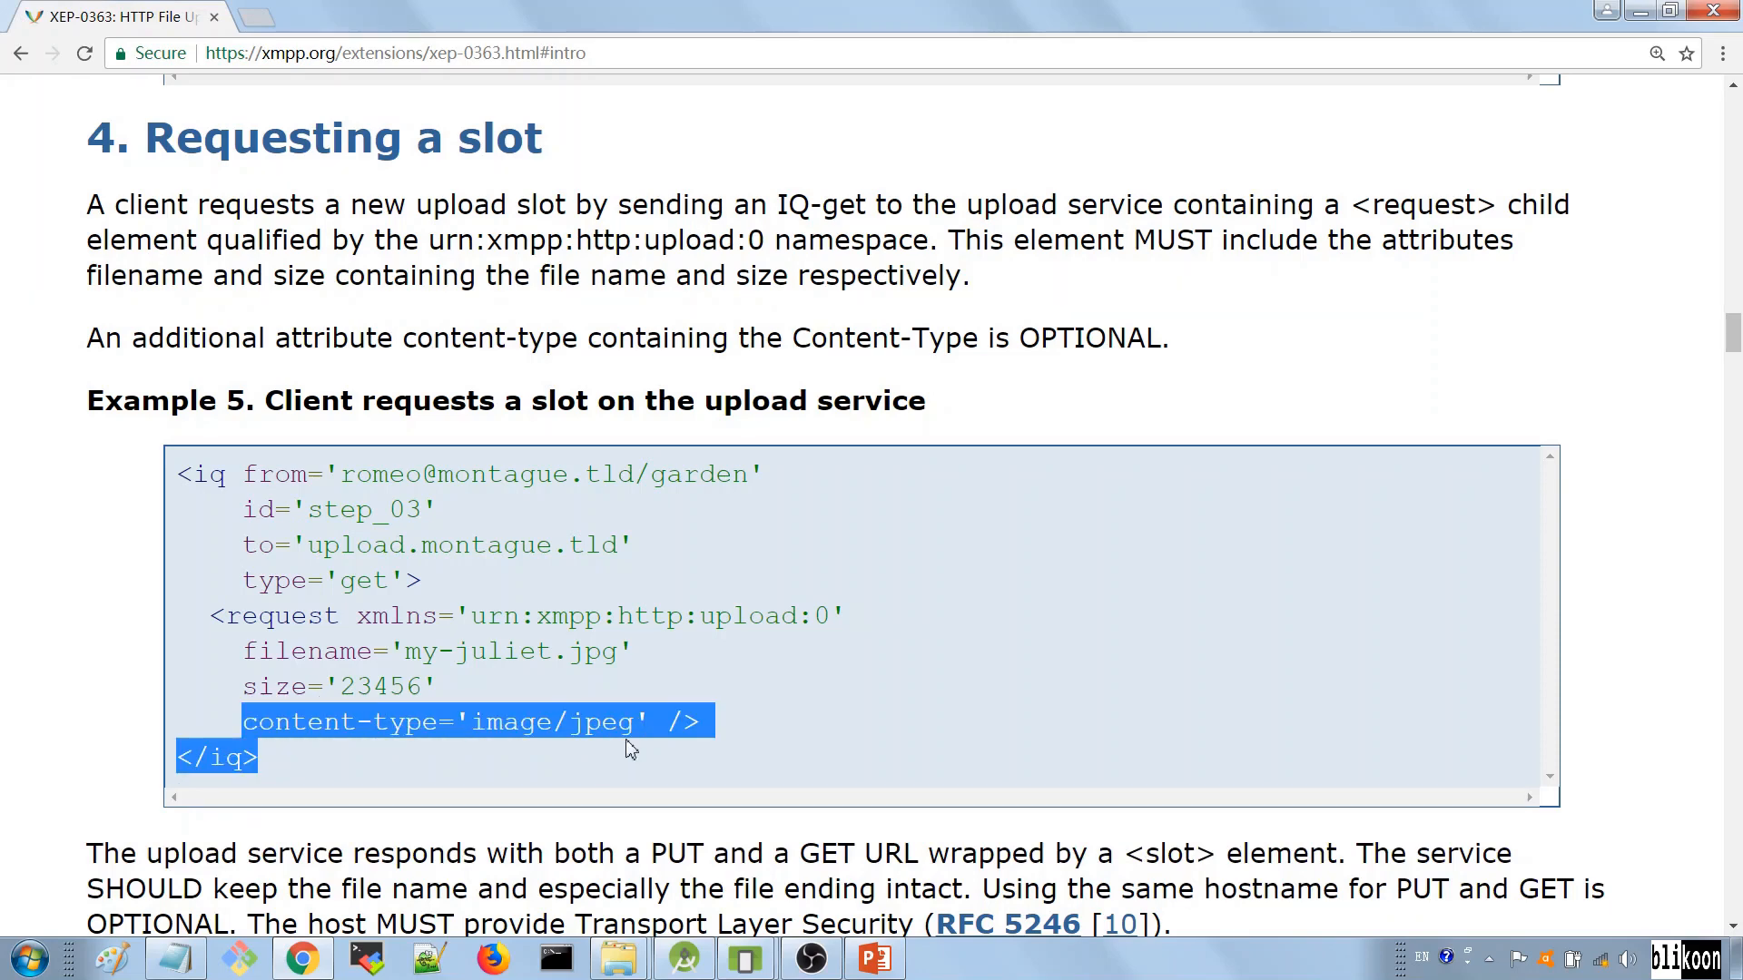
scroll(down, 3)
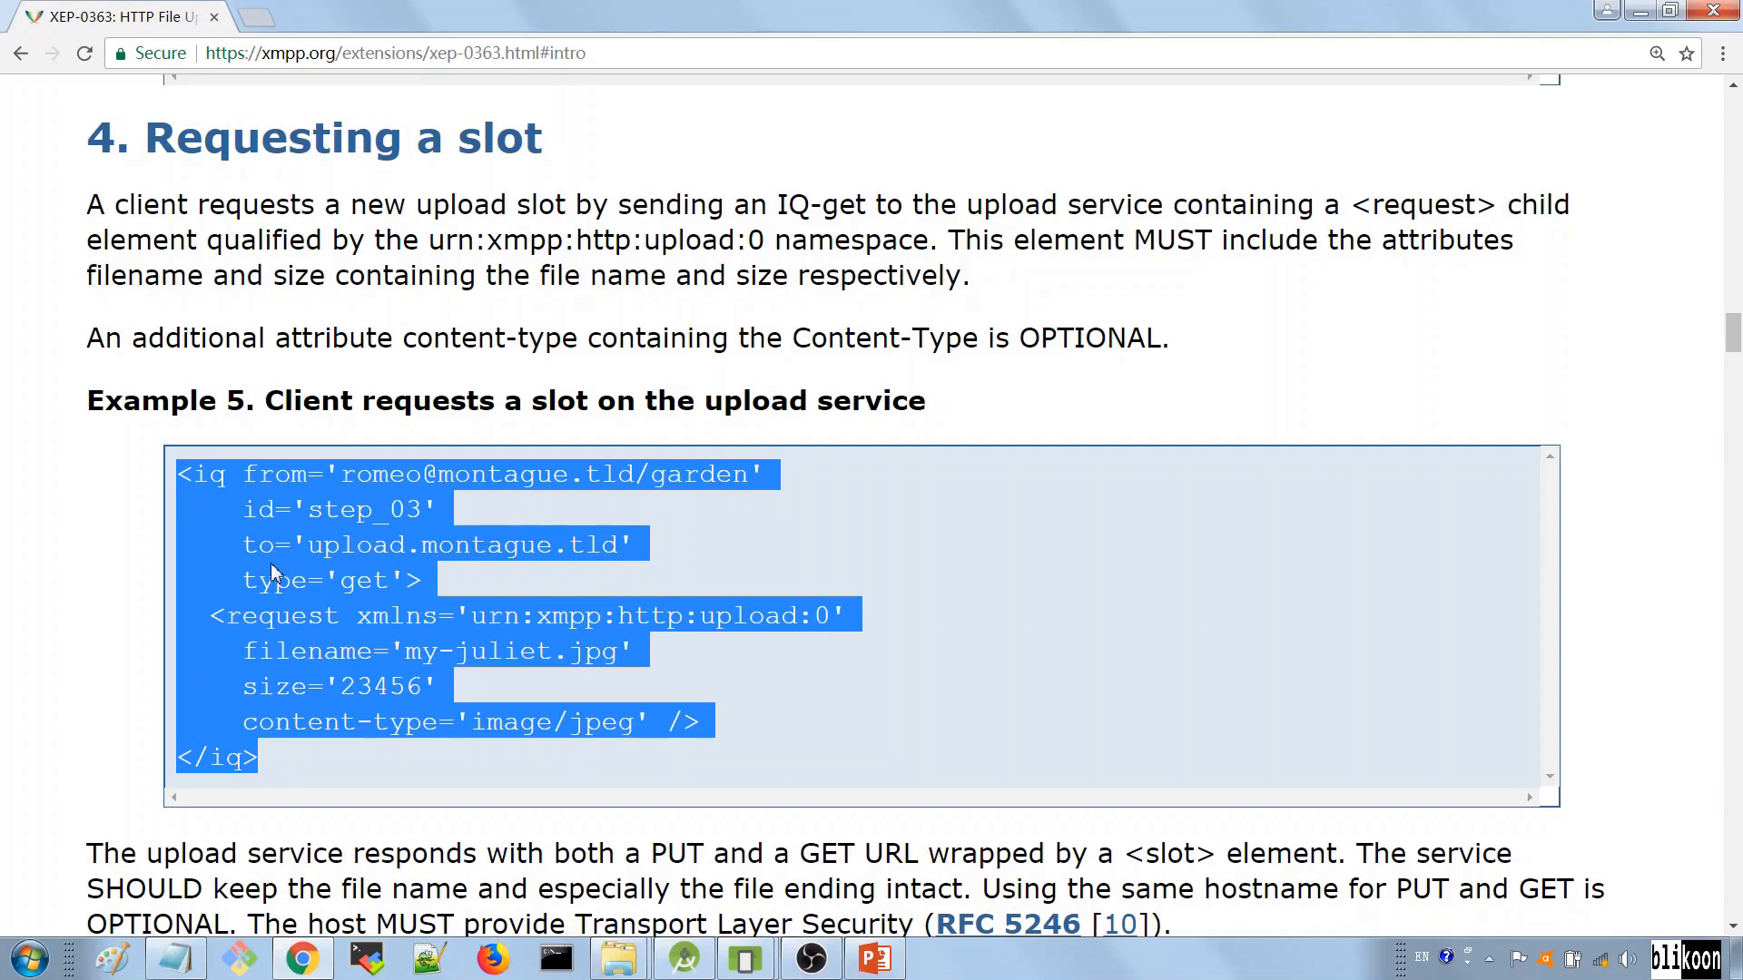
scroll(down, 3)
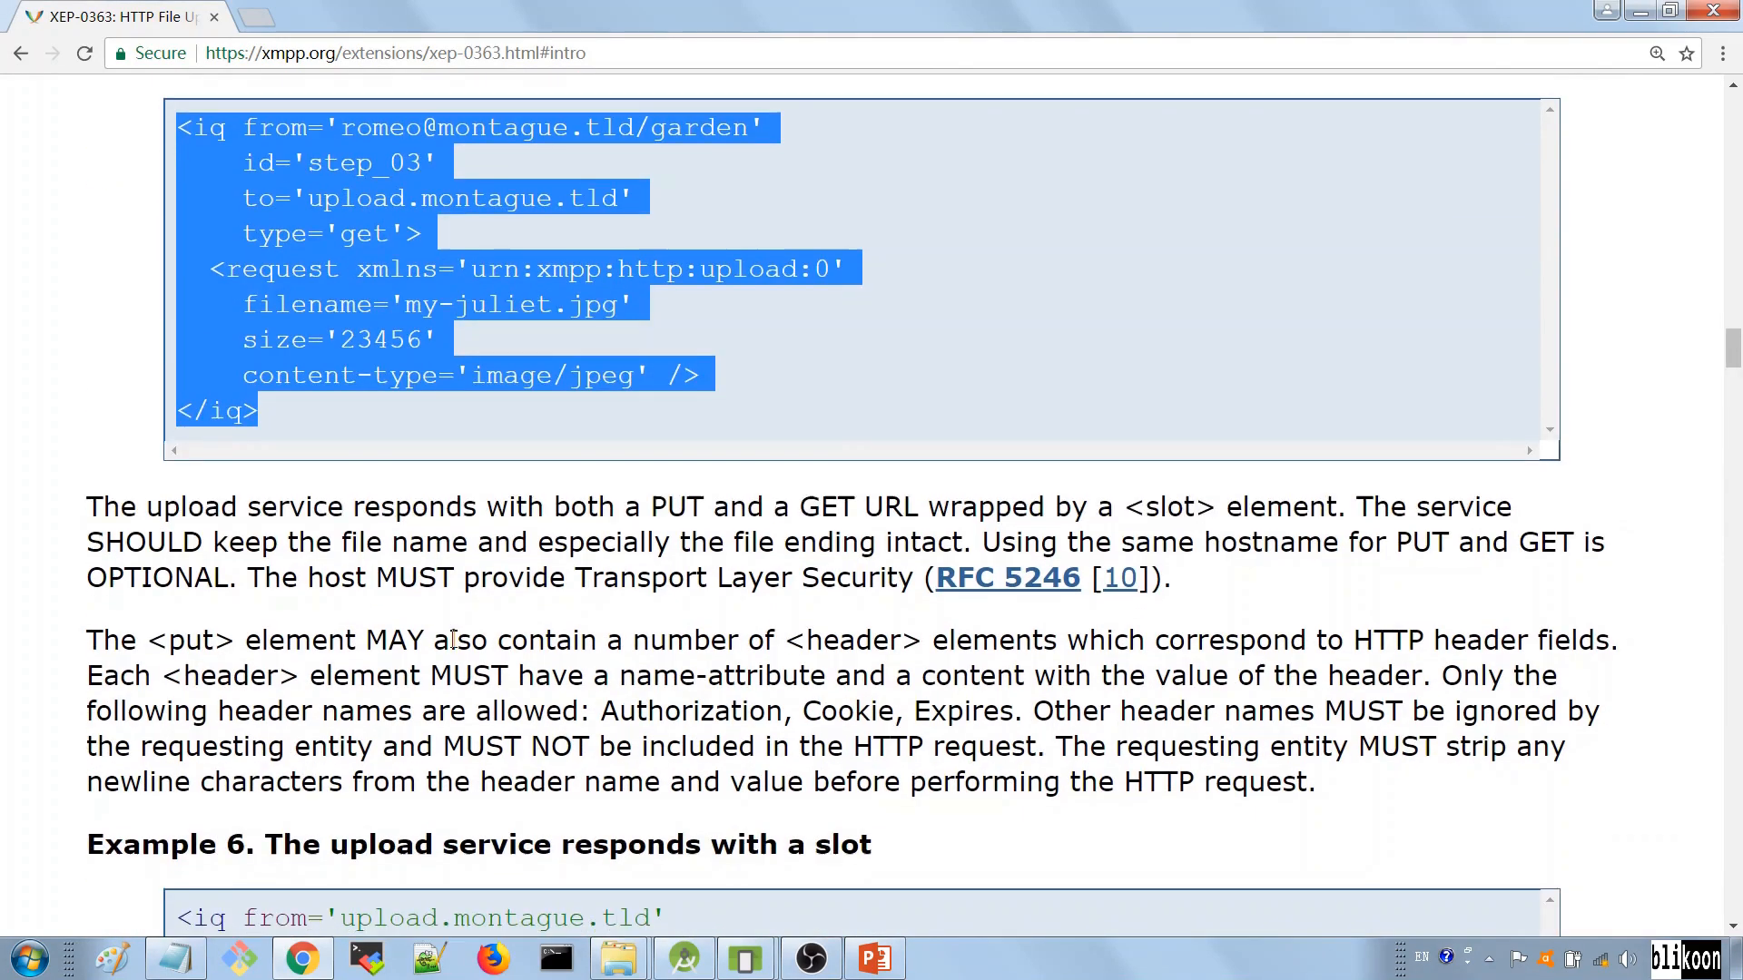
Step: Scroll to Example 6, the upload service's slot response
scroll(down, 3)
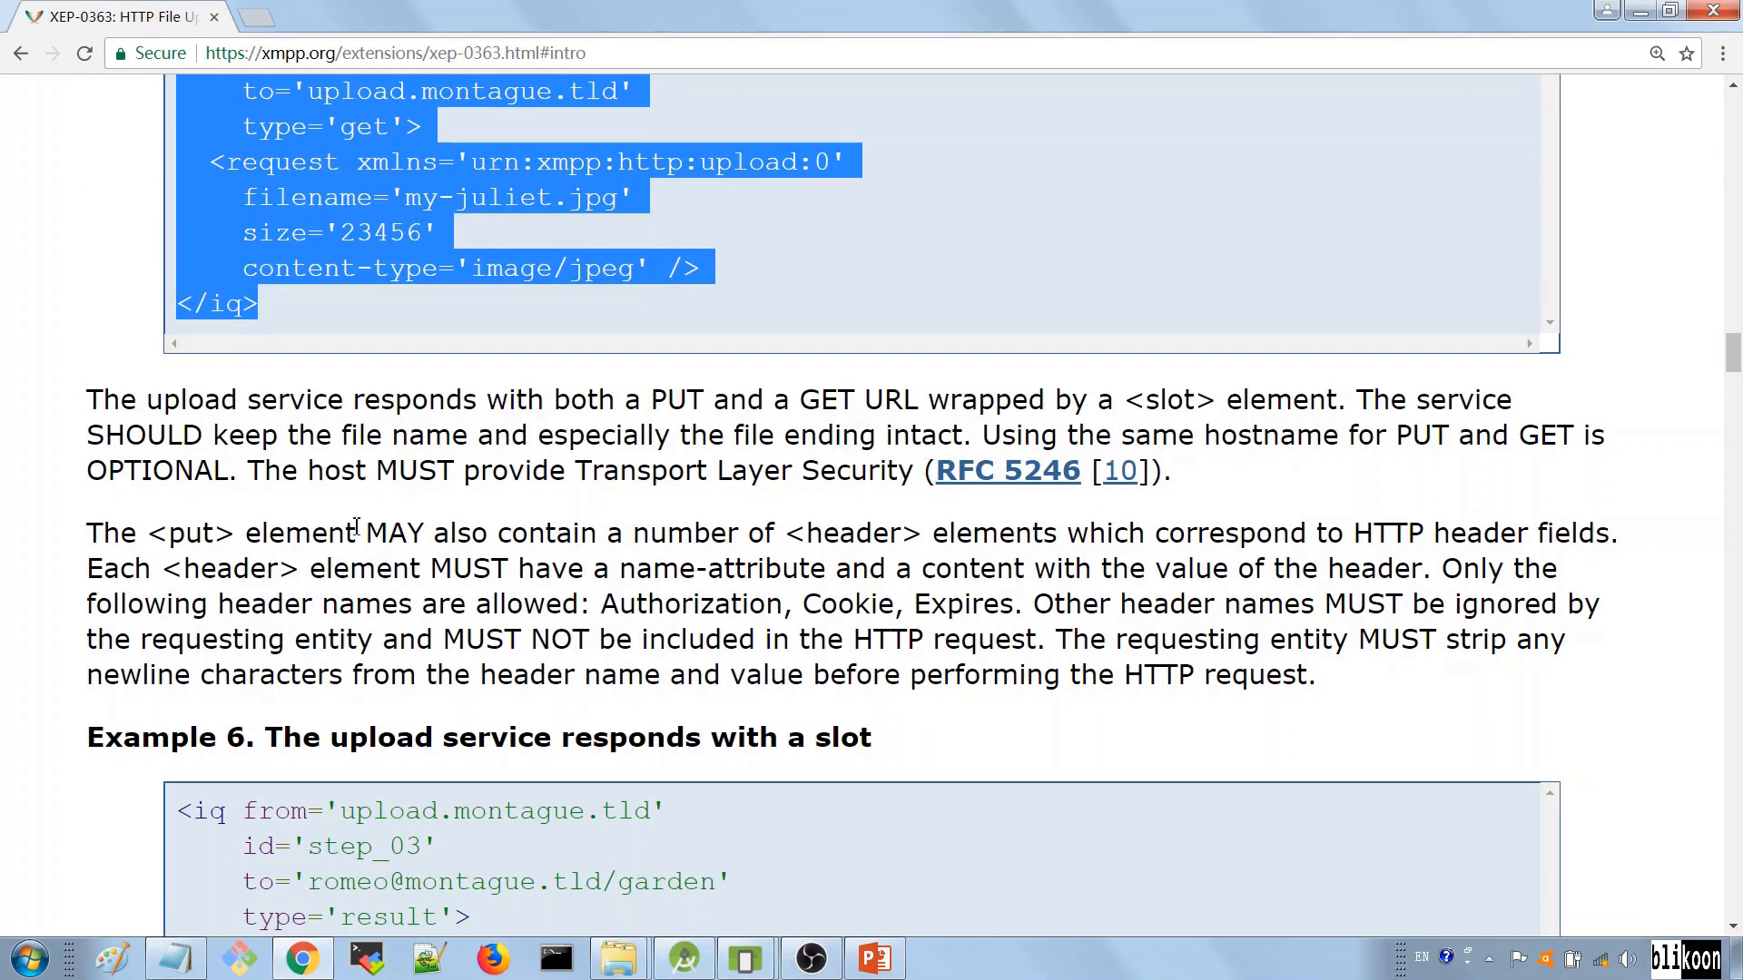
scroll(up, 3)
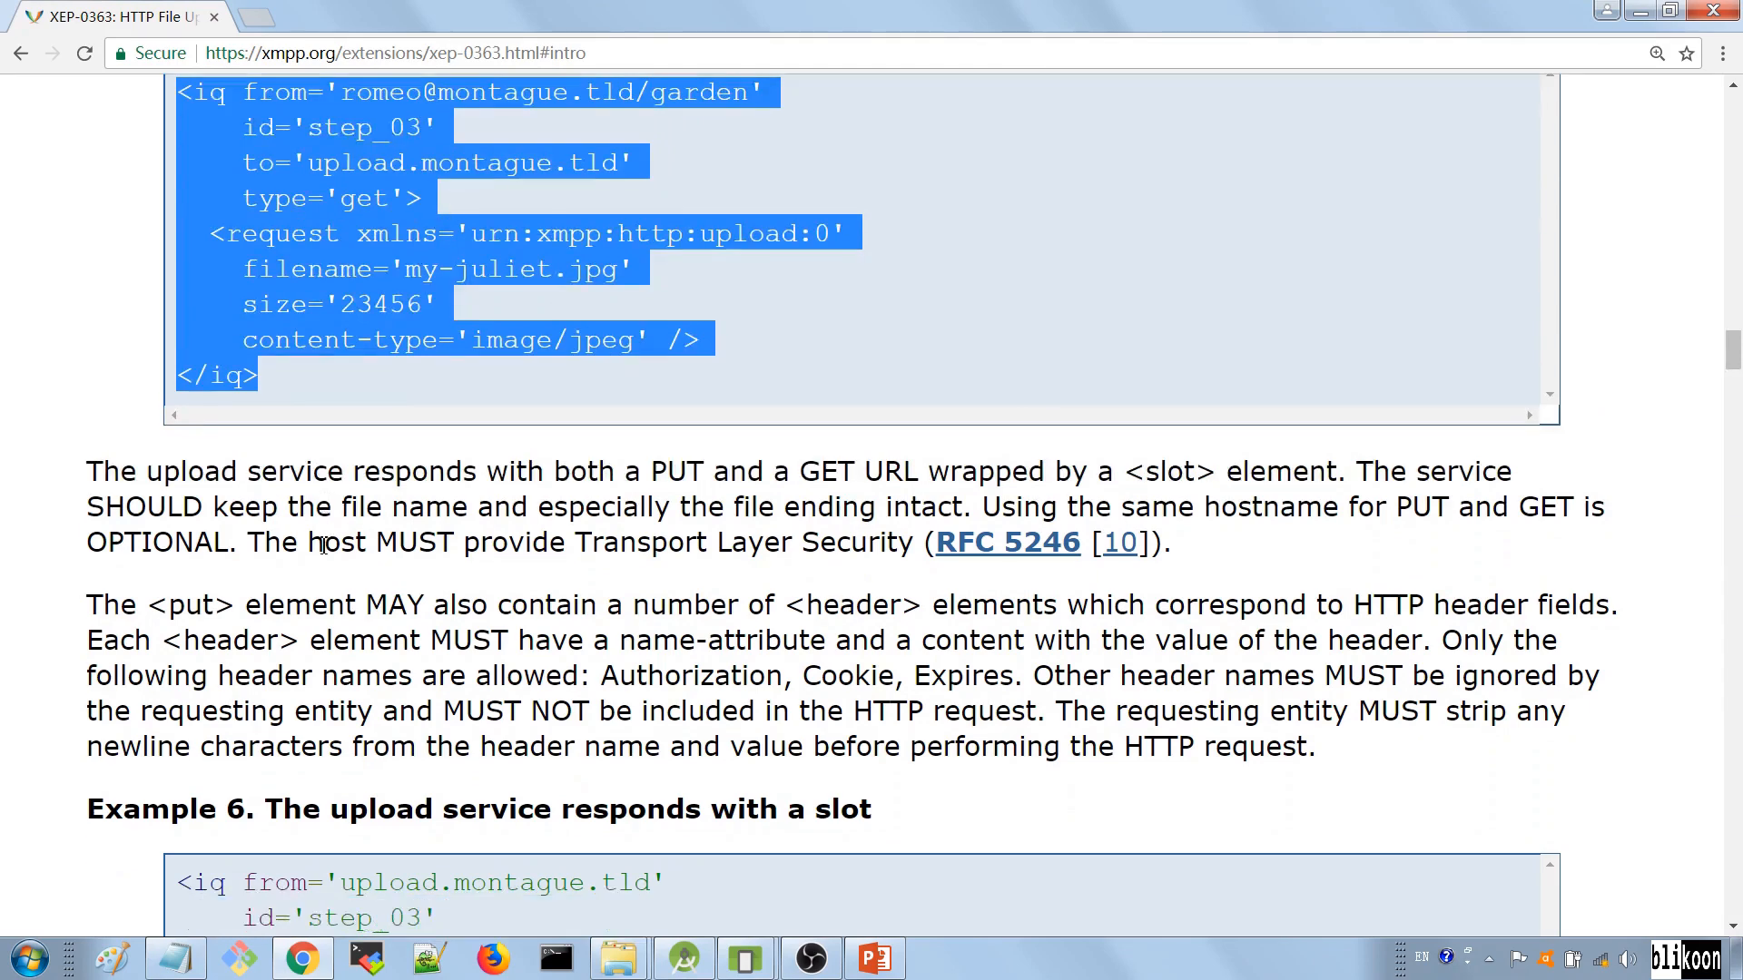
scroll(down, 3)
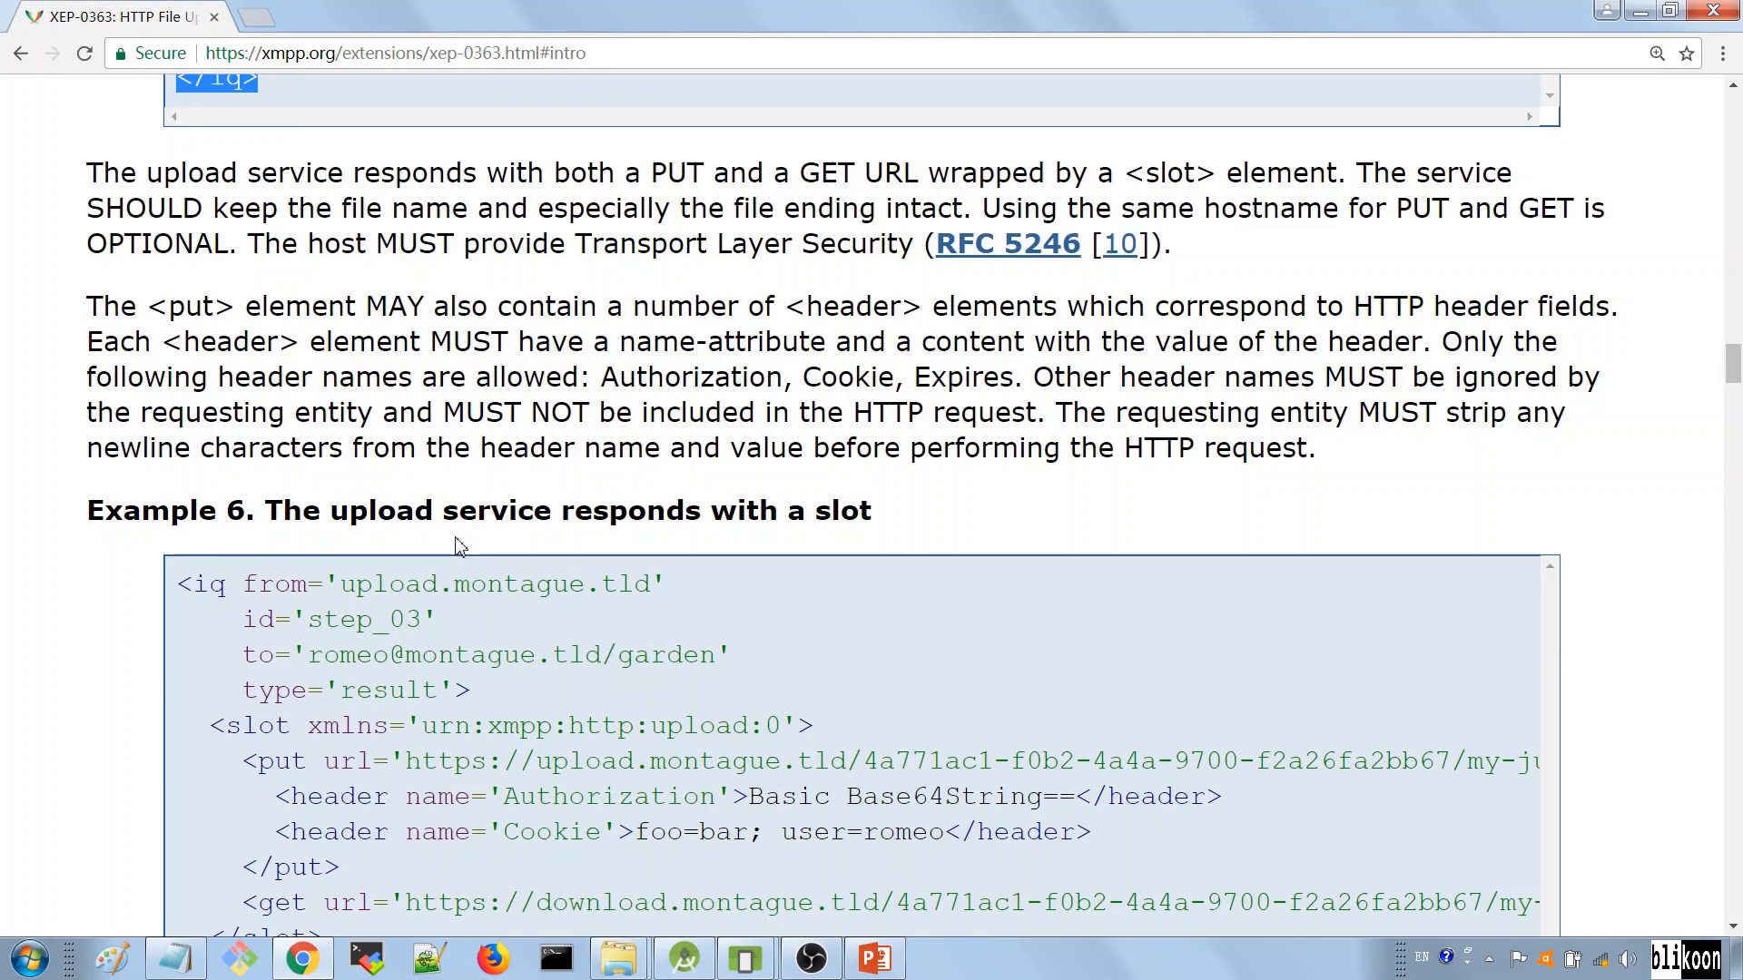
mouse_move(507, 558)
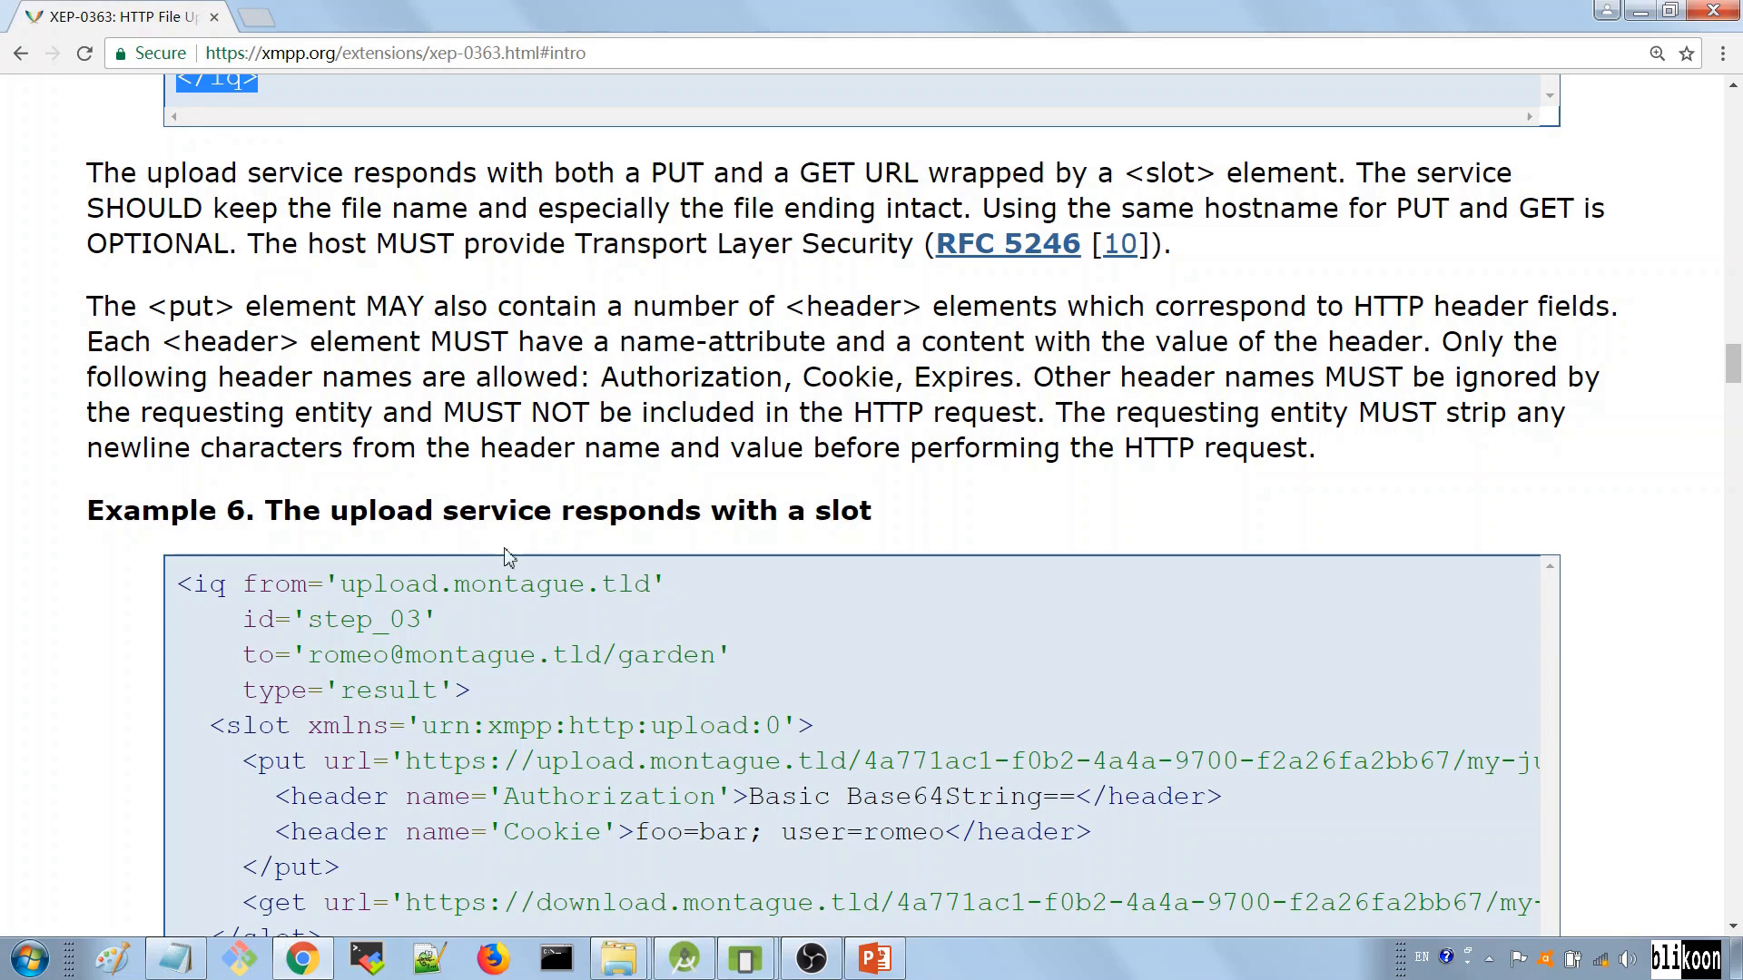
scroll(down, 3)
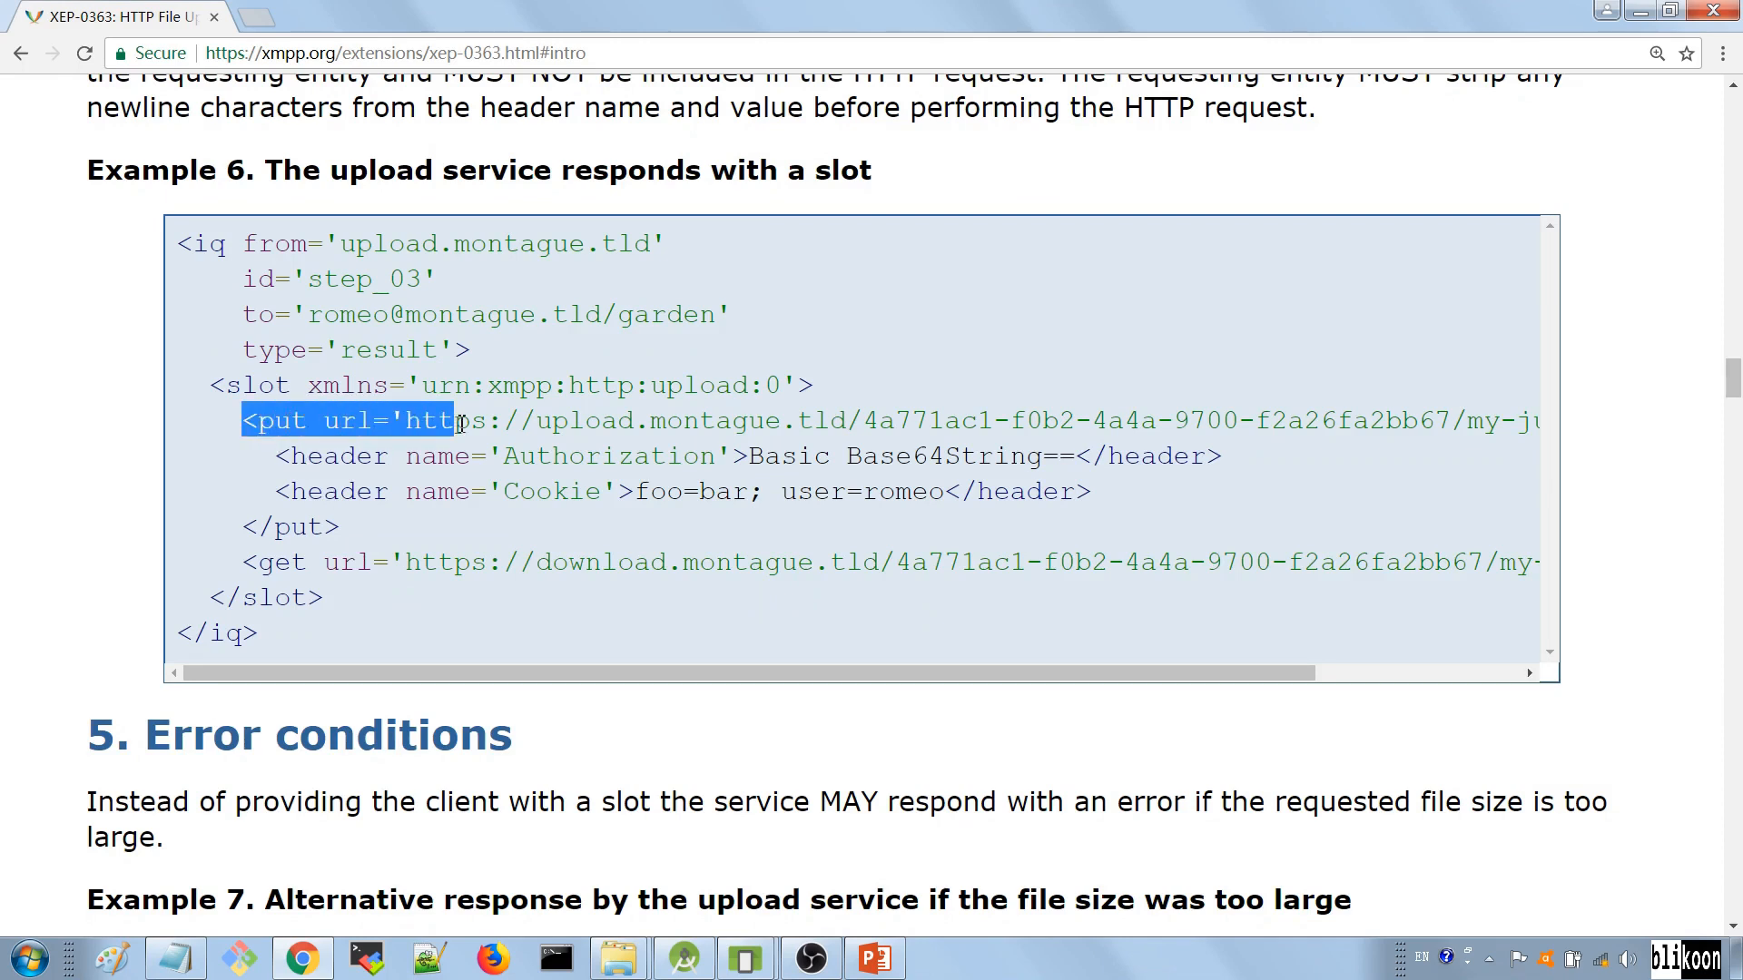
Step: Pick out the put url attribute and the random upload id in its URL
click(345, 420)
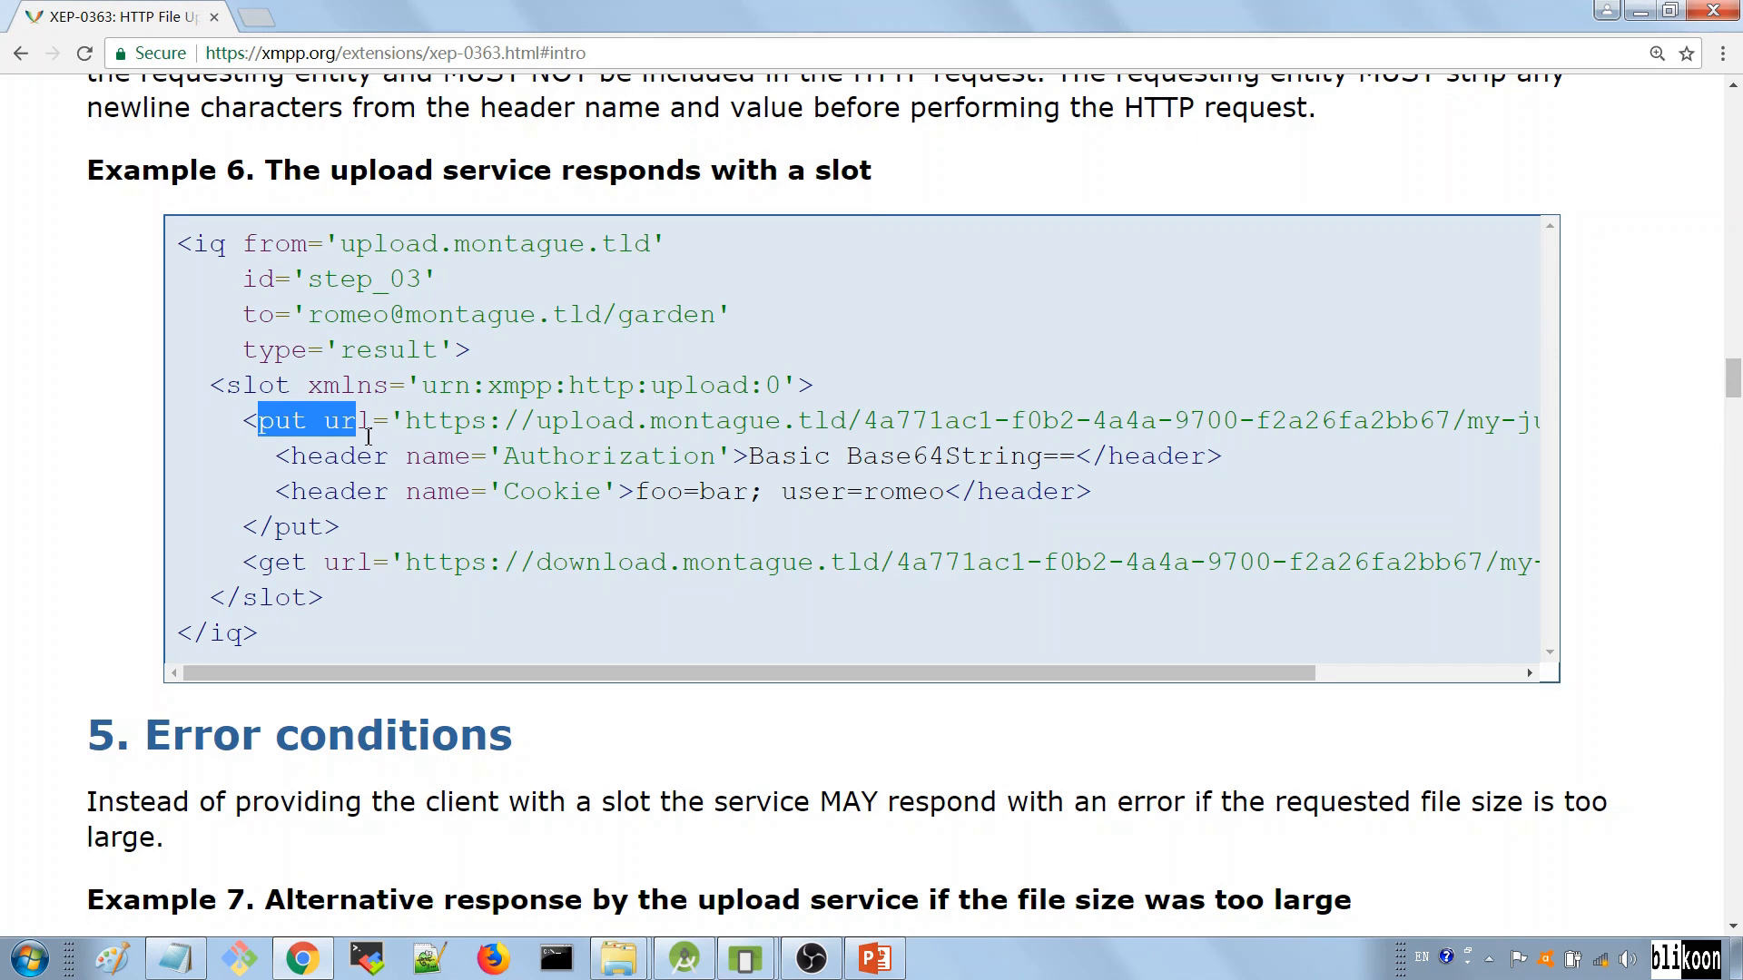
click(323, 419)
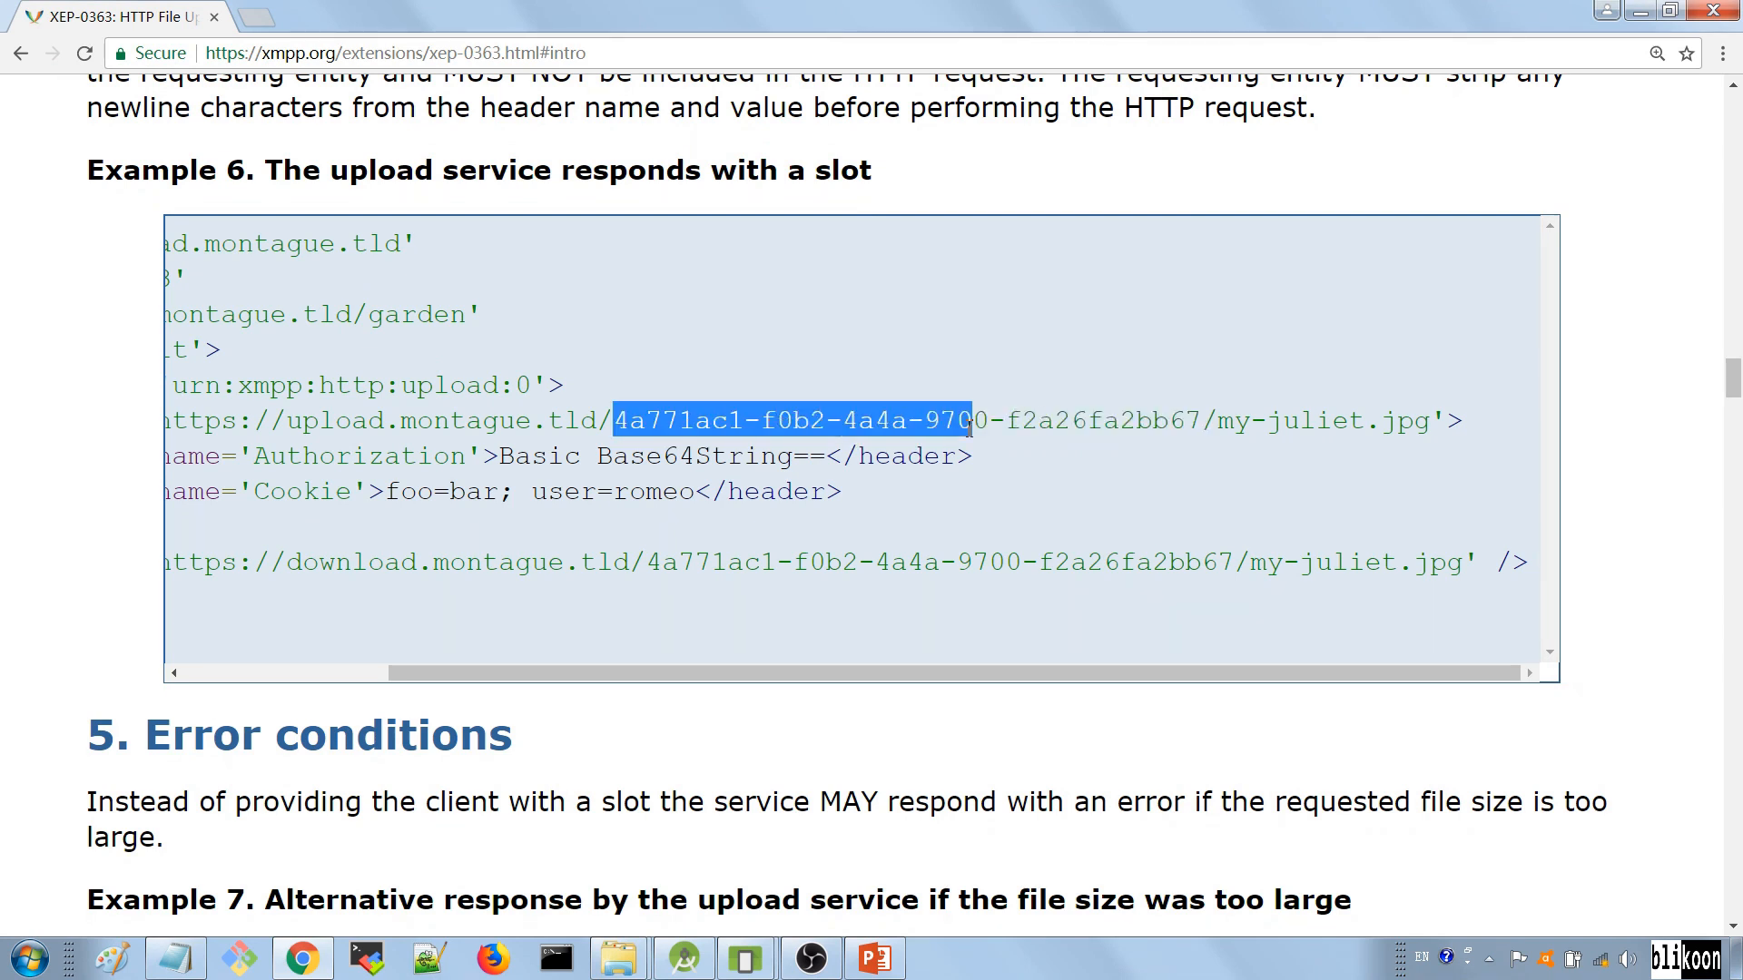
click(664, 432)
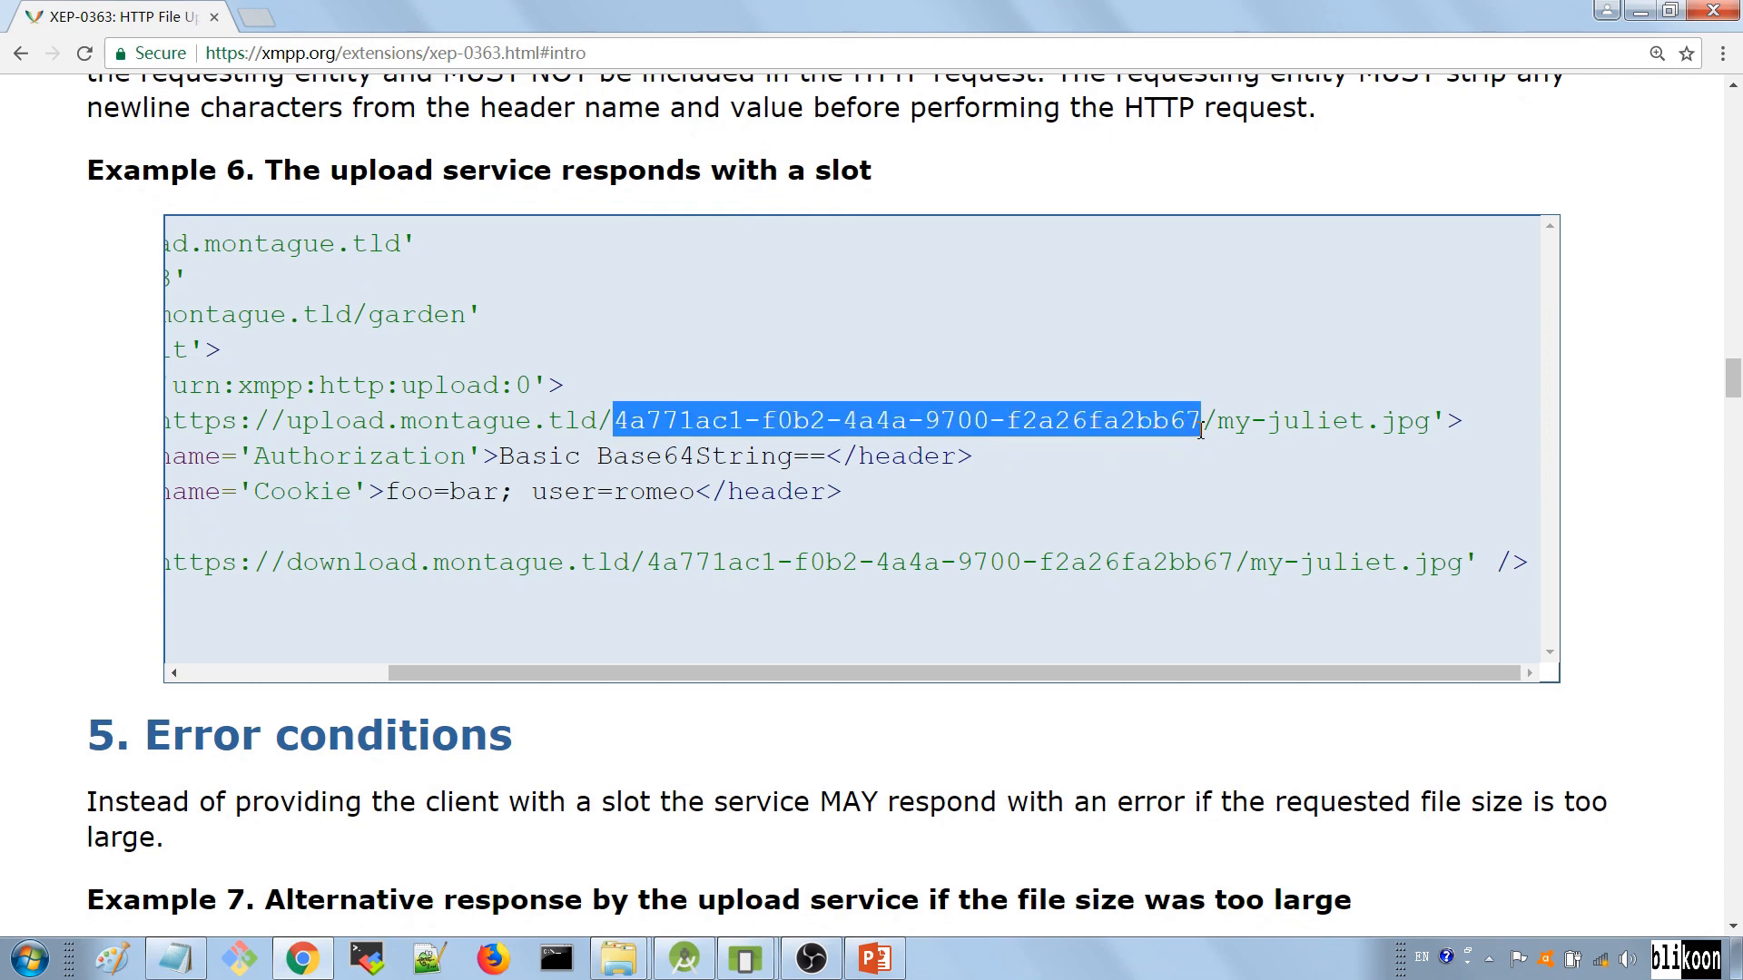
click(957, 421)
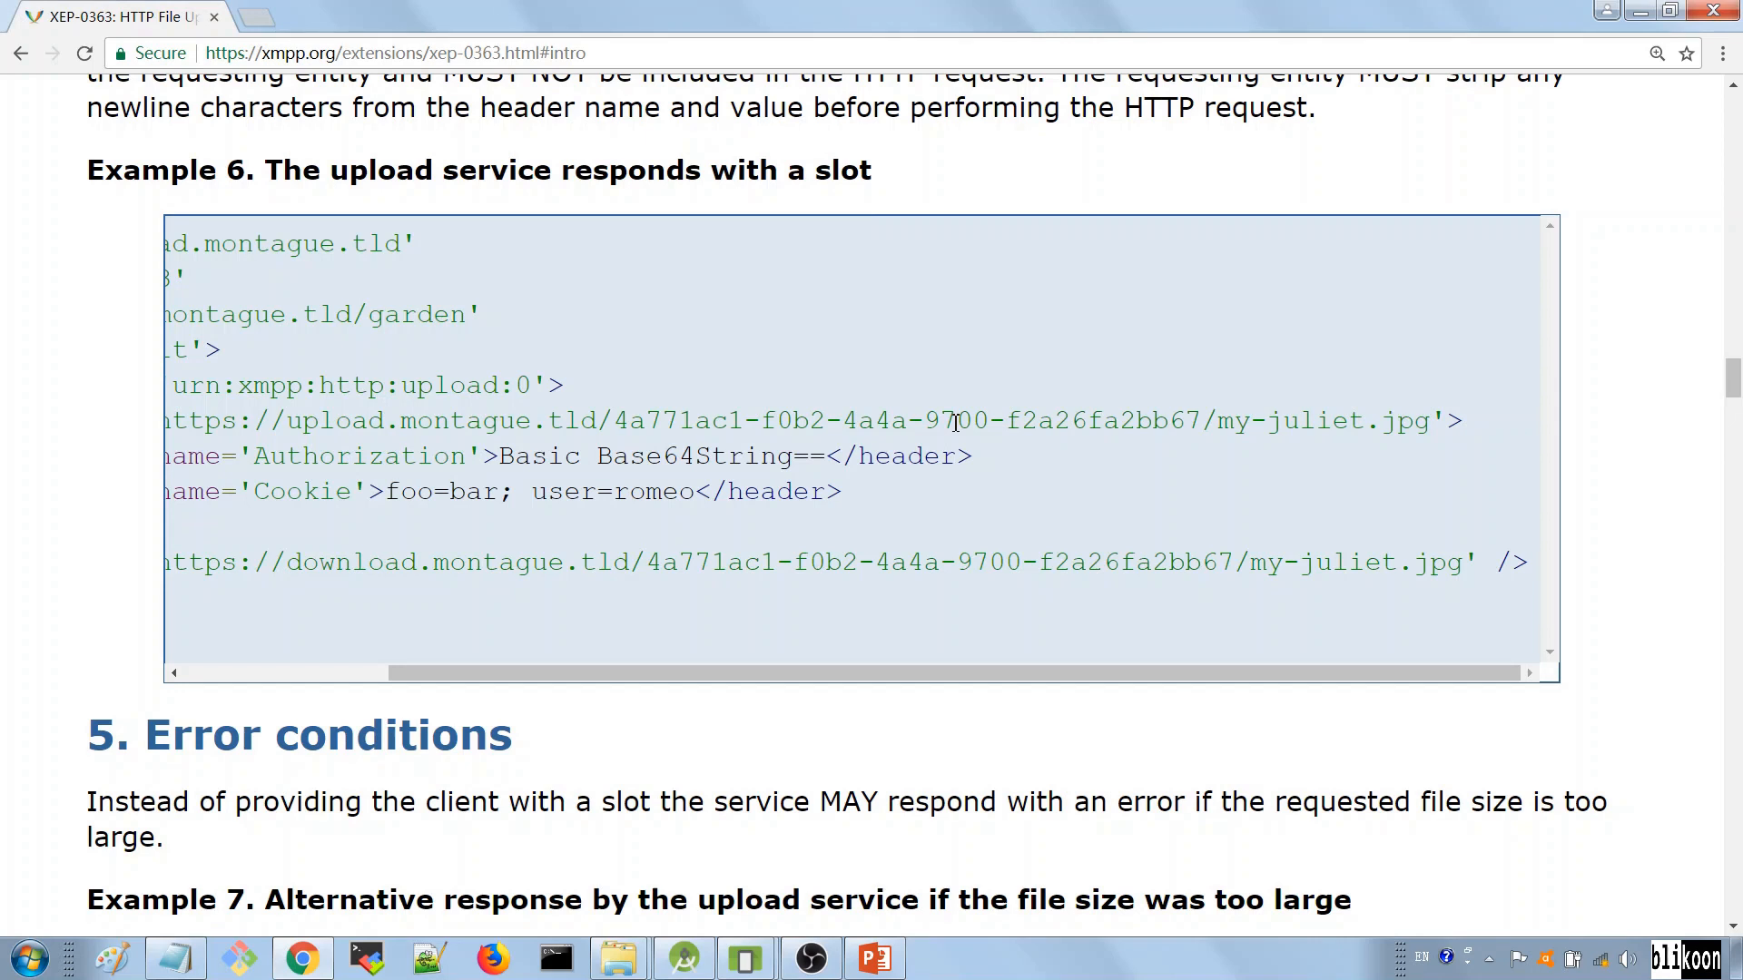
mouse_move(701, 521)
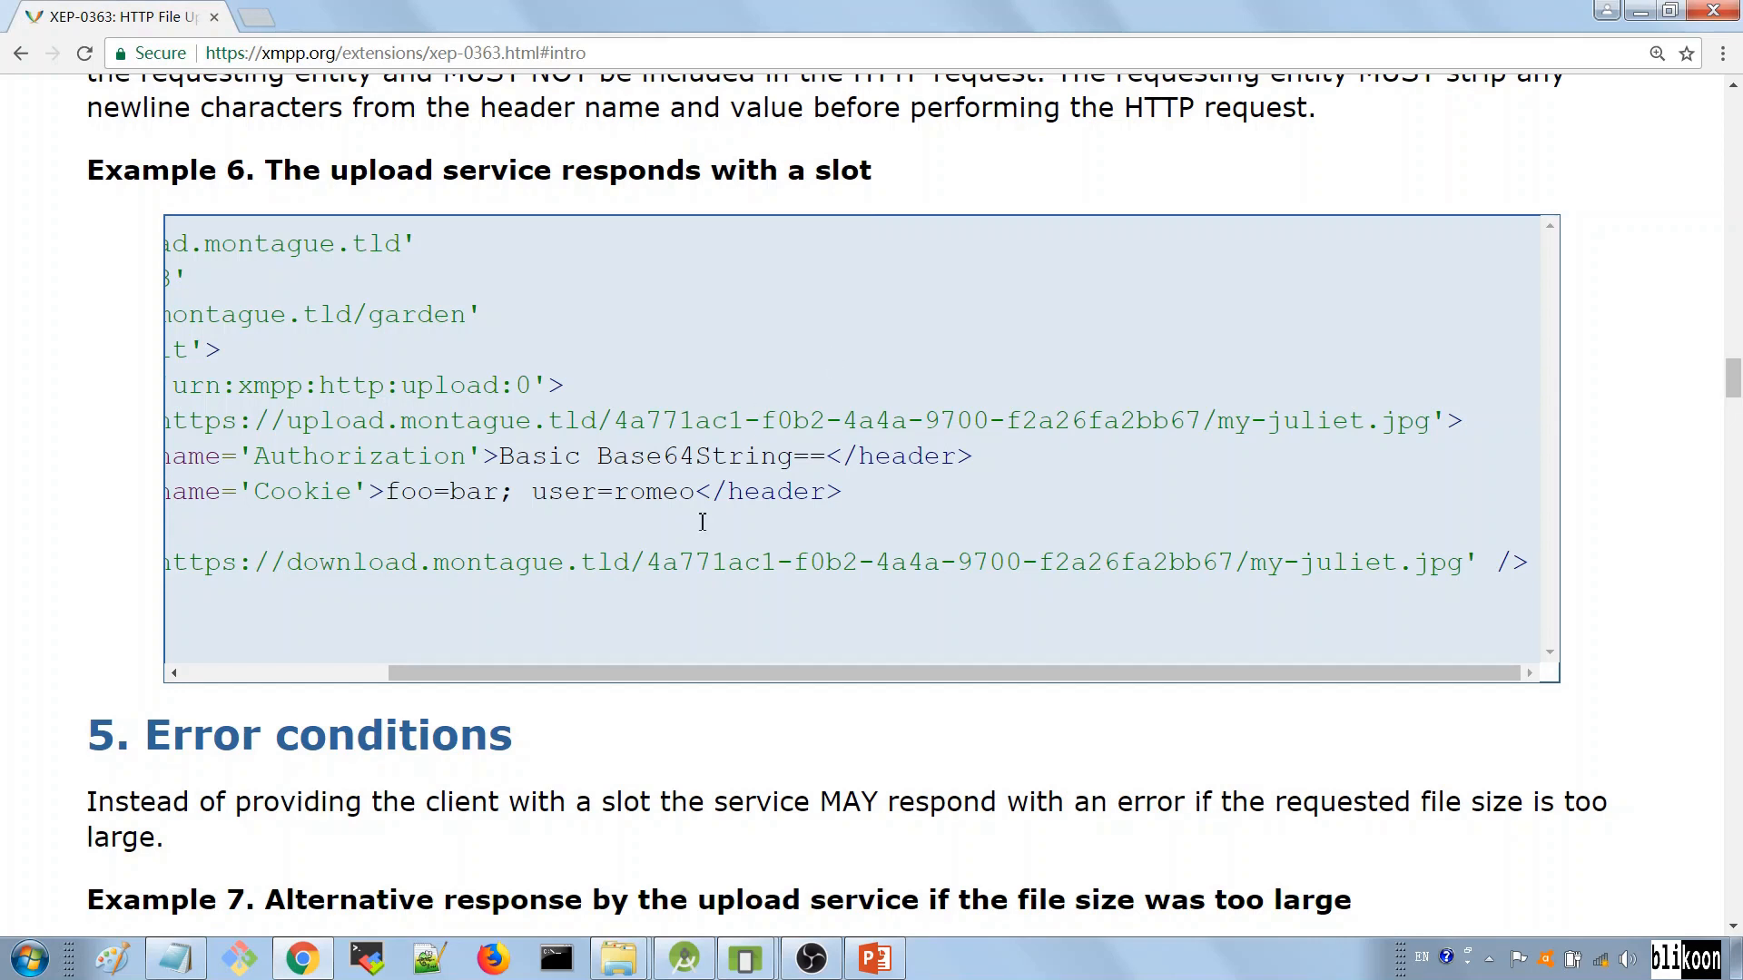
scroll(left, 3)
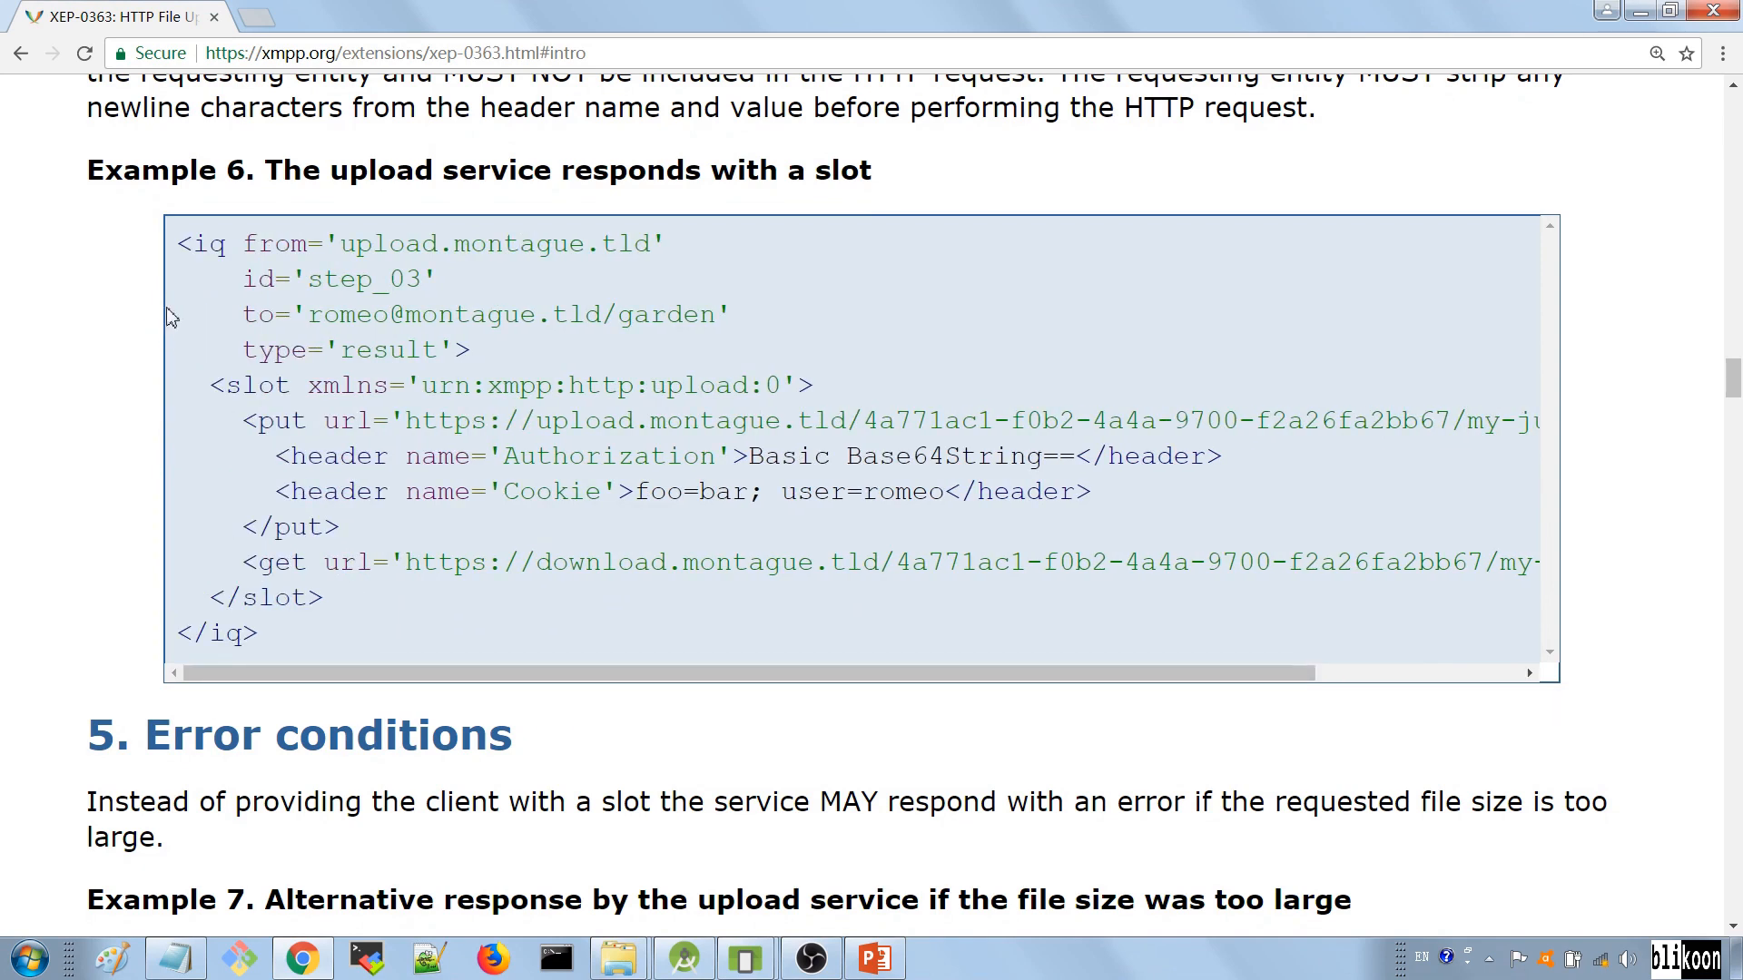
Step: Highlight the get url line, then scroll to Example 7, the file-too-large error
drag(178, 244, 267, 280)
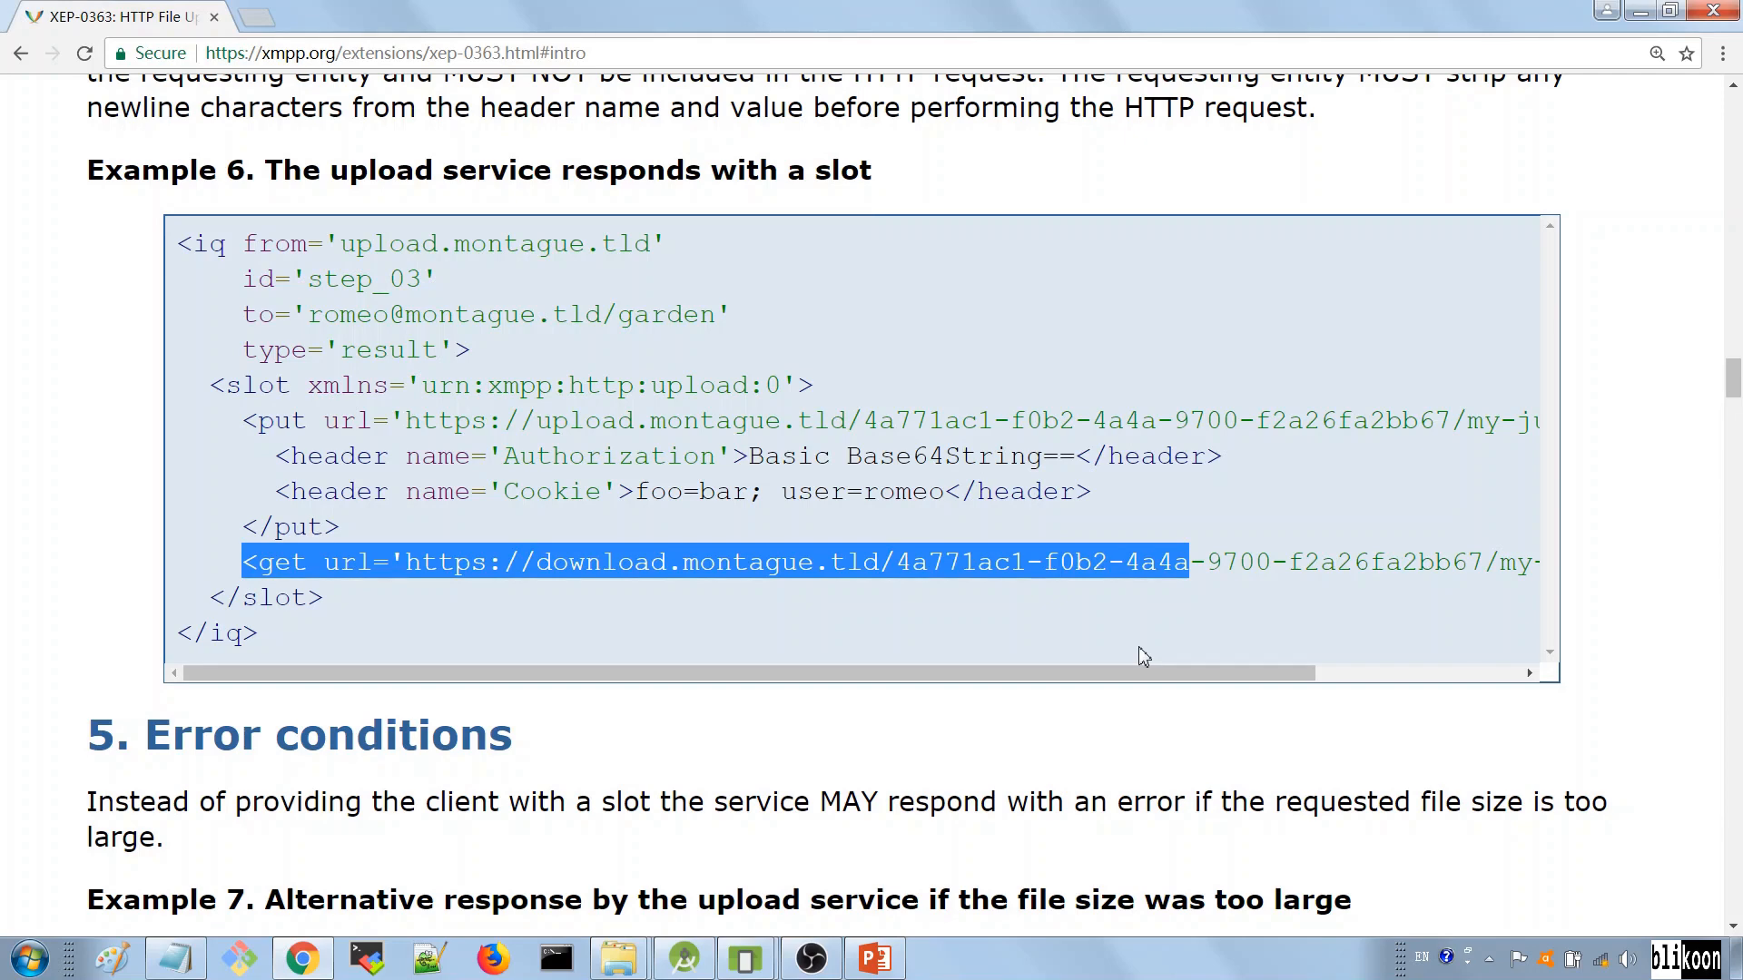
scroll(down, 3)
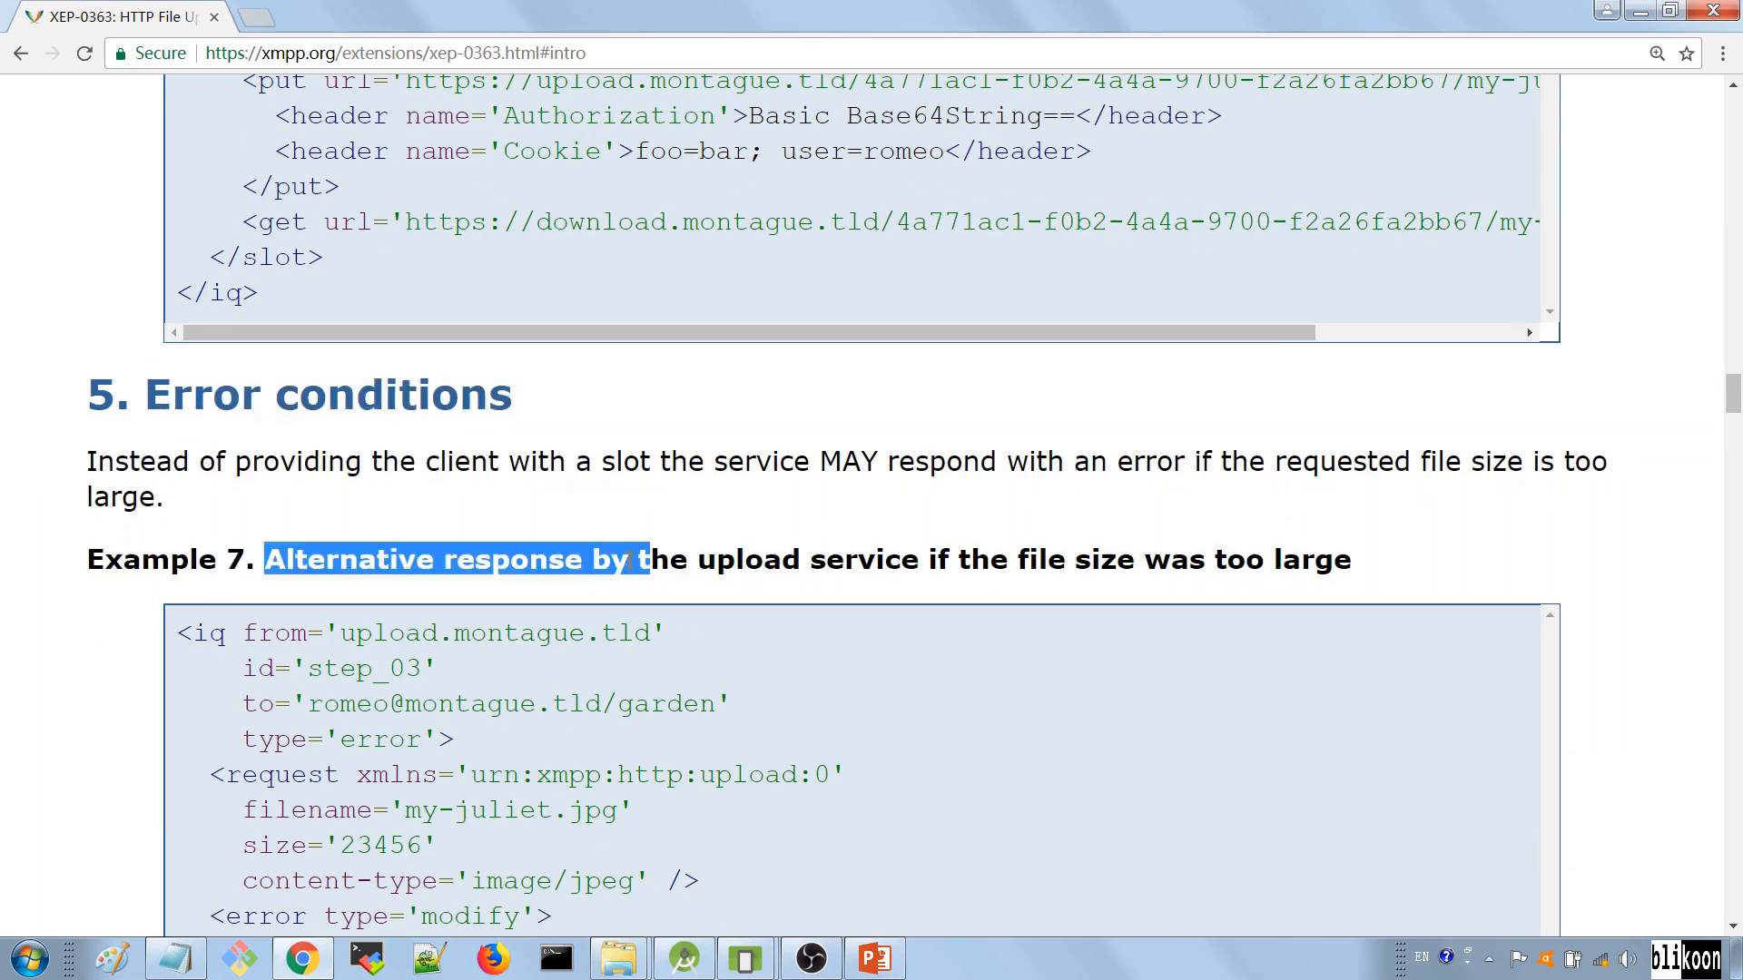
scroll(down, 3)
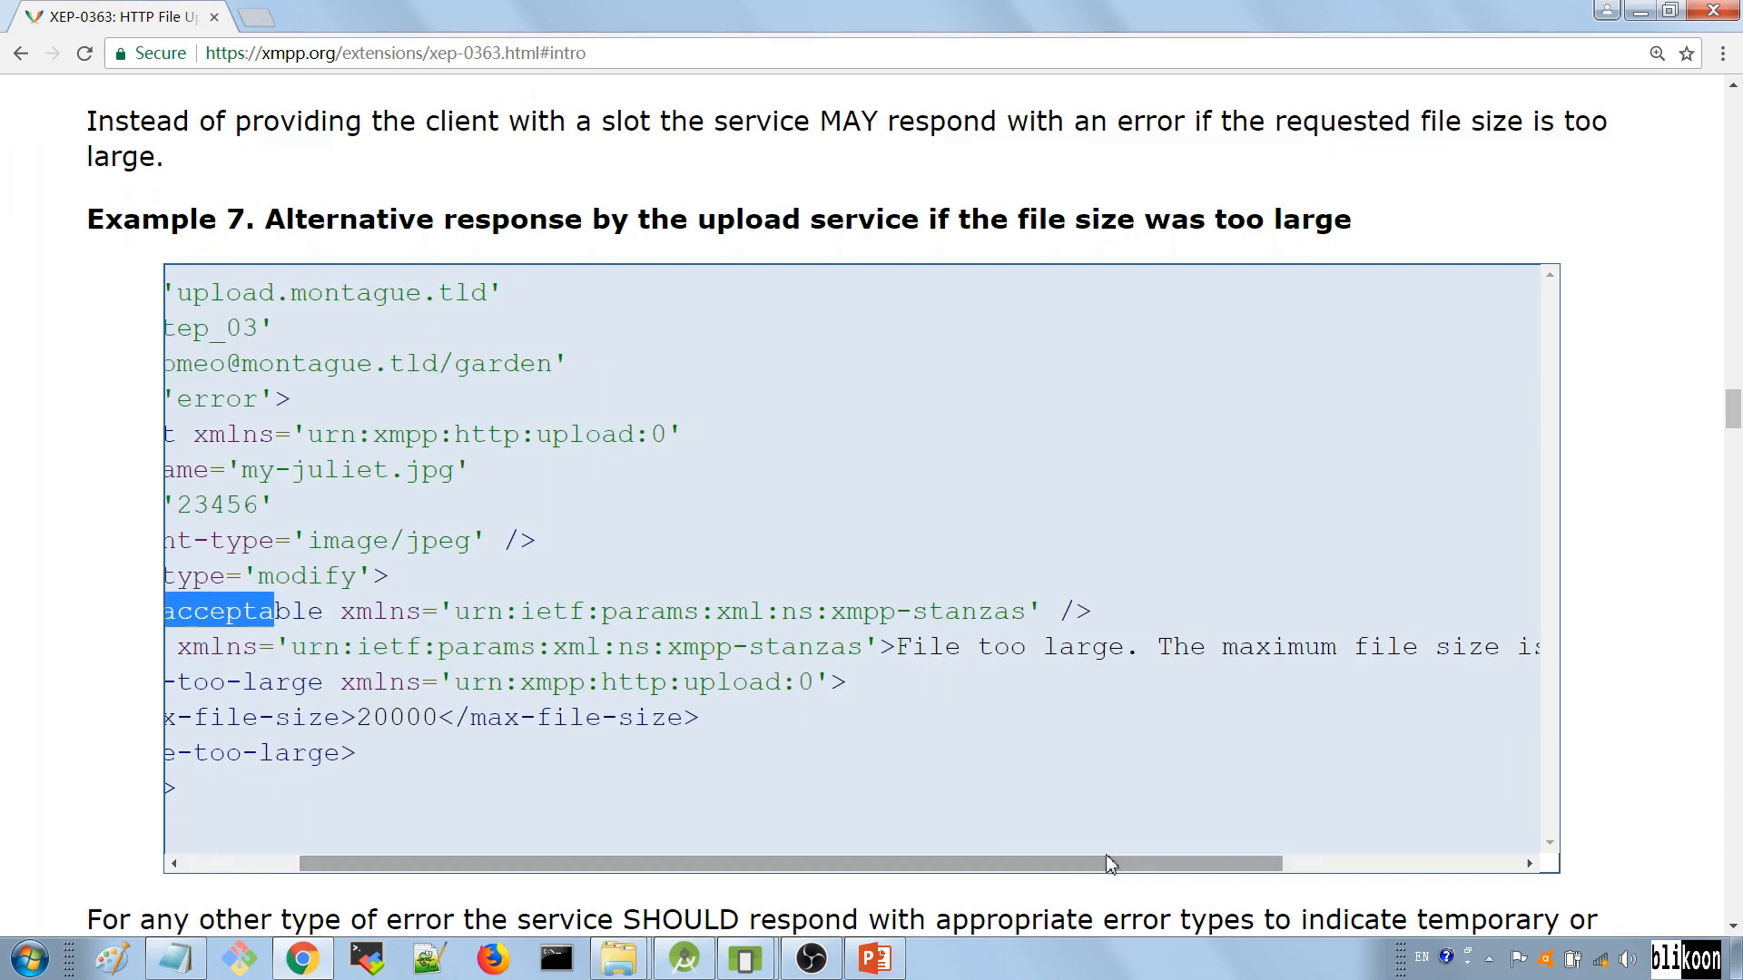
Step: Scroll past Examples 8 and 9 through section 6, Upload, to the implementation and security notes
scroll(down, 3)
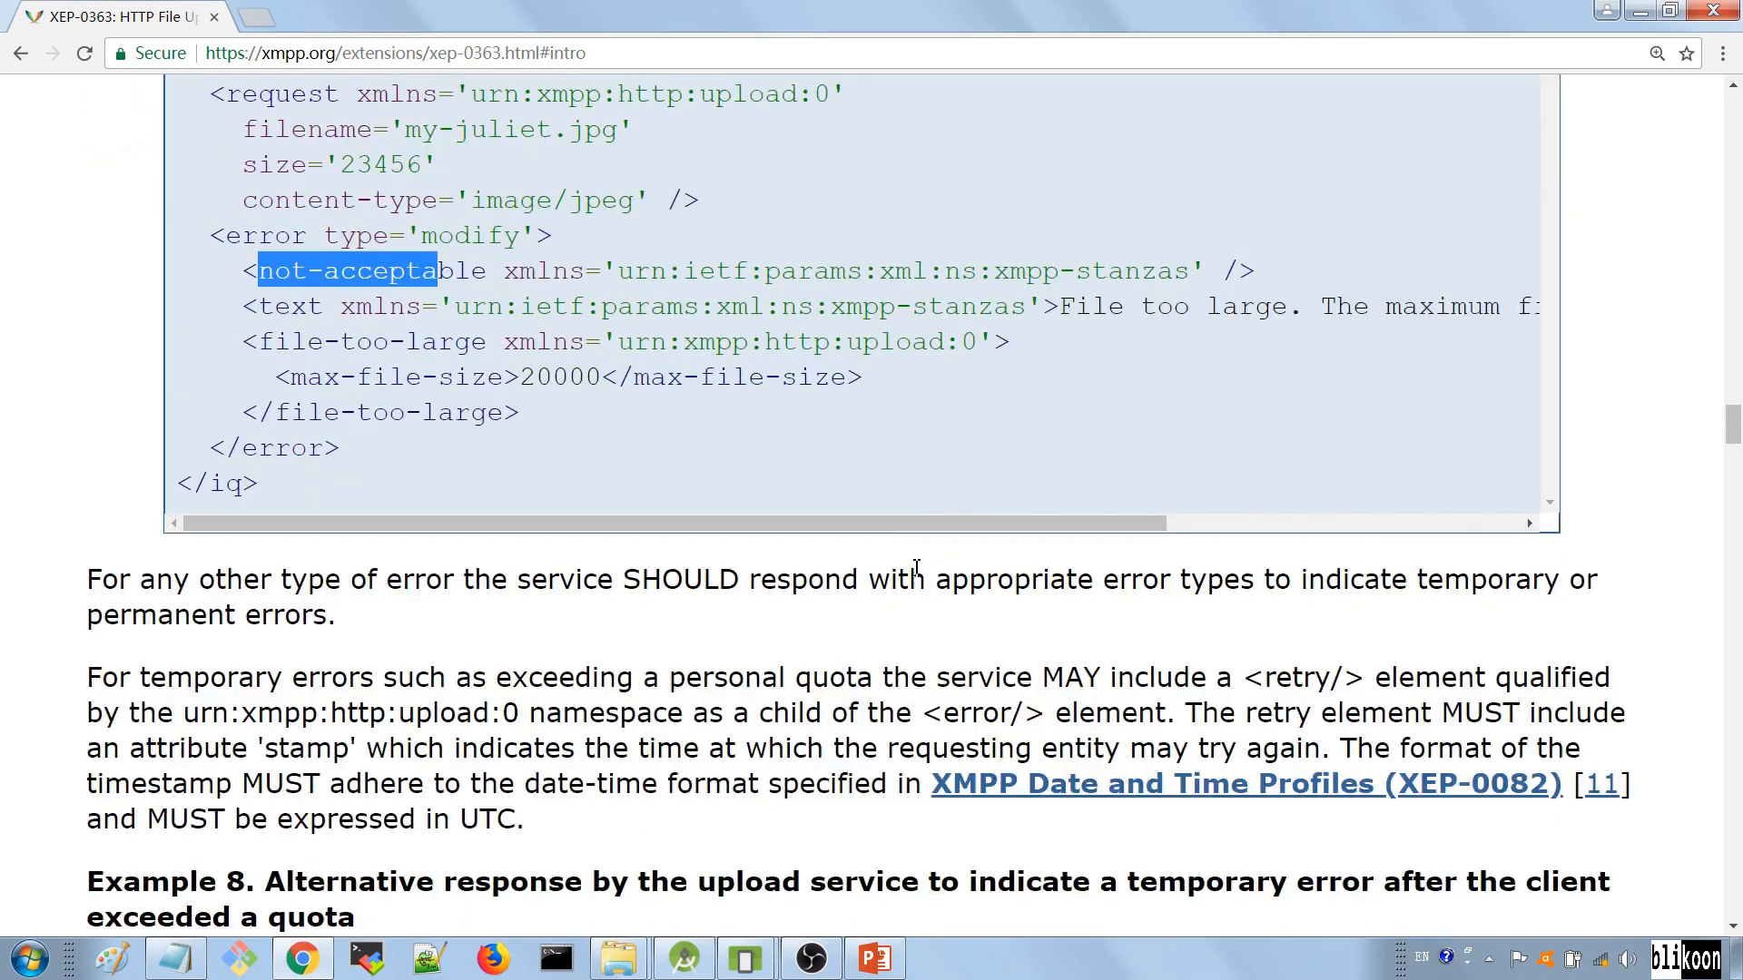
scroll(down, 3)
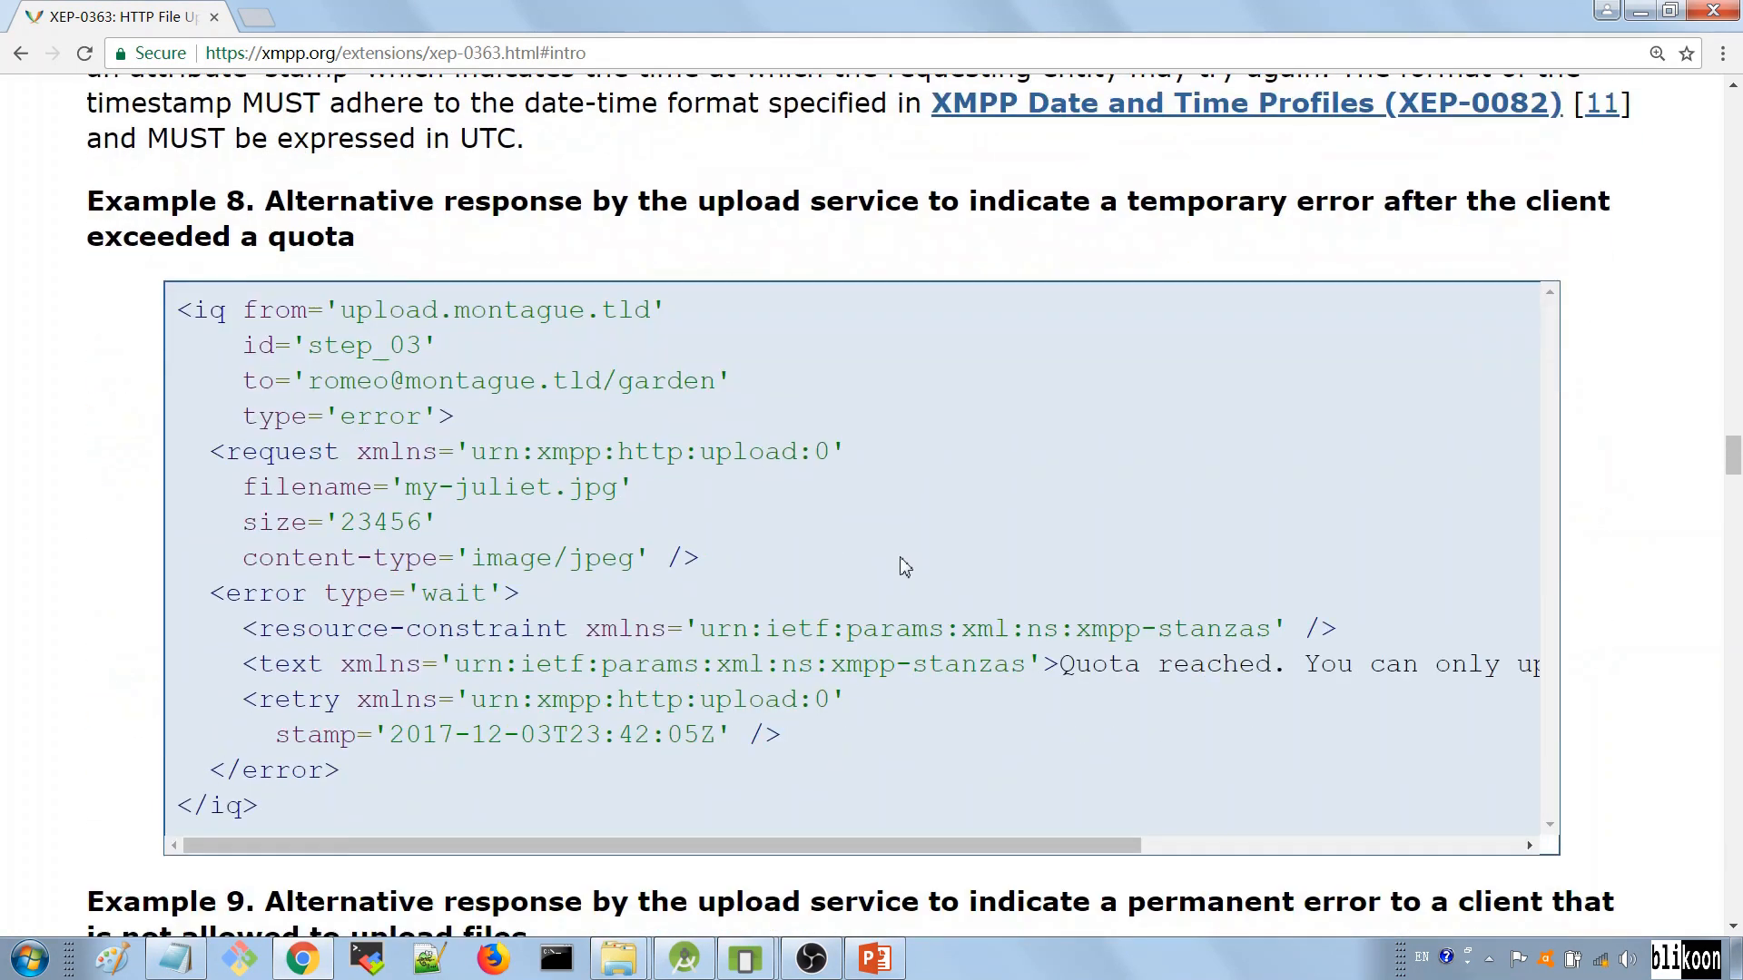
scroll(down, 3)
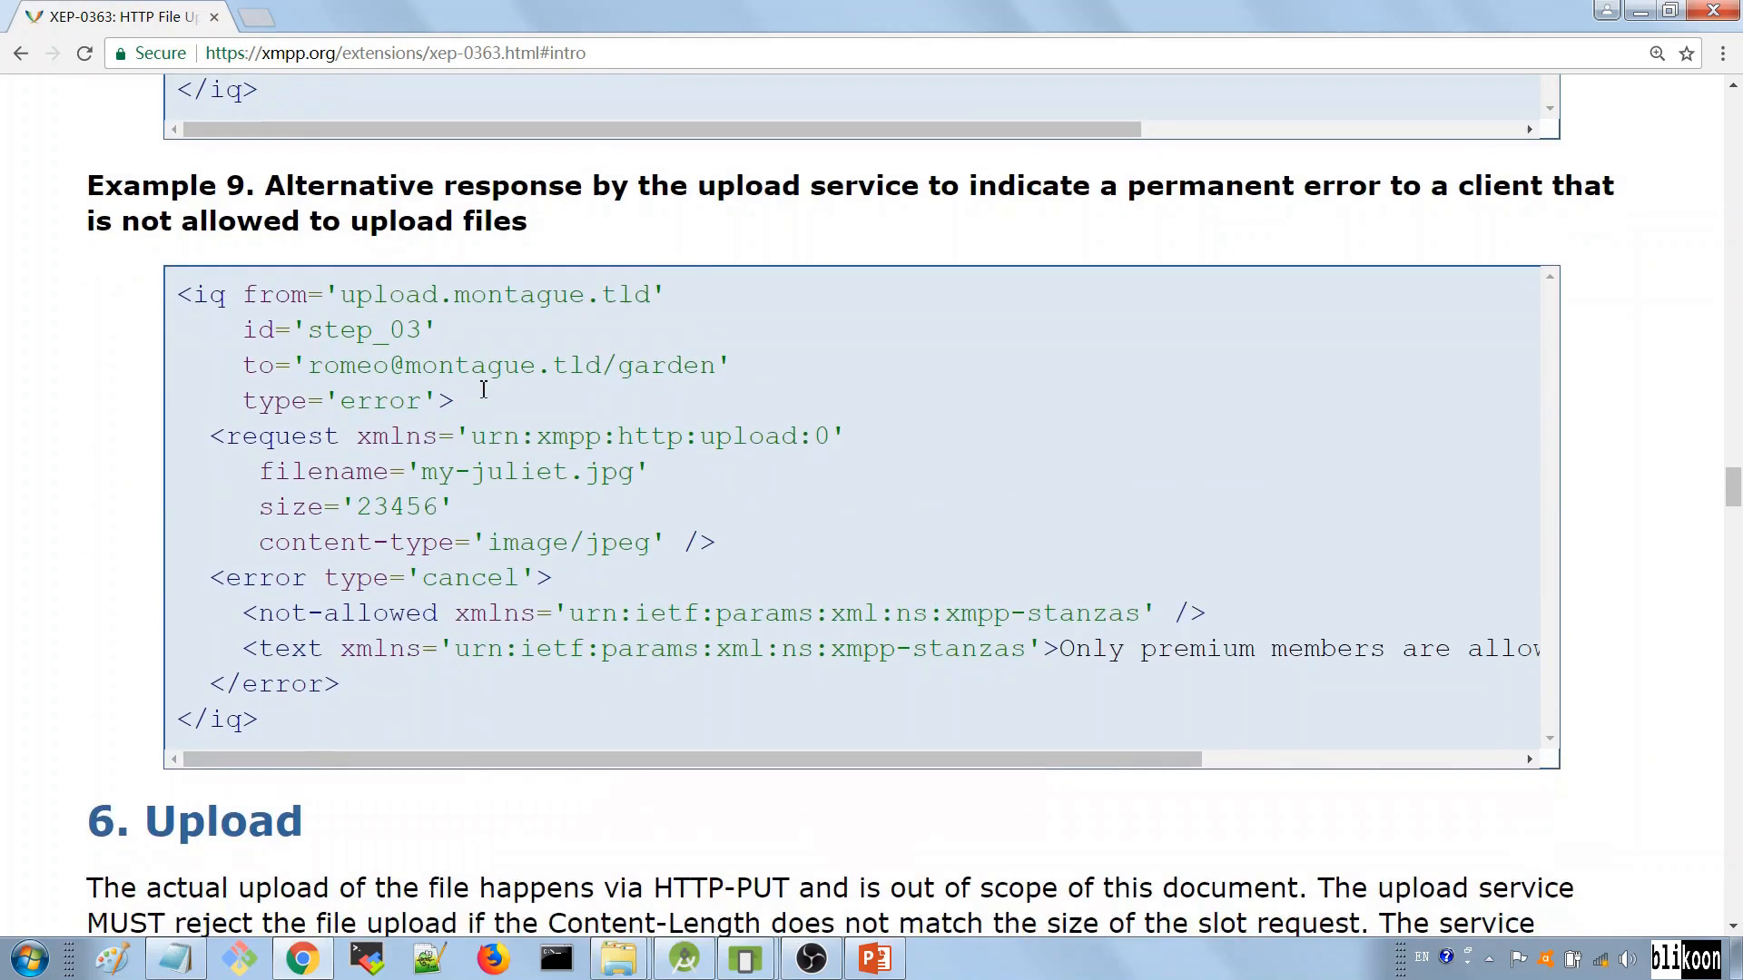
scroll(down, 3)
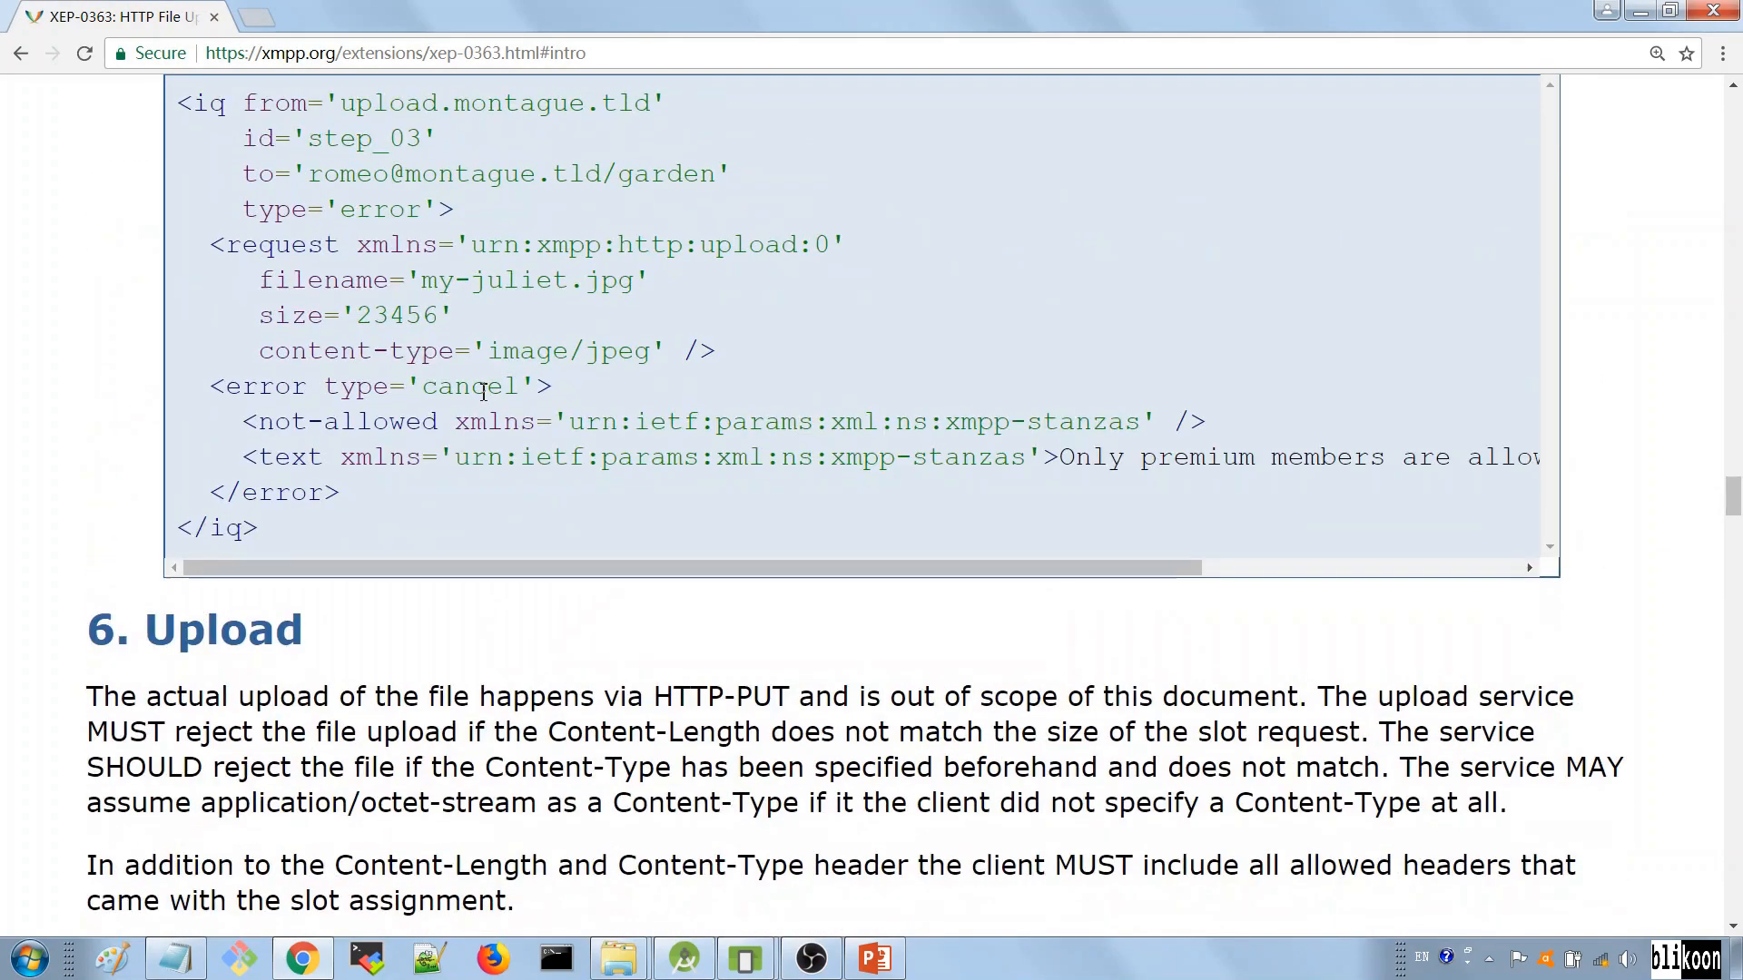
scroll(down, 3)
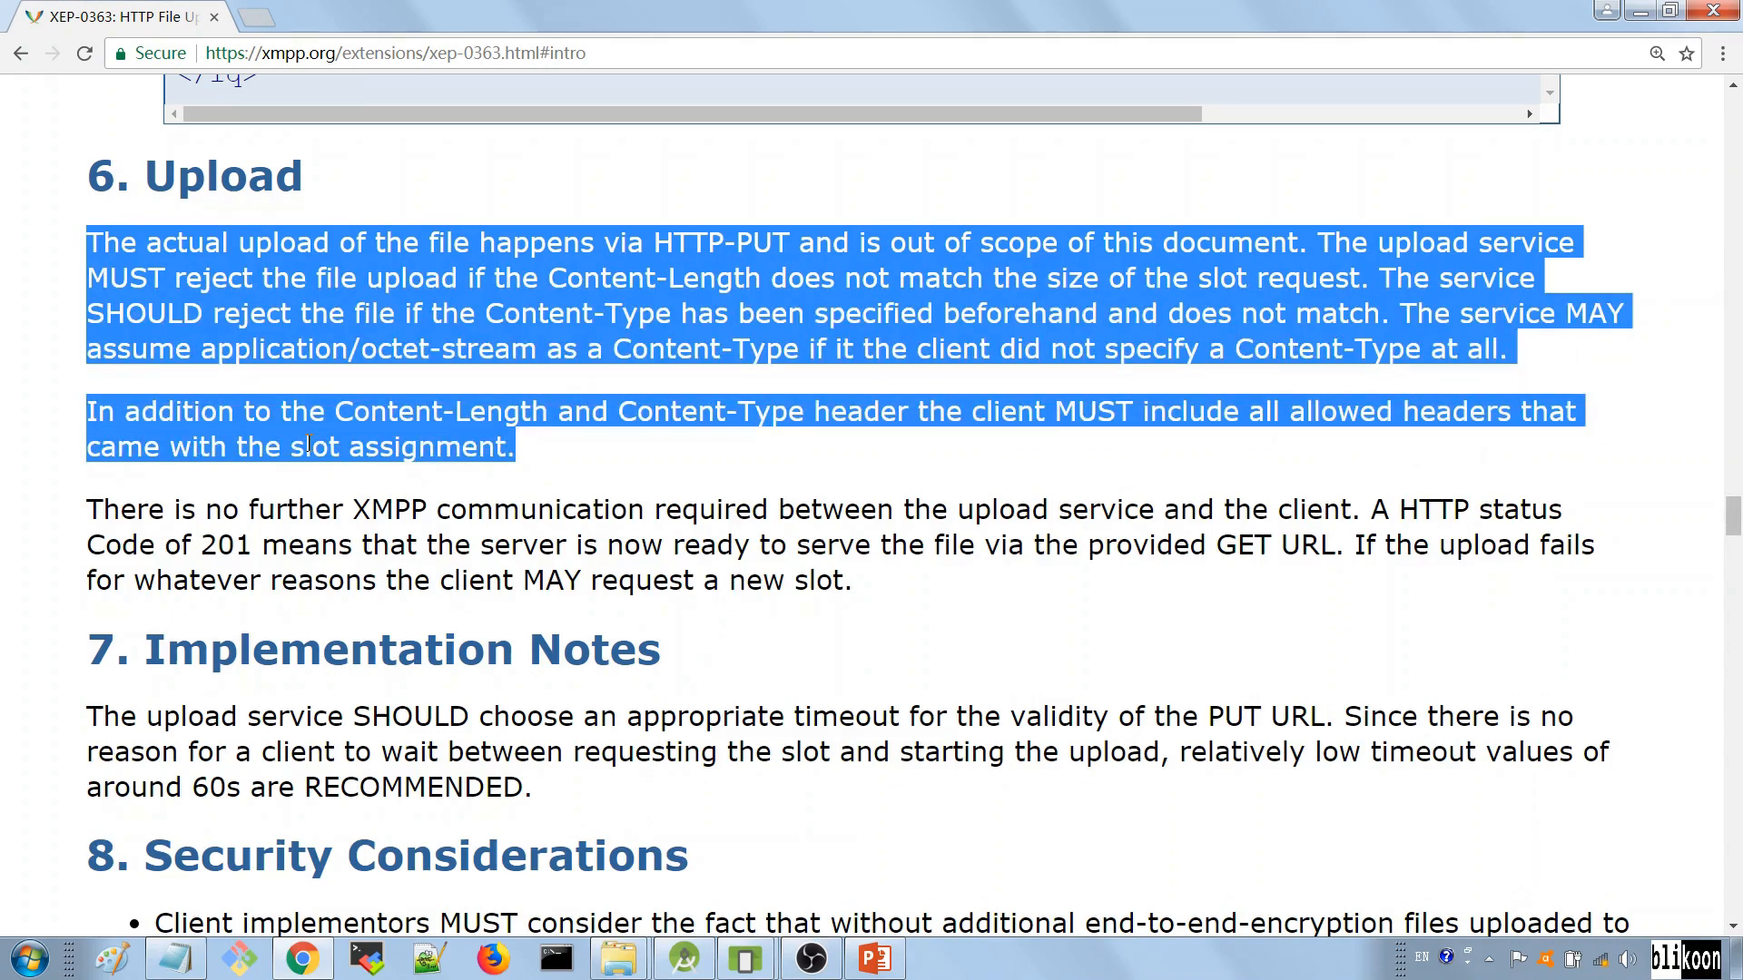
scroll(down, 3)
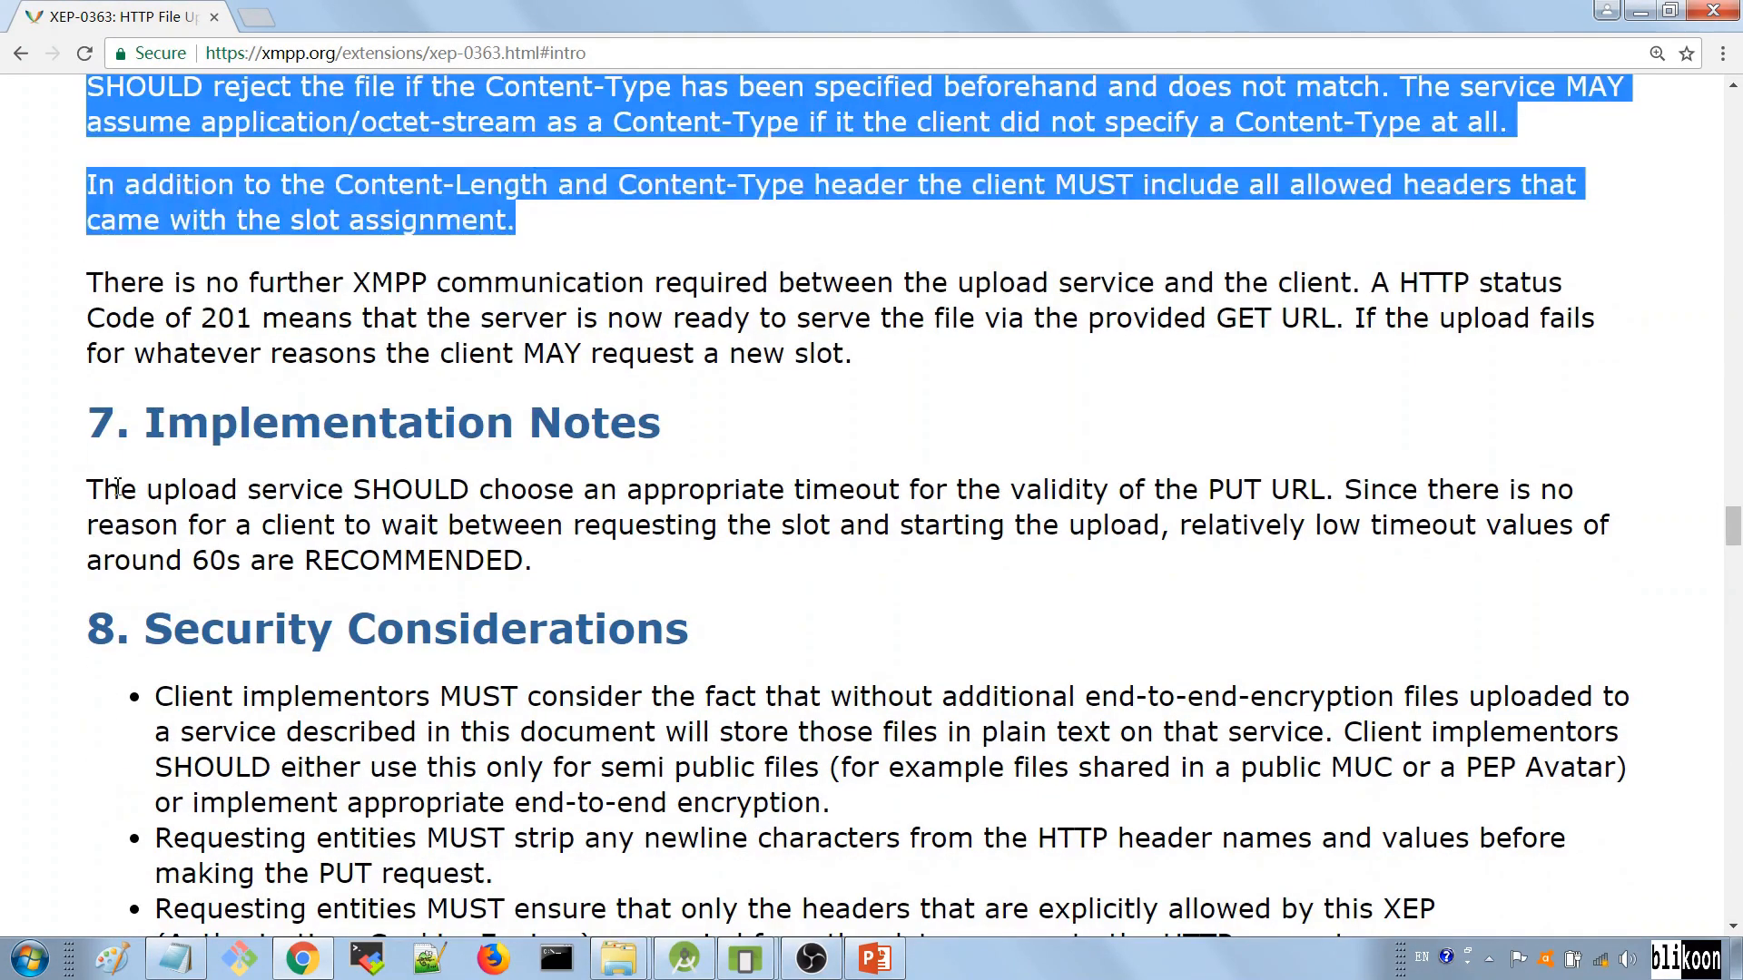
scroll(down, 3)
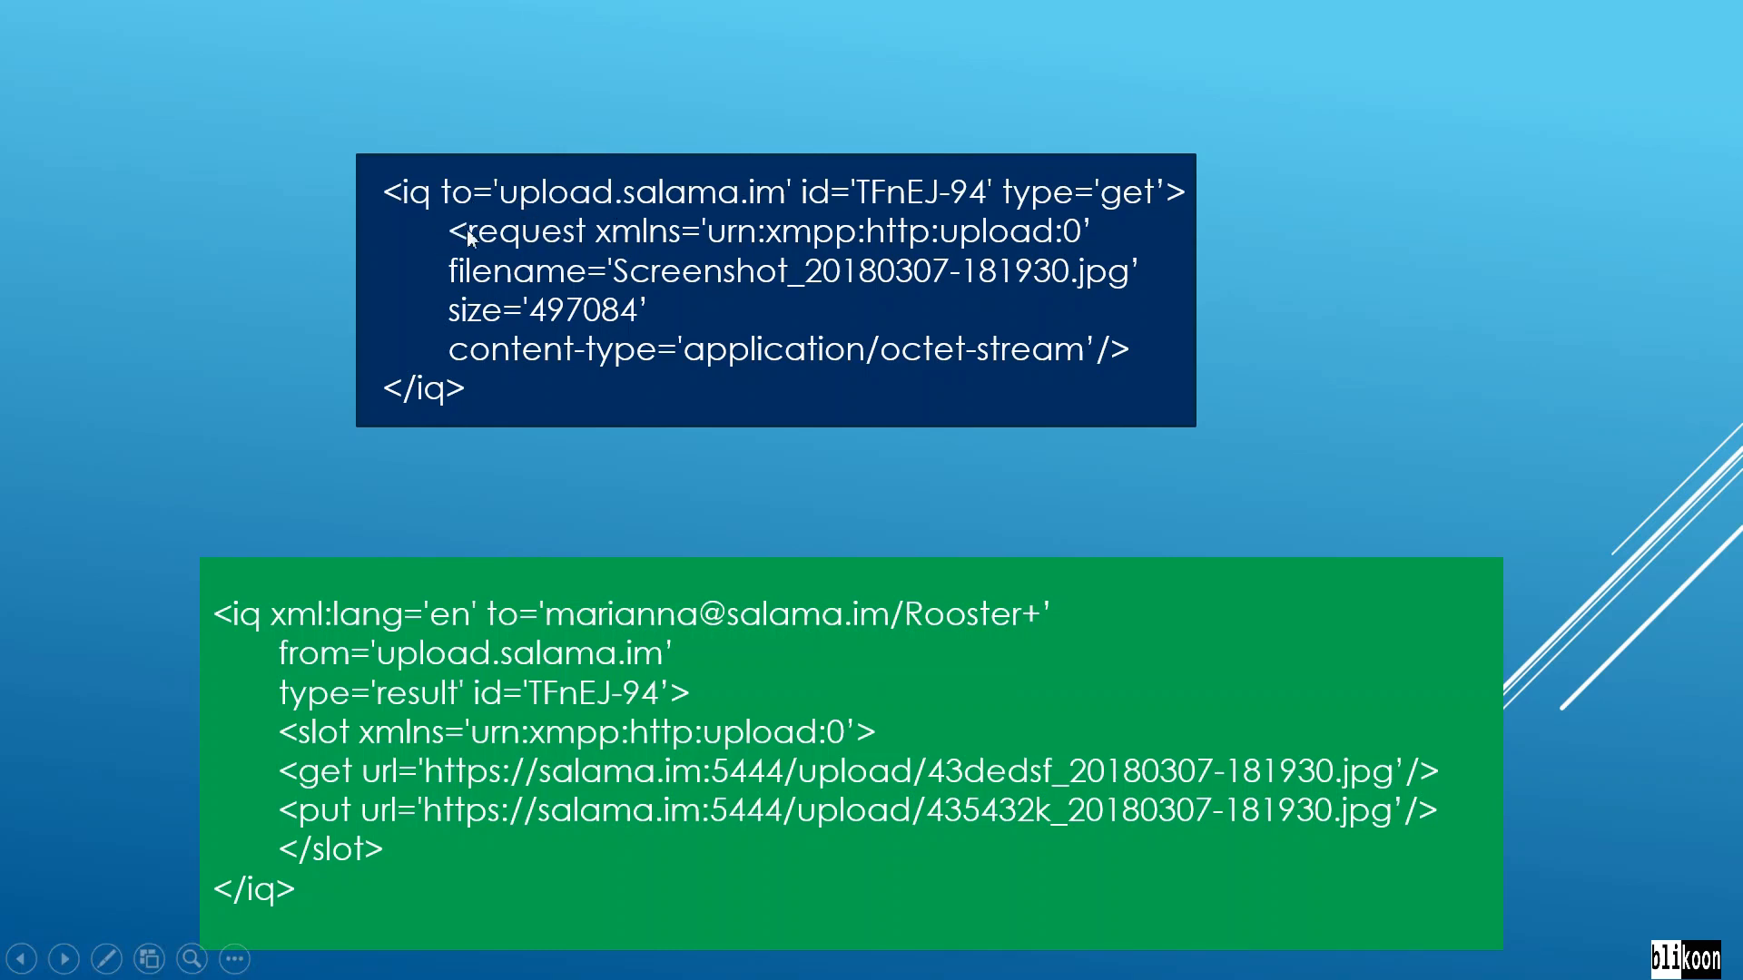
mouse_move(624, 258)
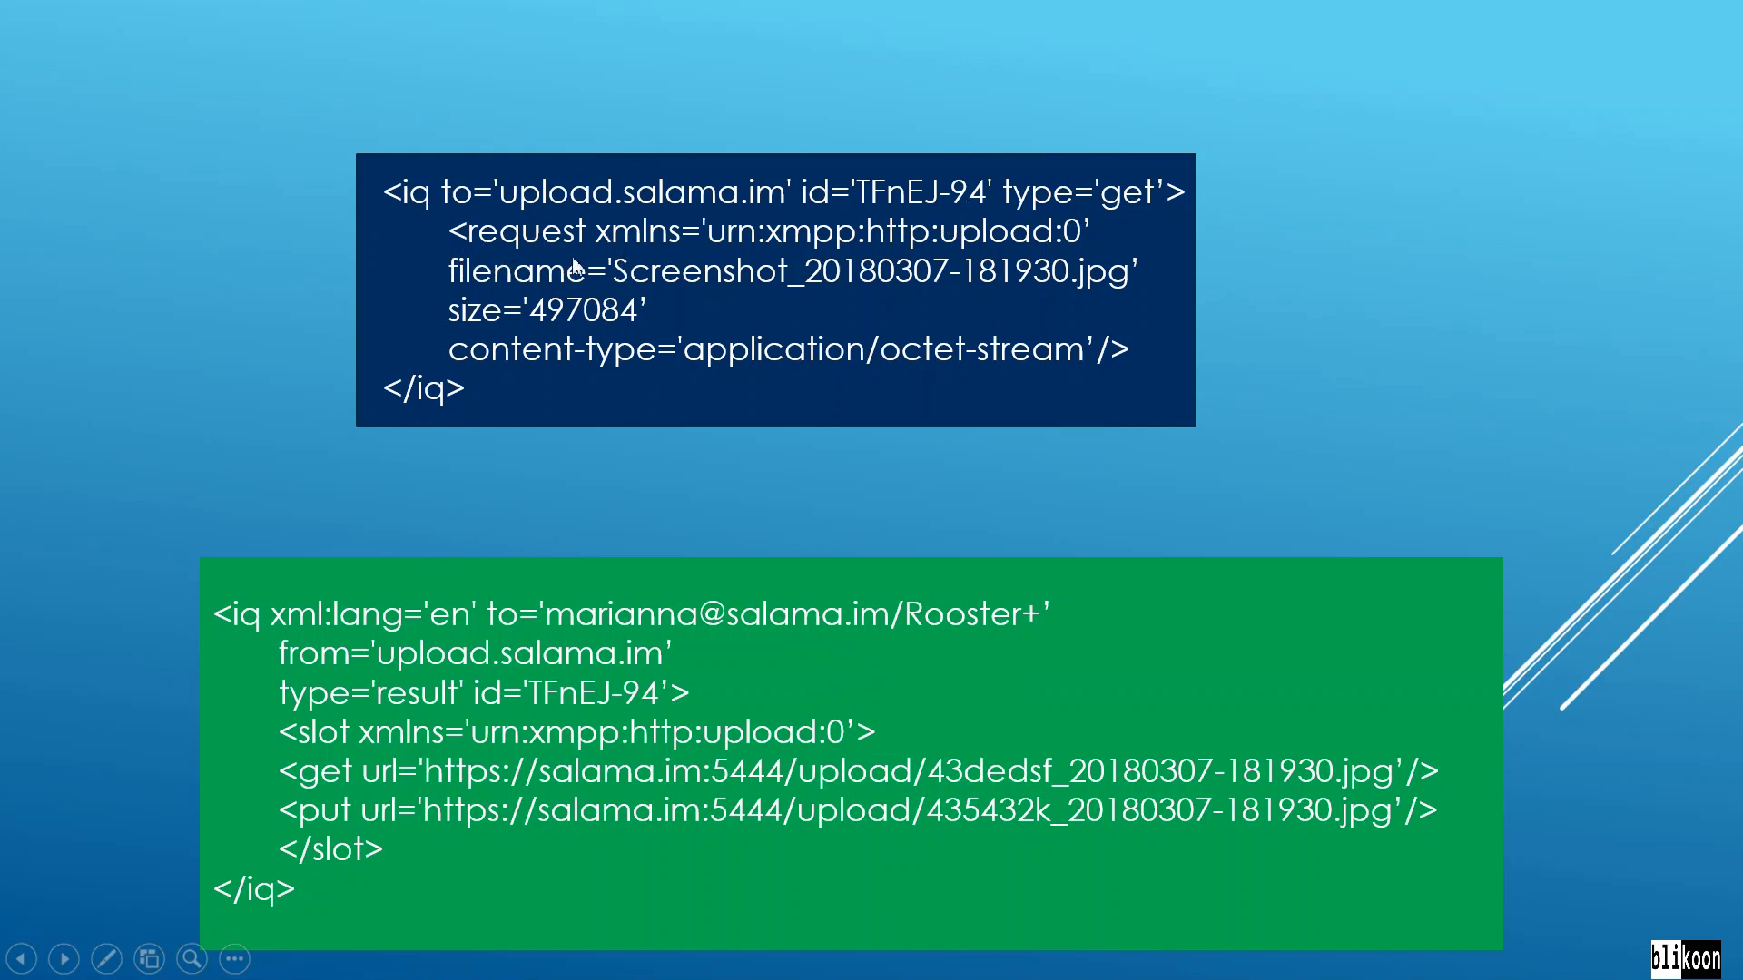
mouse_move(1309, 832)
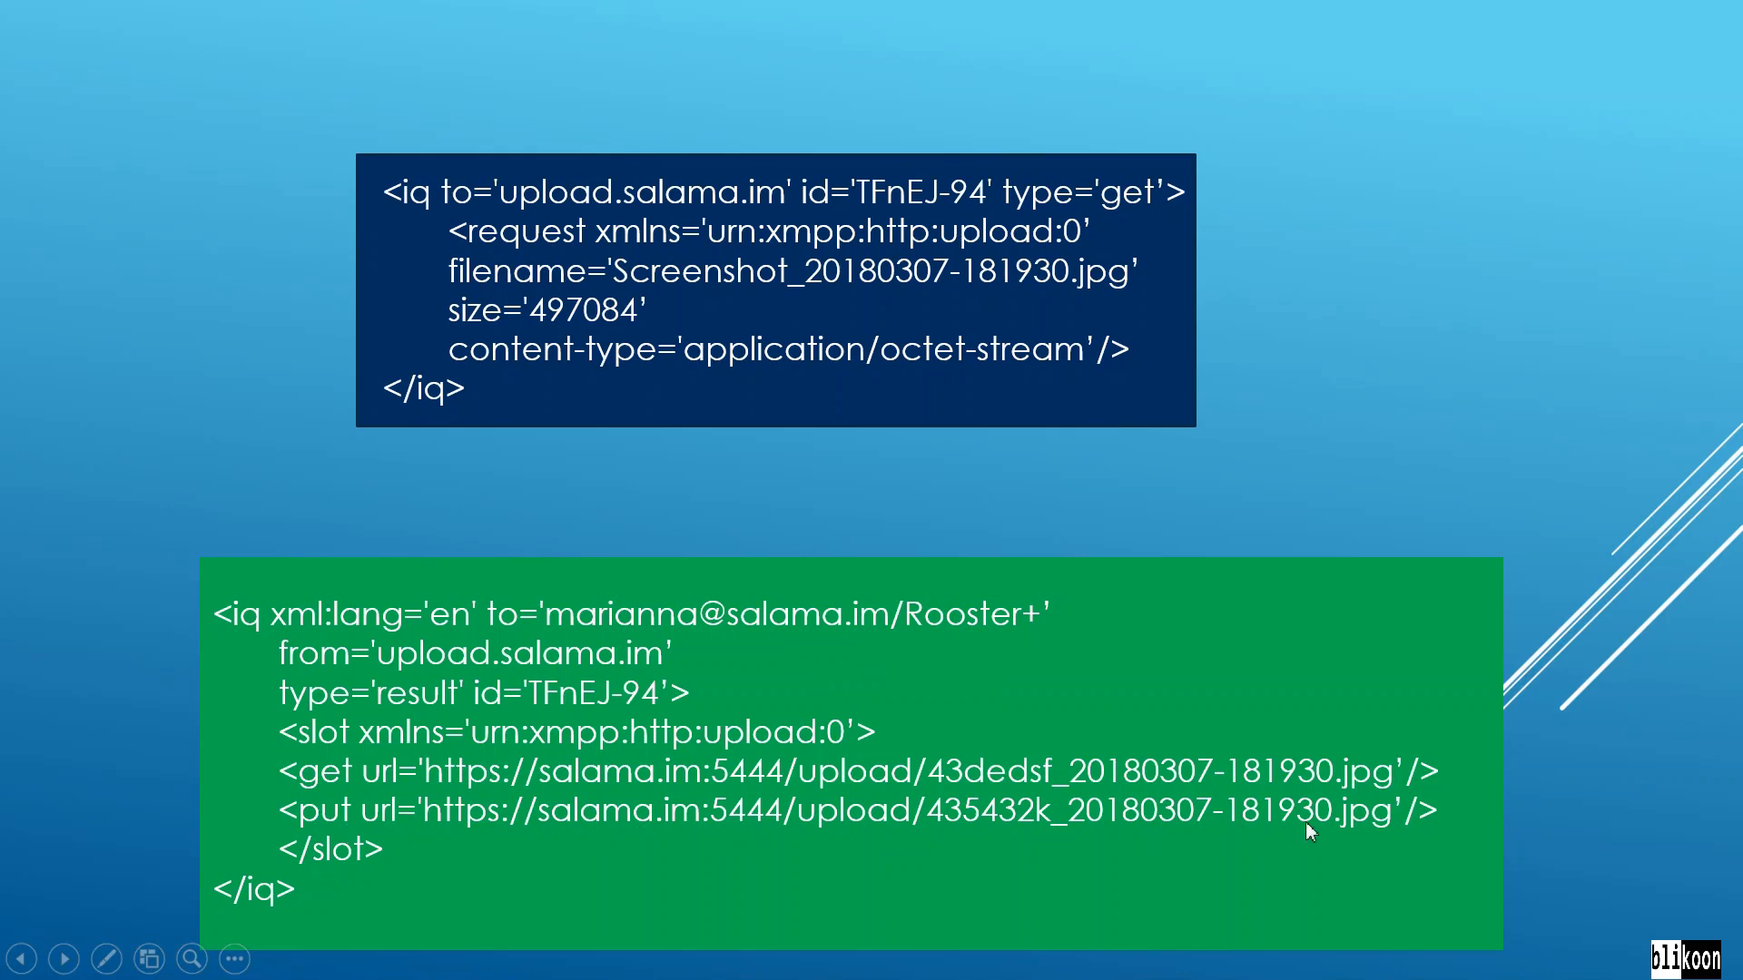